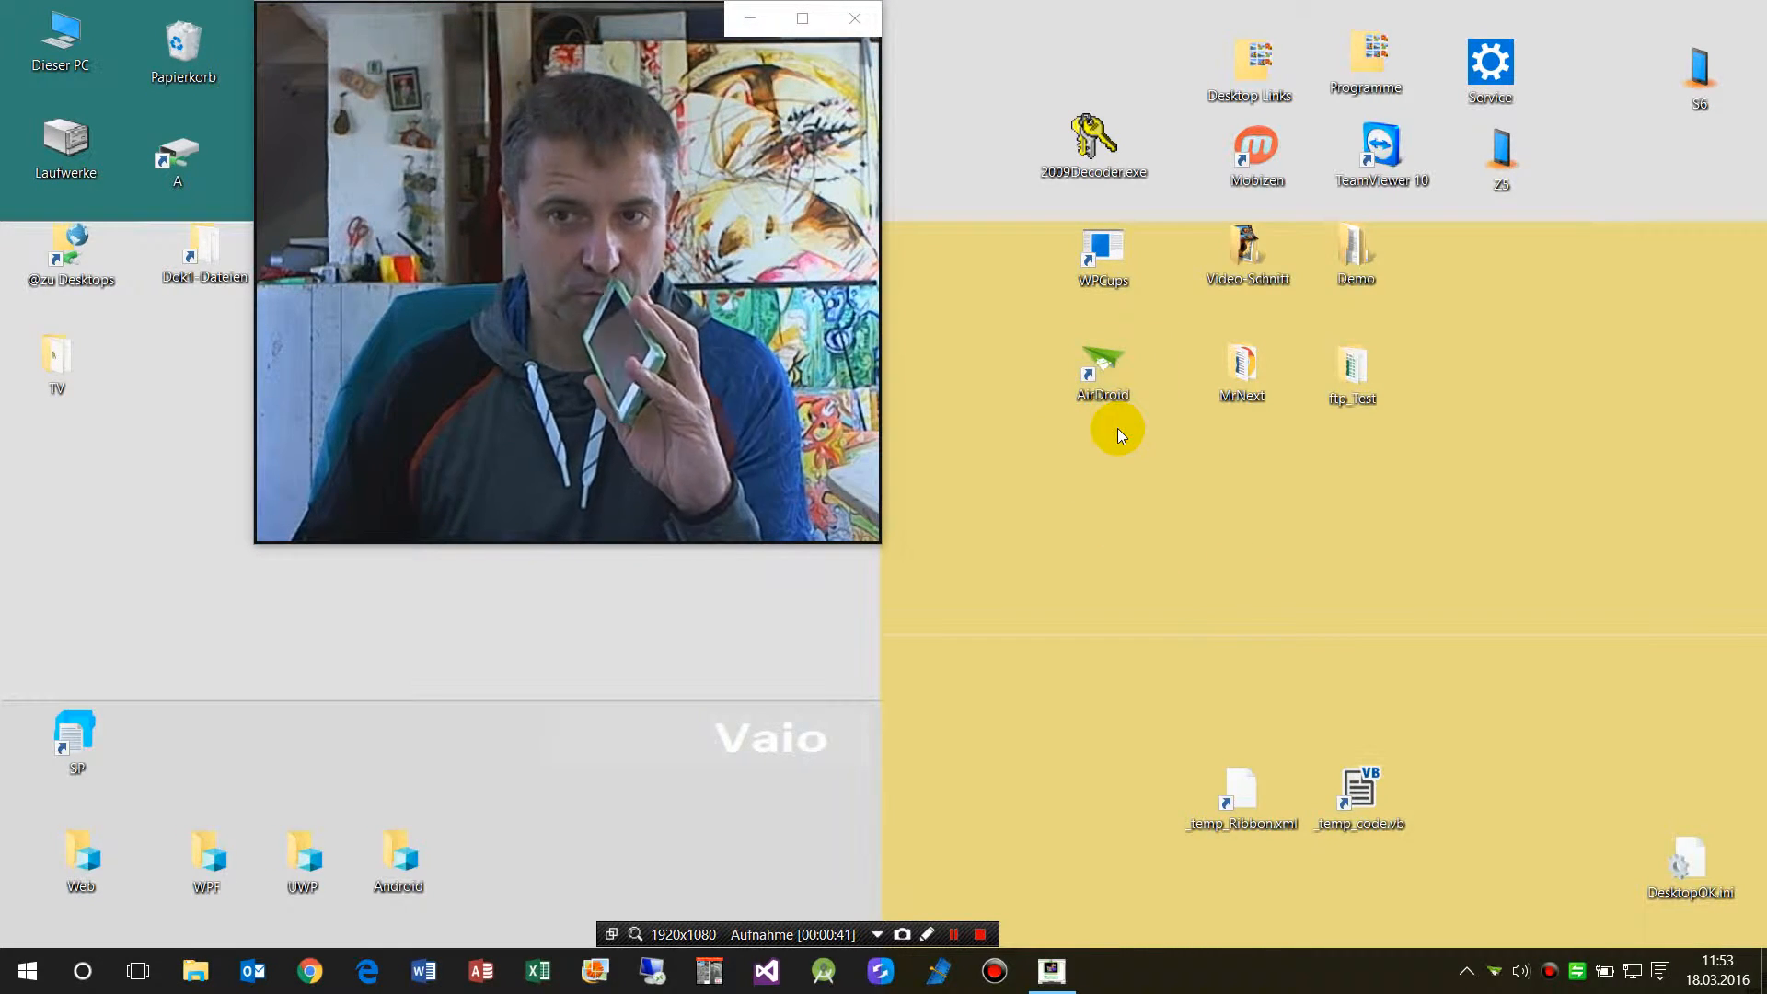
Step: Launch AirDroid from the desktop shortcut to show the E6653 transfer history
double_click(1101, 365)
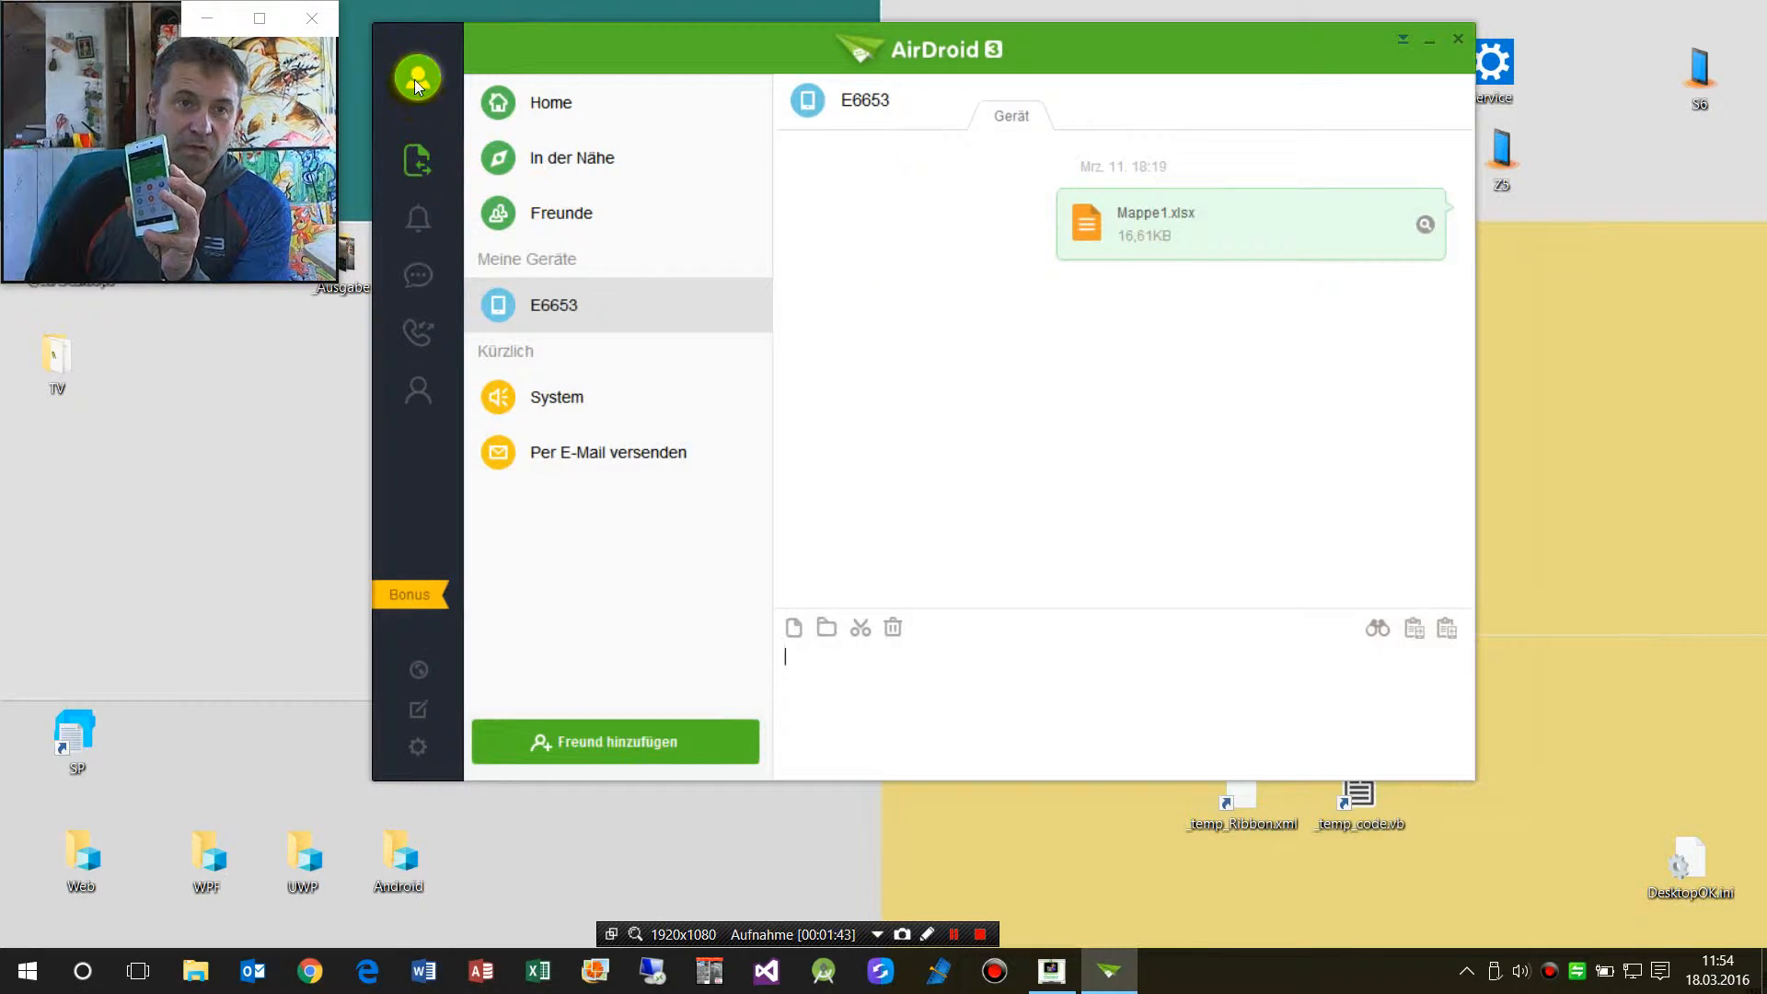
Step: Open the E6653 device card under Meine Geräte to reach its AirMirror page
left_click(417, 78)
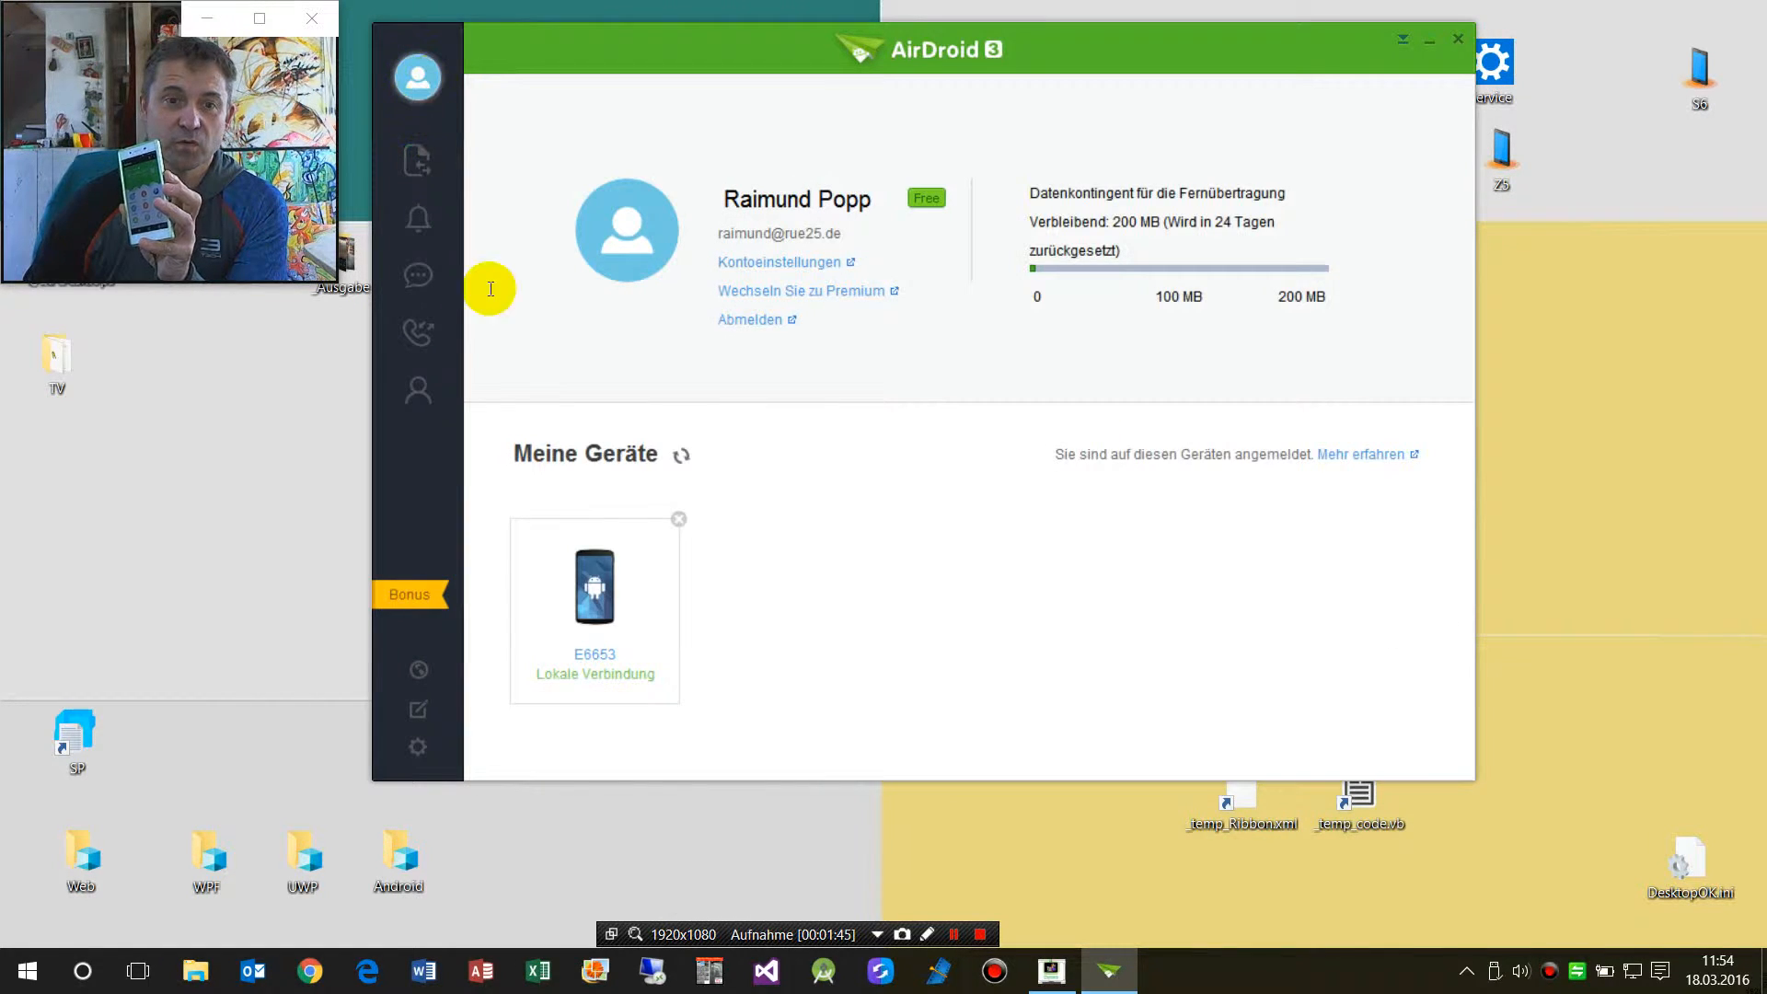
mouse_move(475, 123)
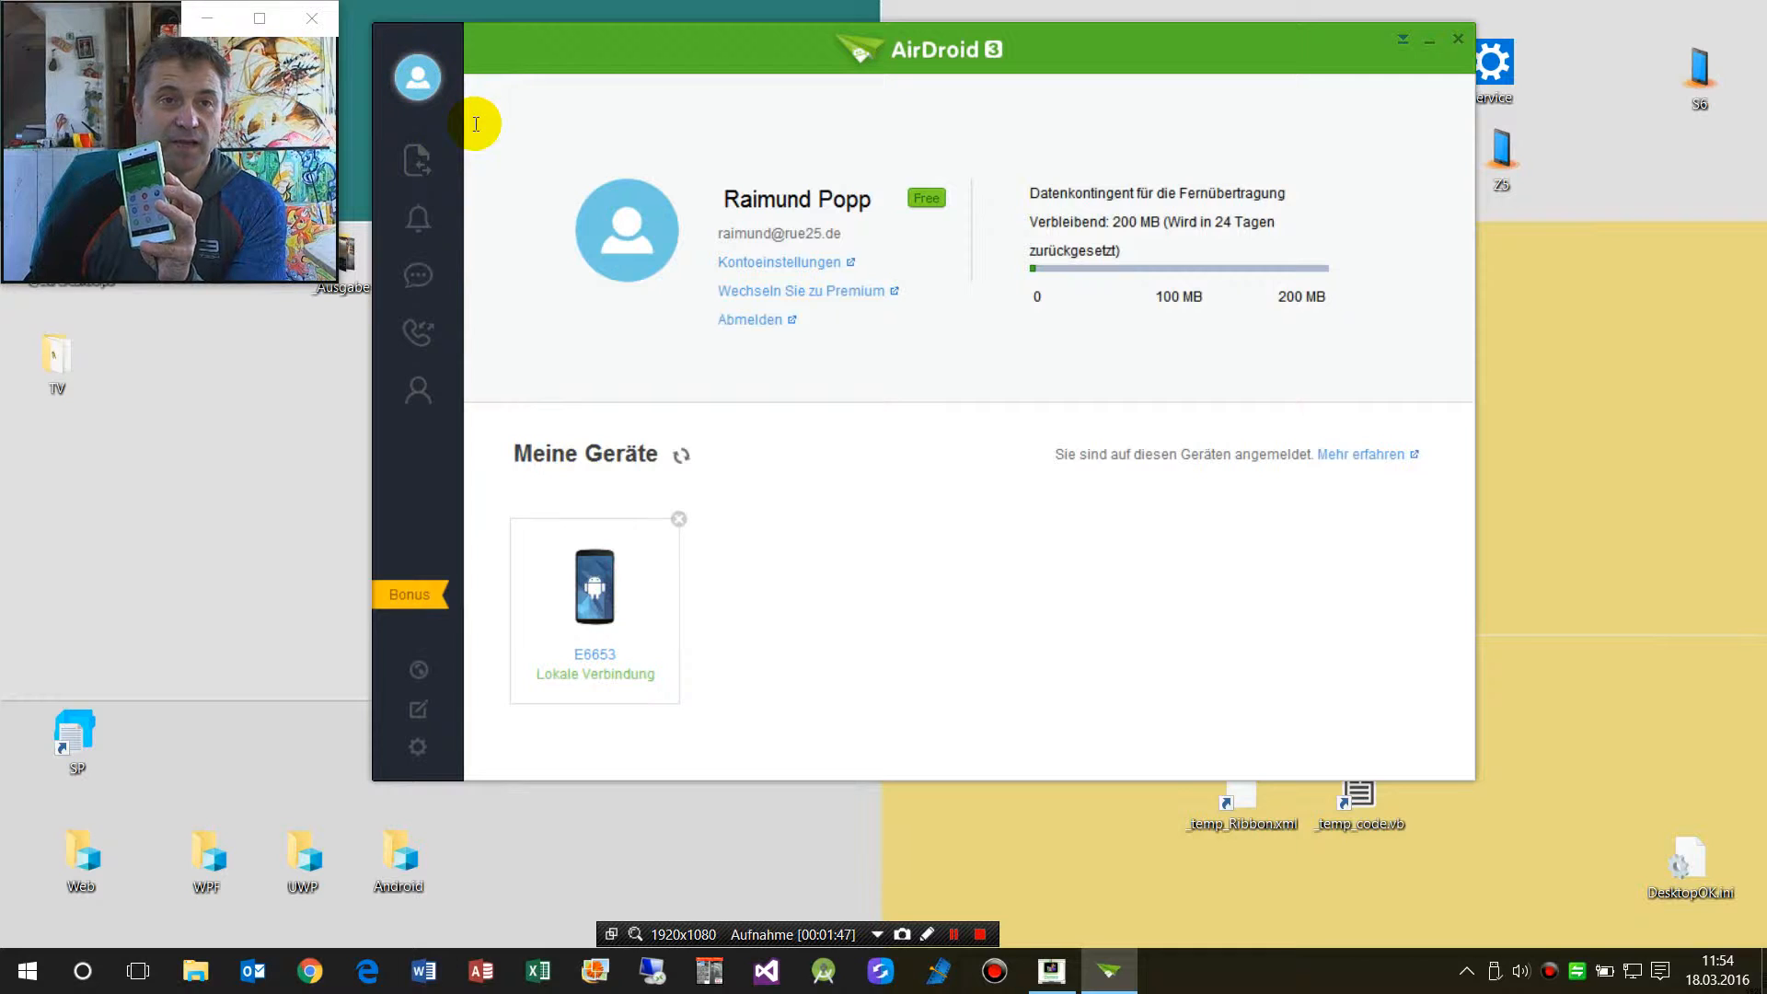
mouse_move(595, 541)
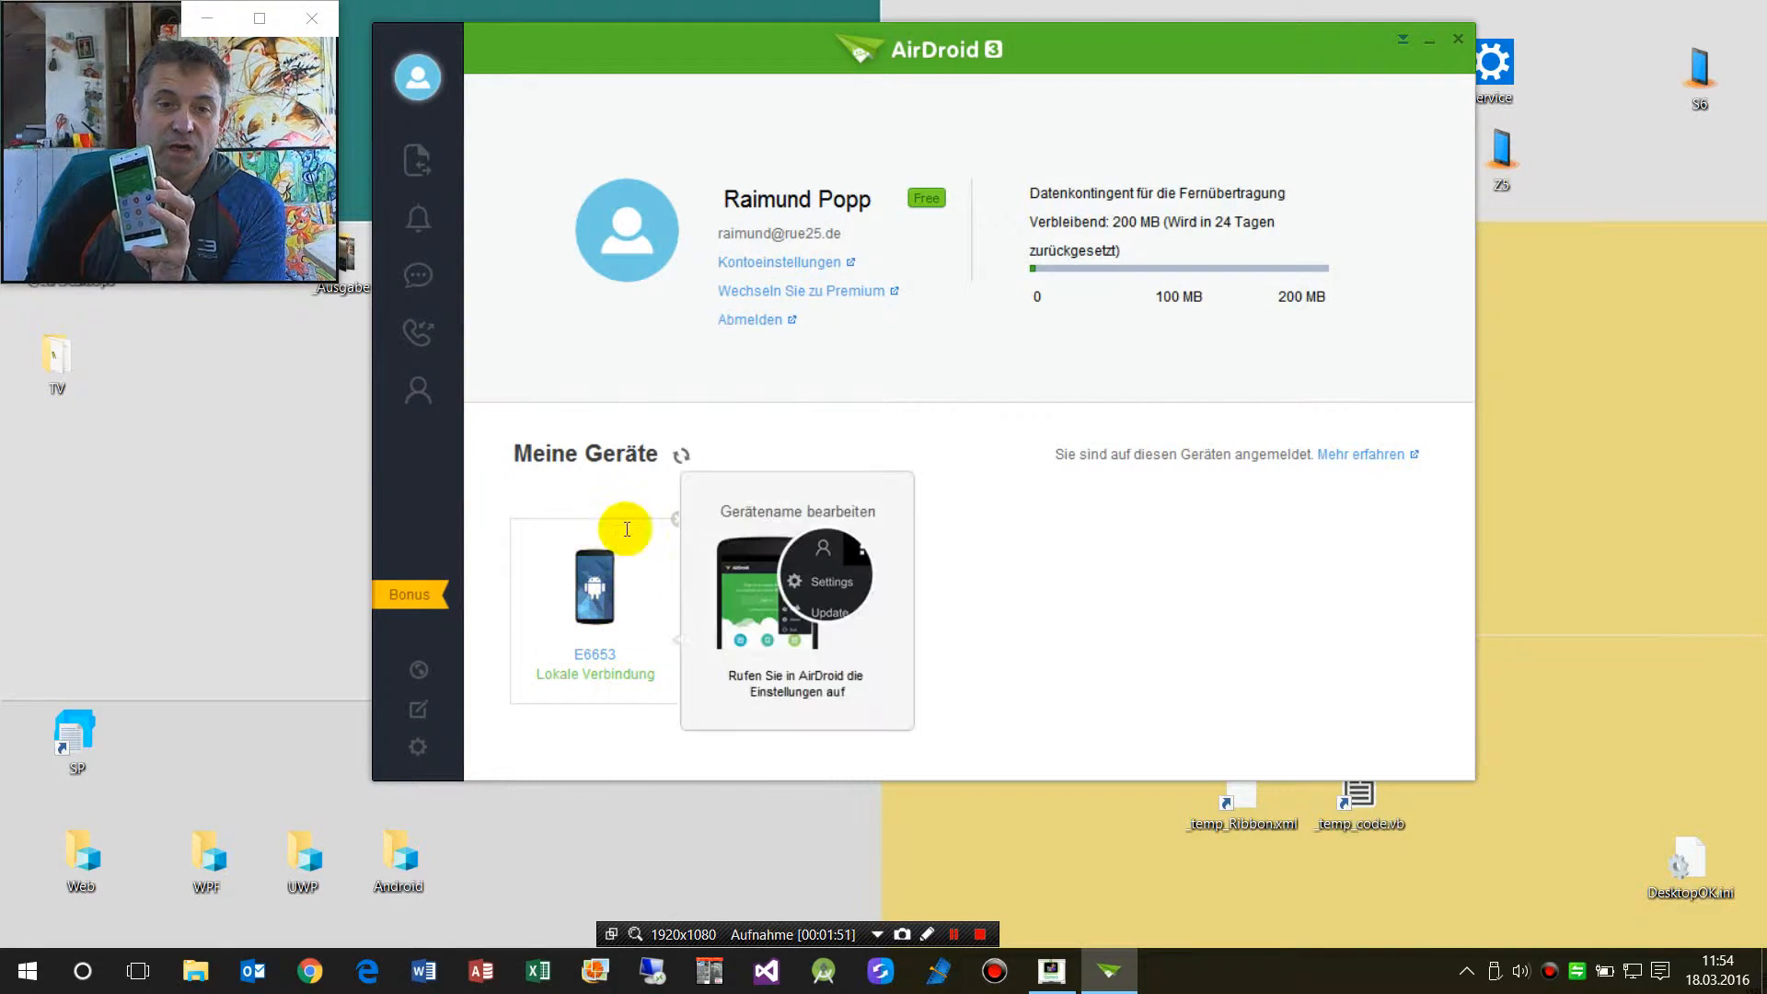
left_click(595, 591)
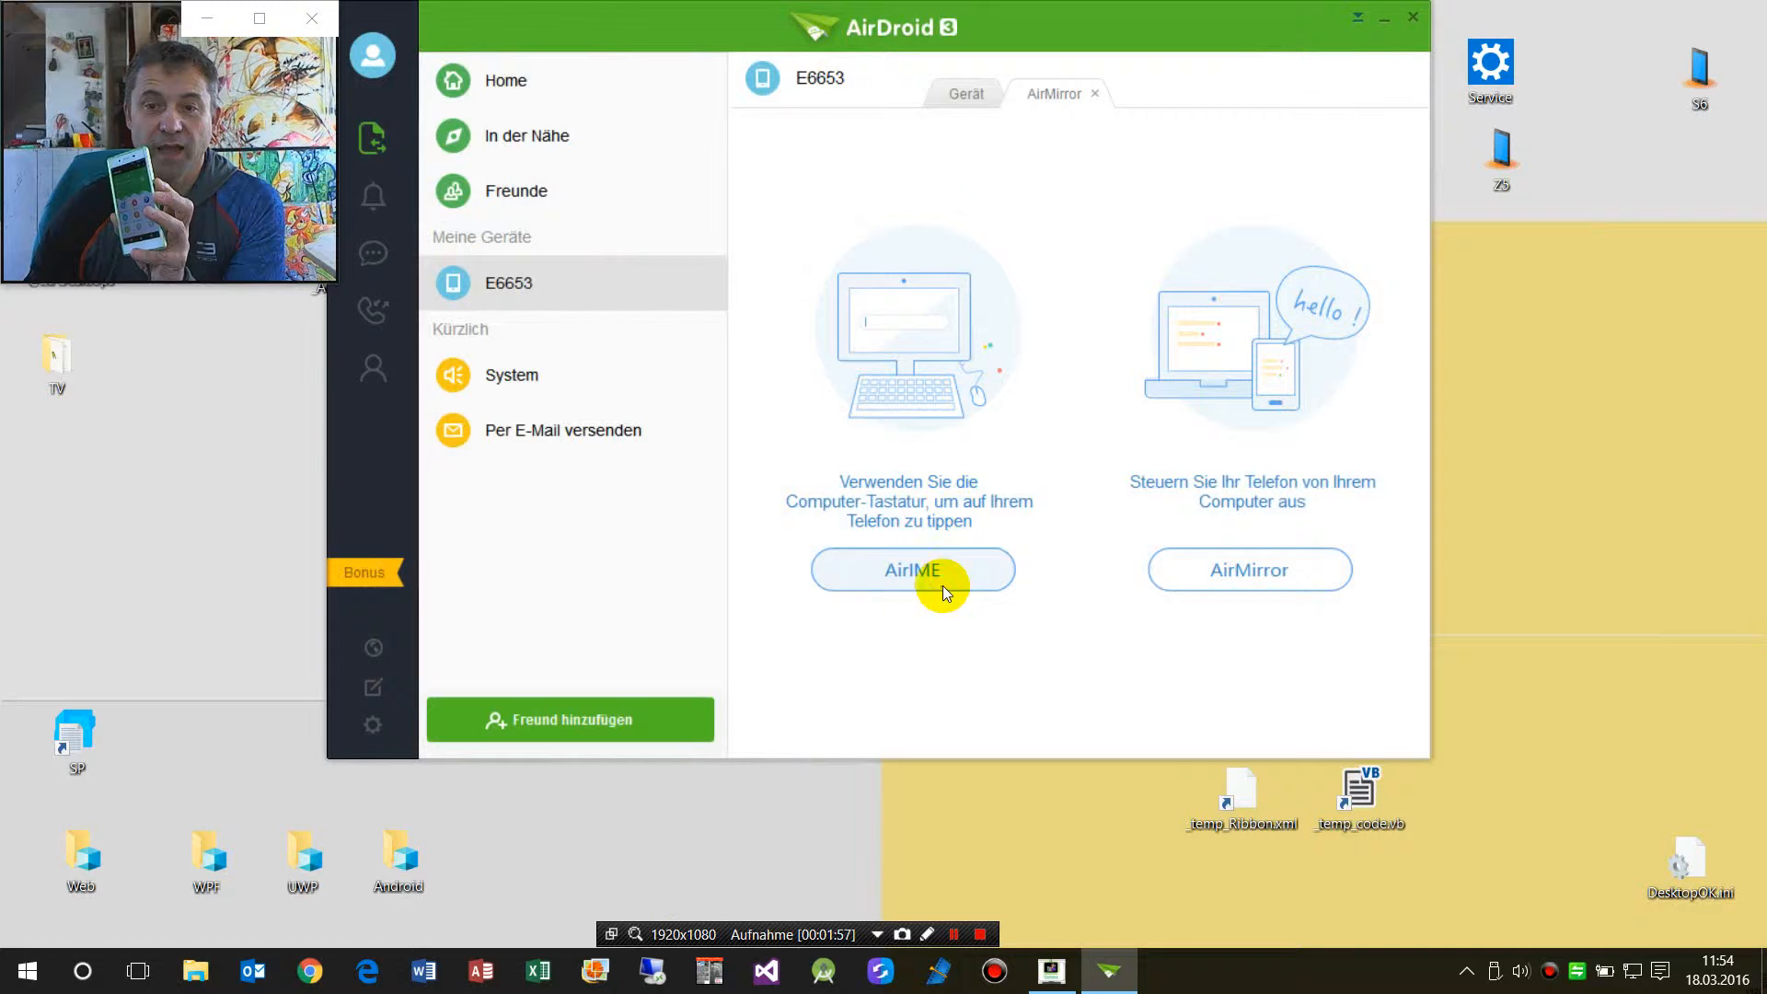
mouse_move(923, 385)
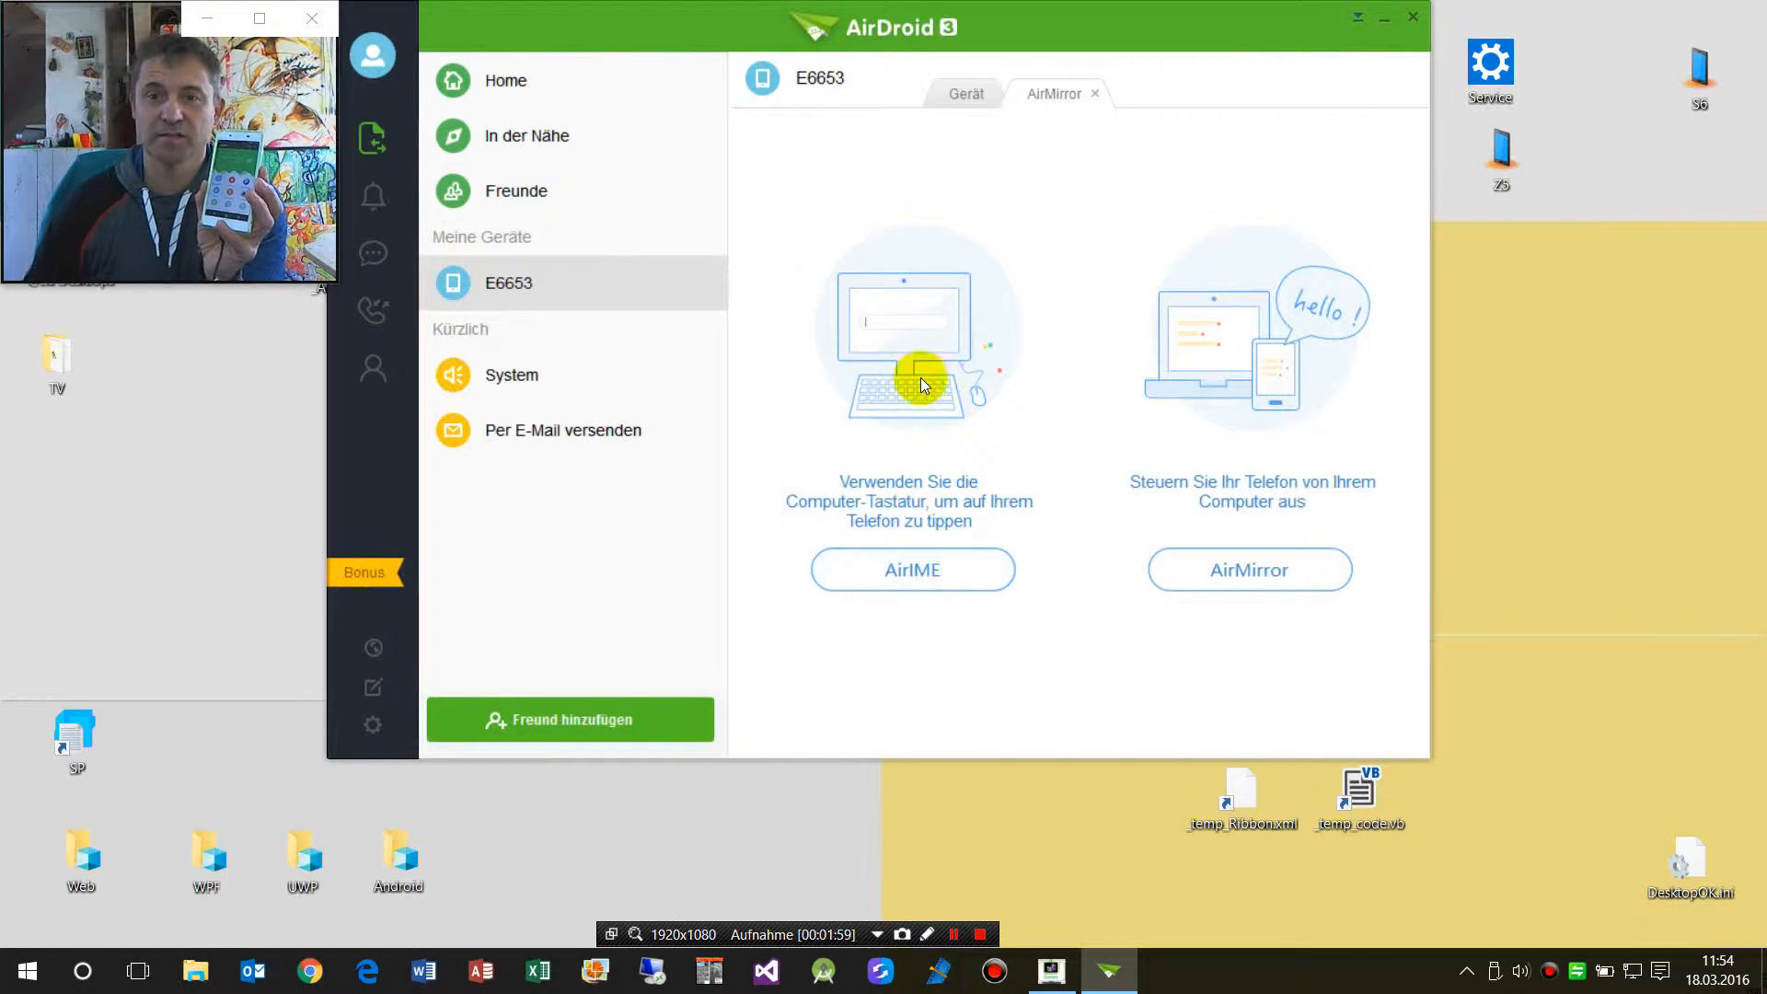
mouse_move(902, 479)
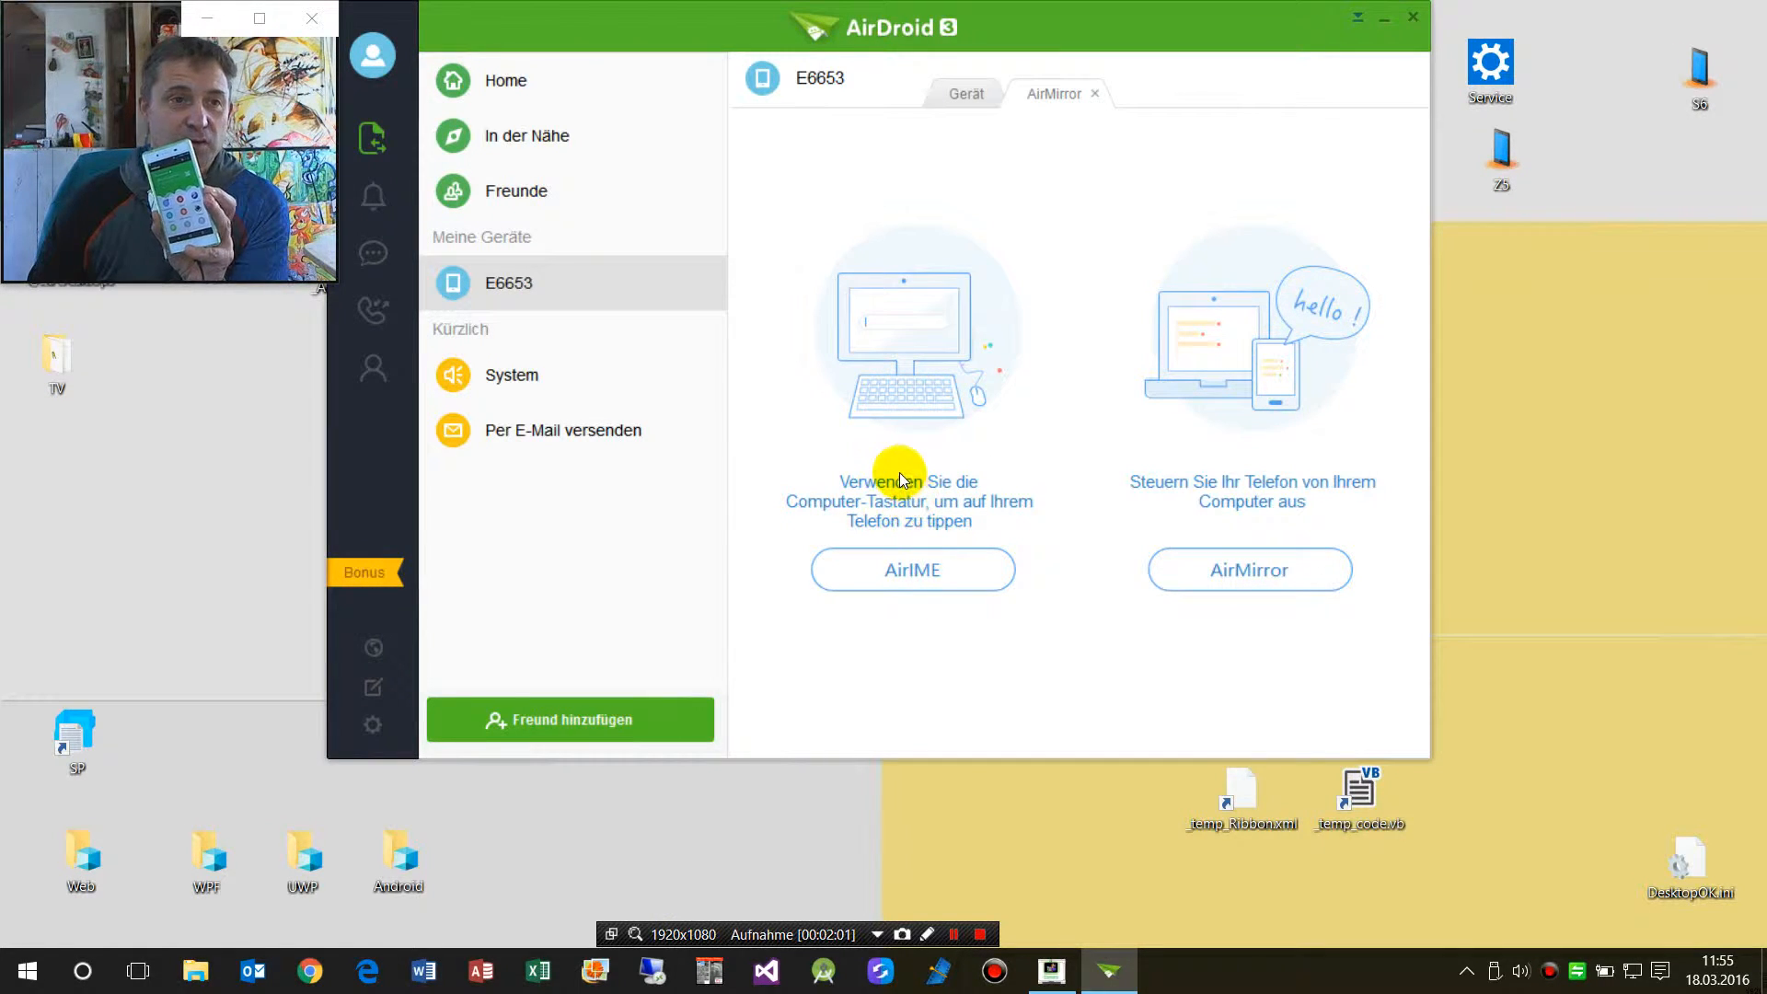
mouse_move(902, 319)
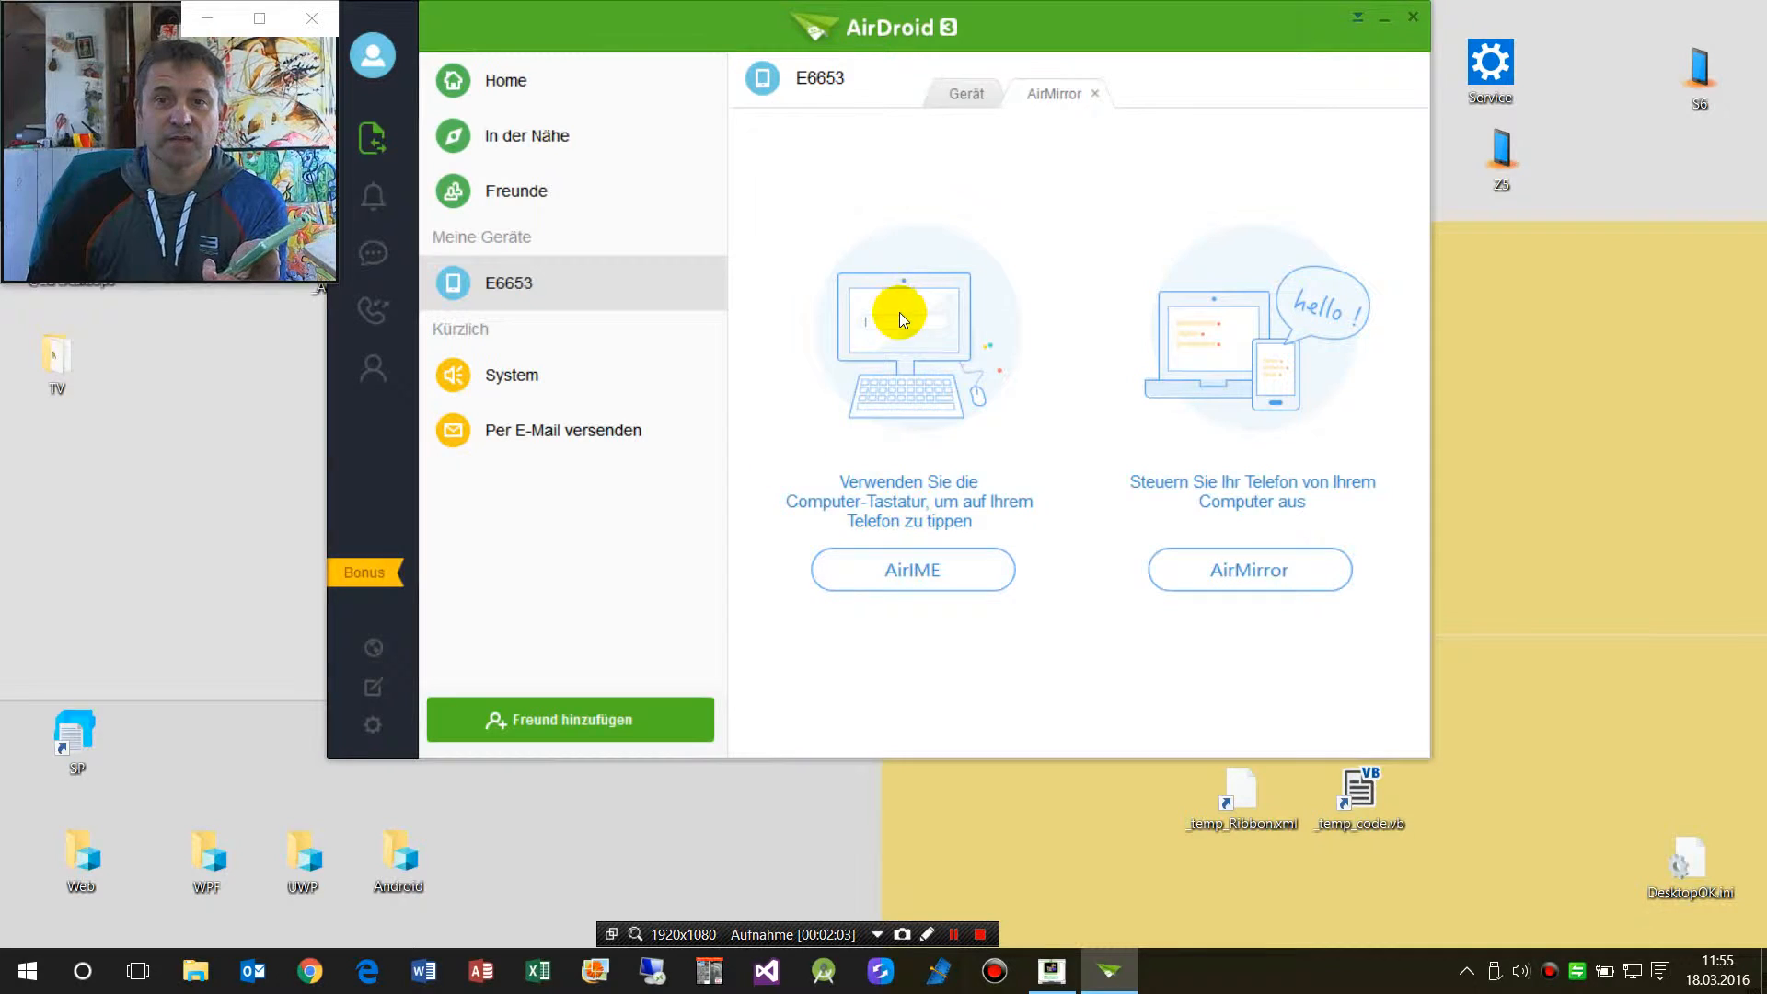
mouse_move(860, 381)
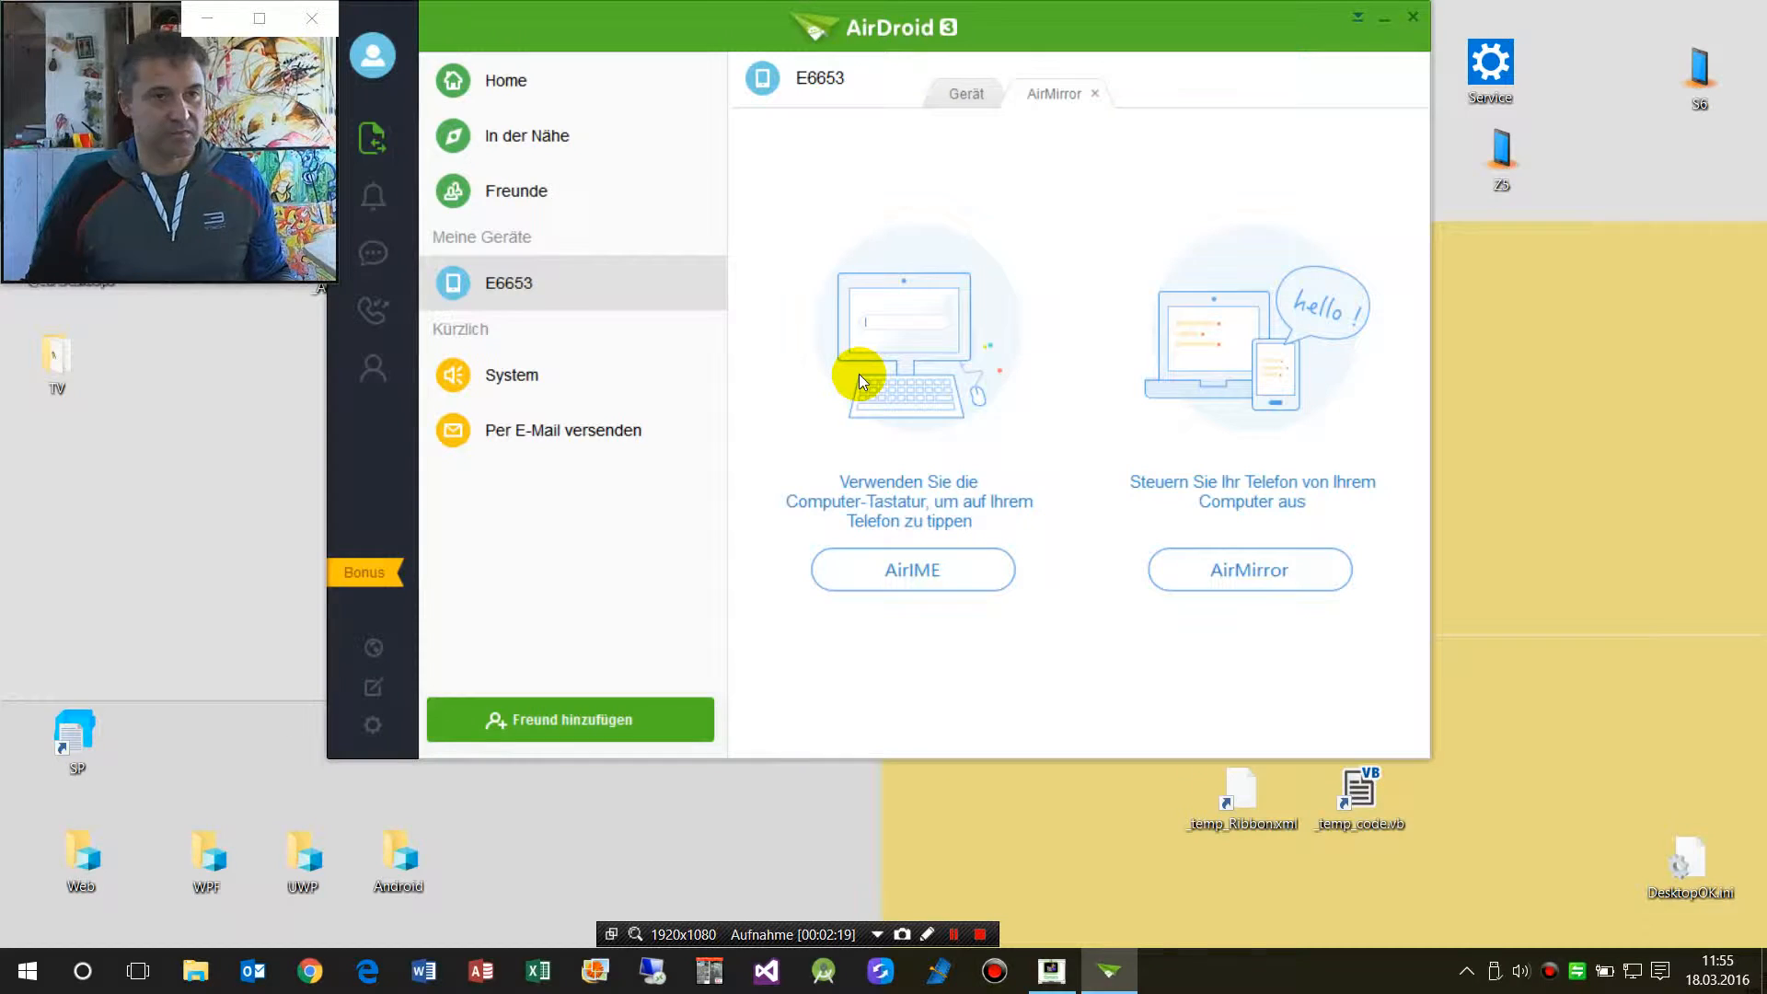
mouse_move(1141, 394)
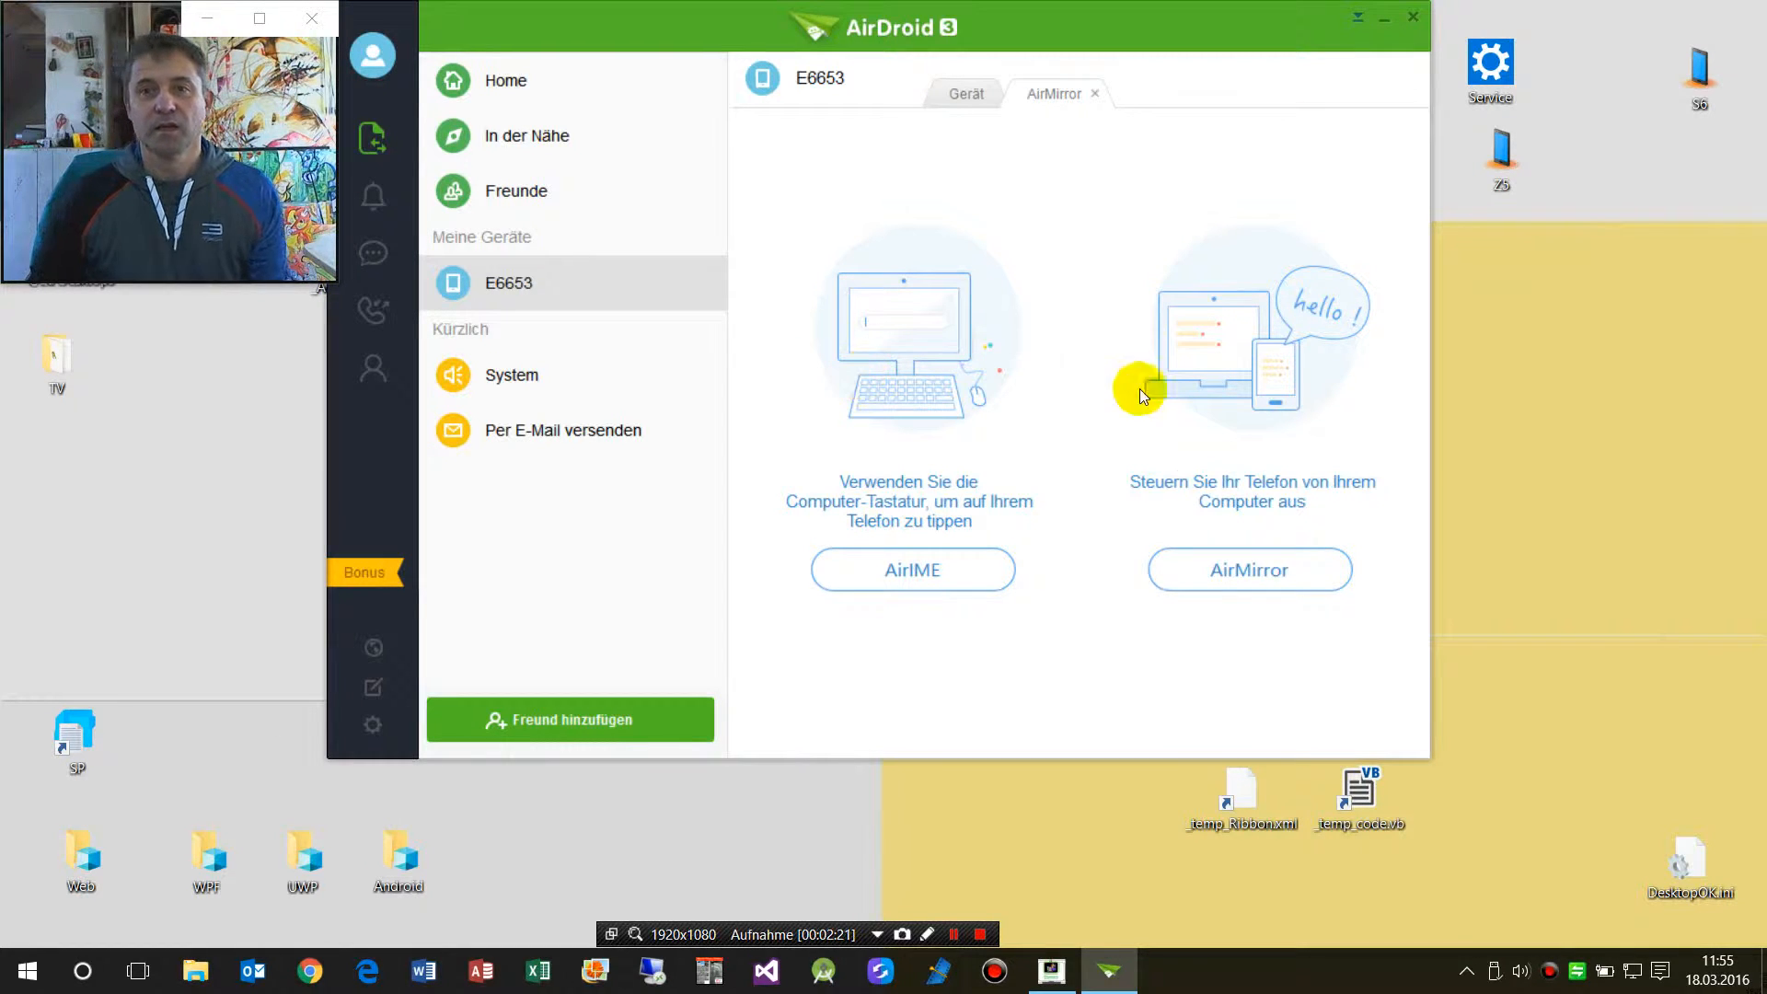
mouse_move(1167, 315)
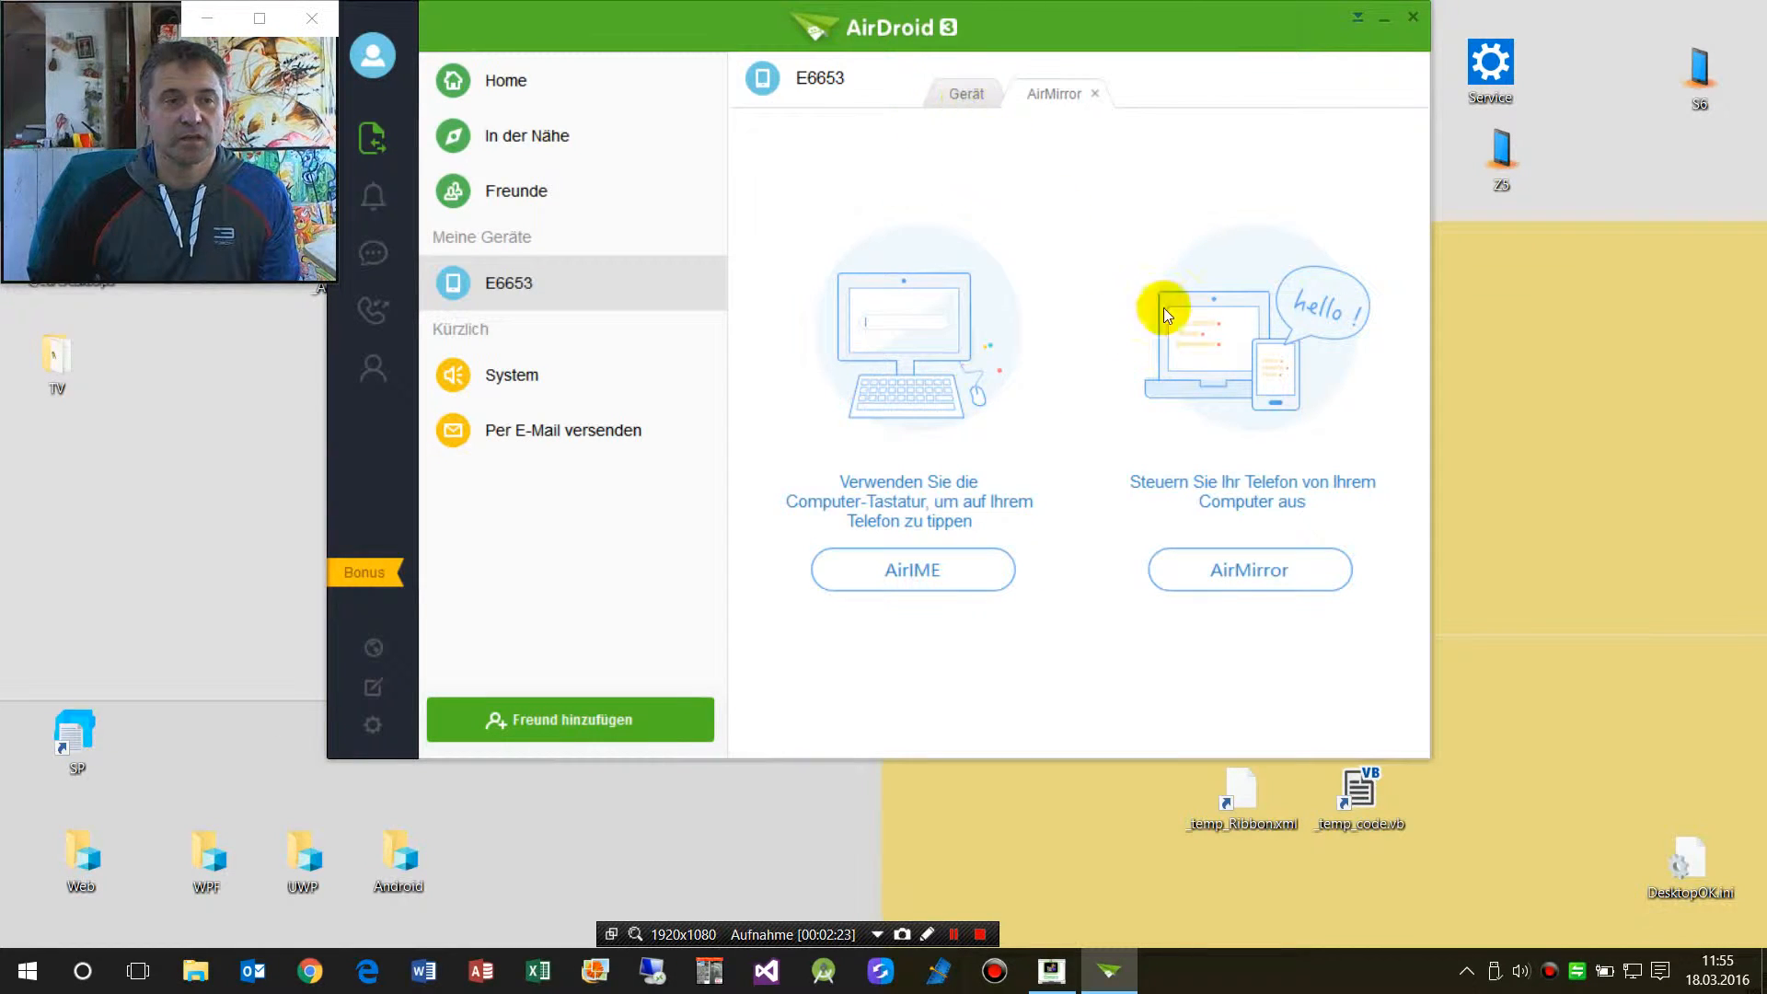
mouse_move(84, 37)
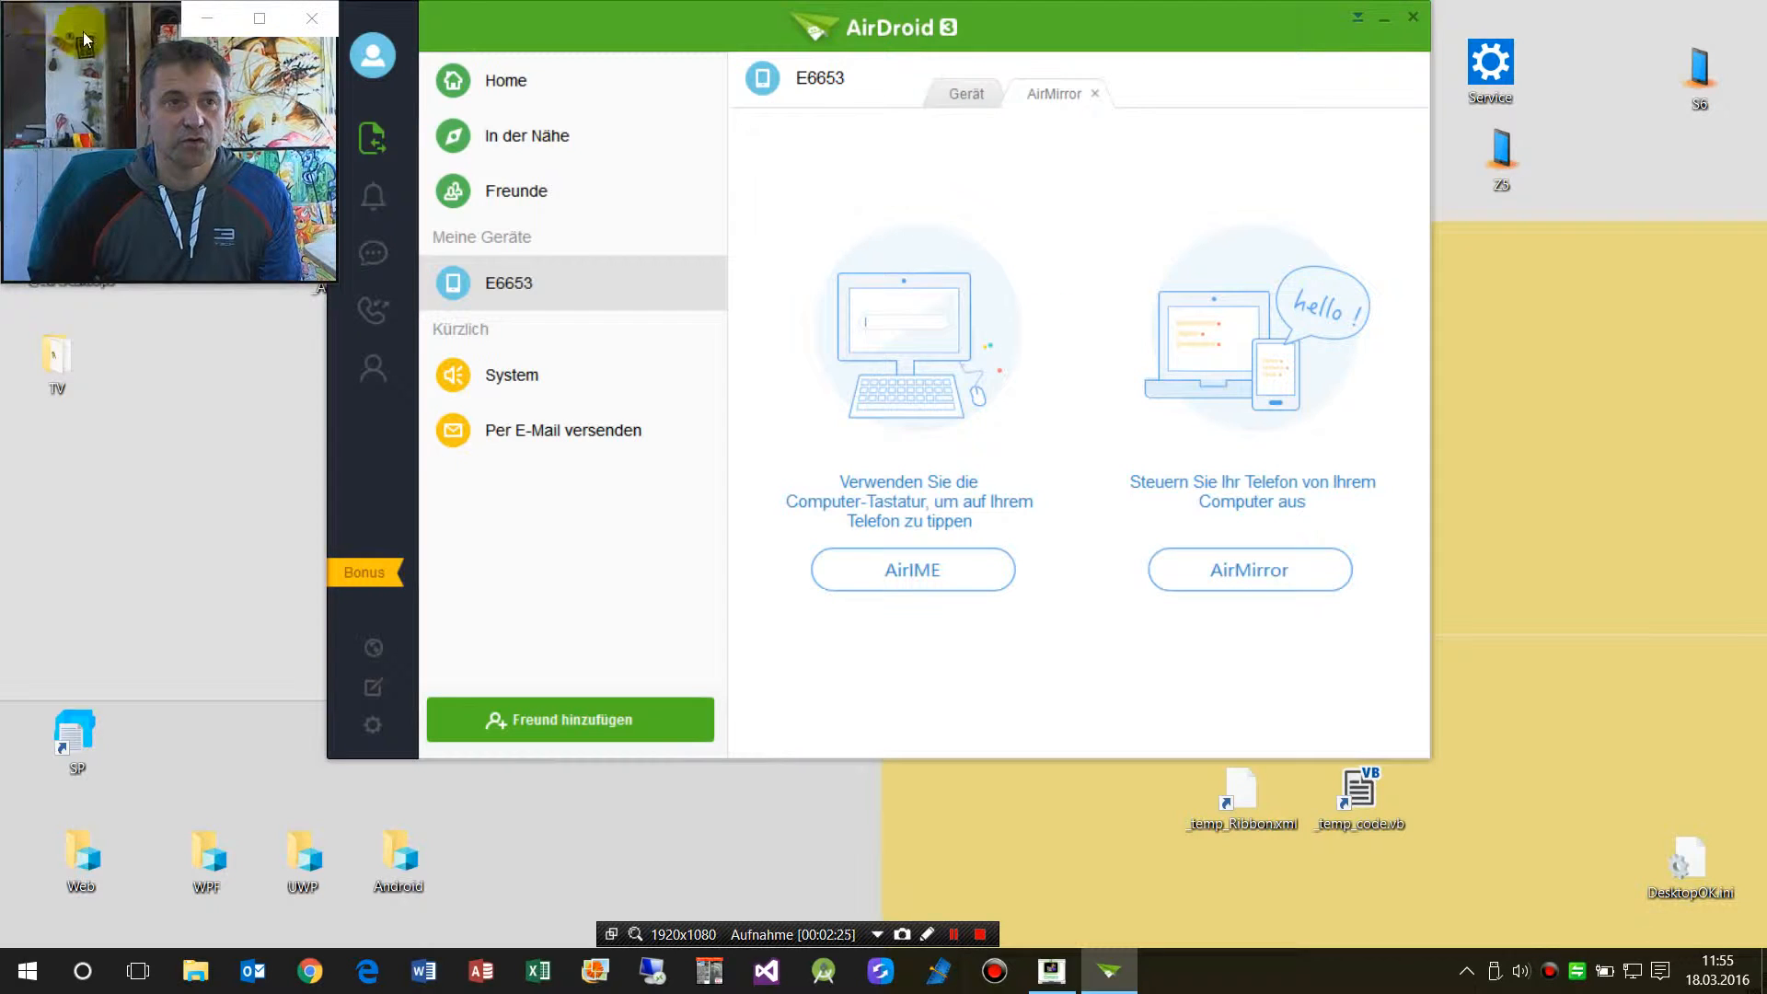
mouse_move(1251, 561)
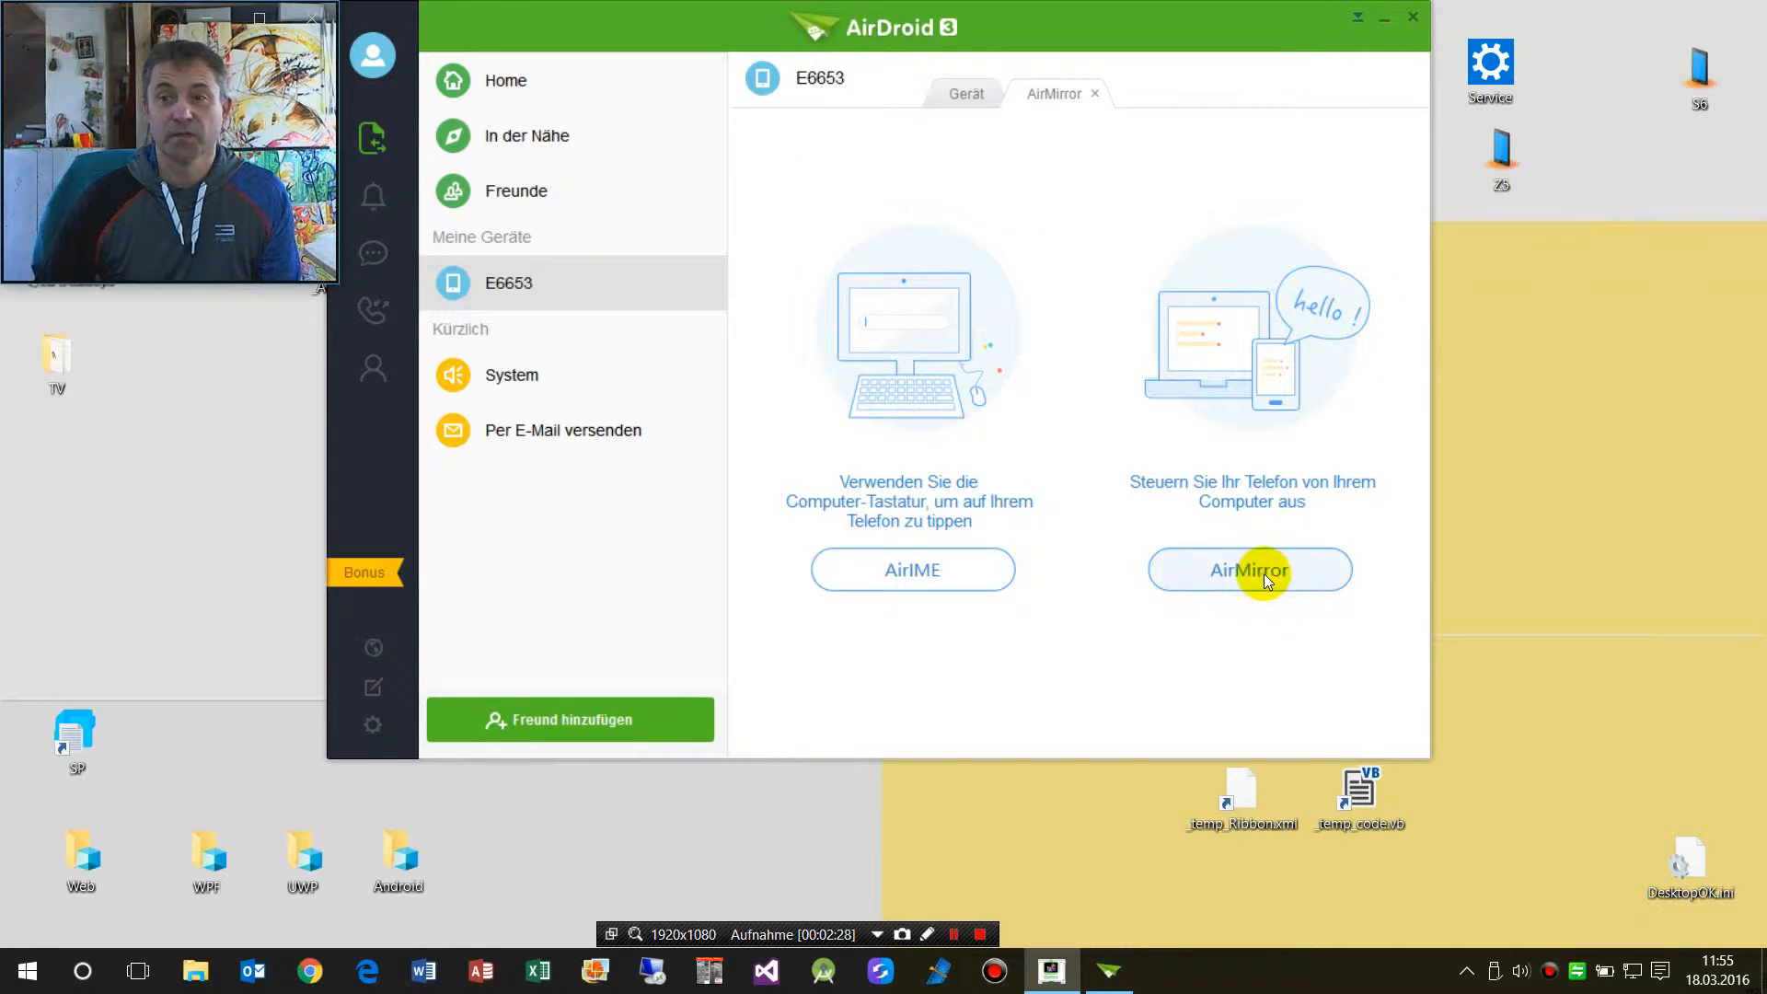
Step: Start mirroring the phone and pop the AirMirror view into its own window near the top
left_click(1250, 569)
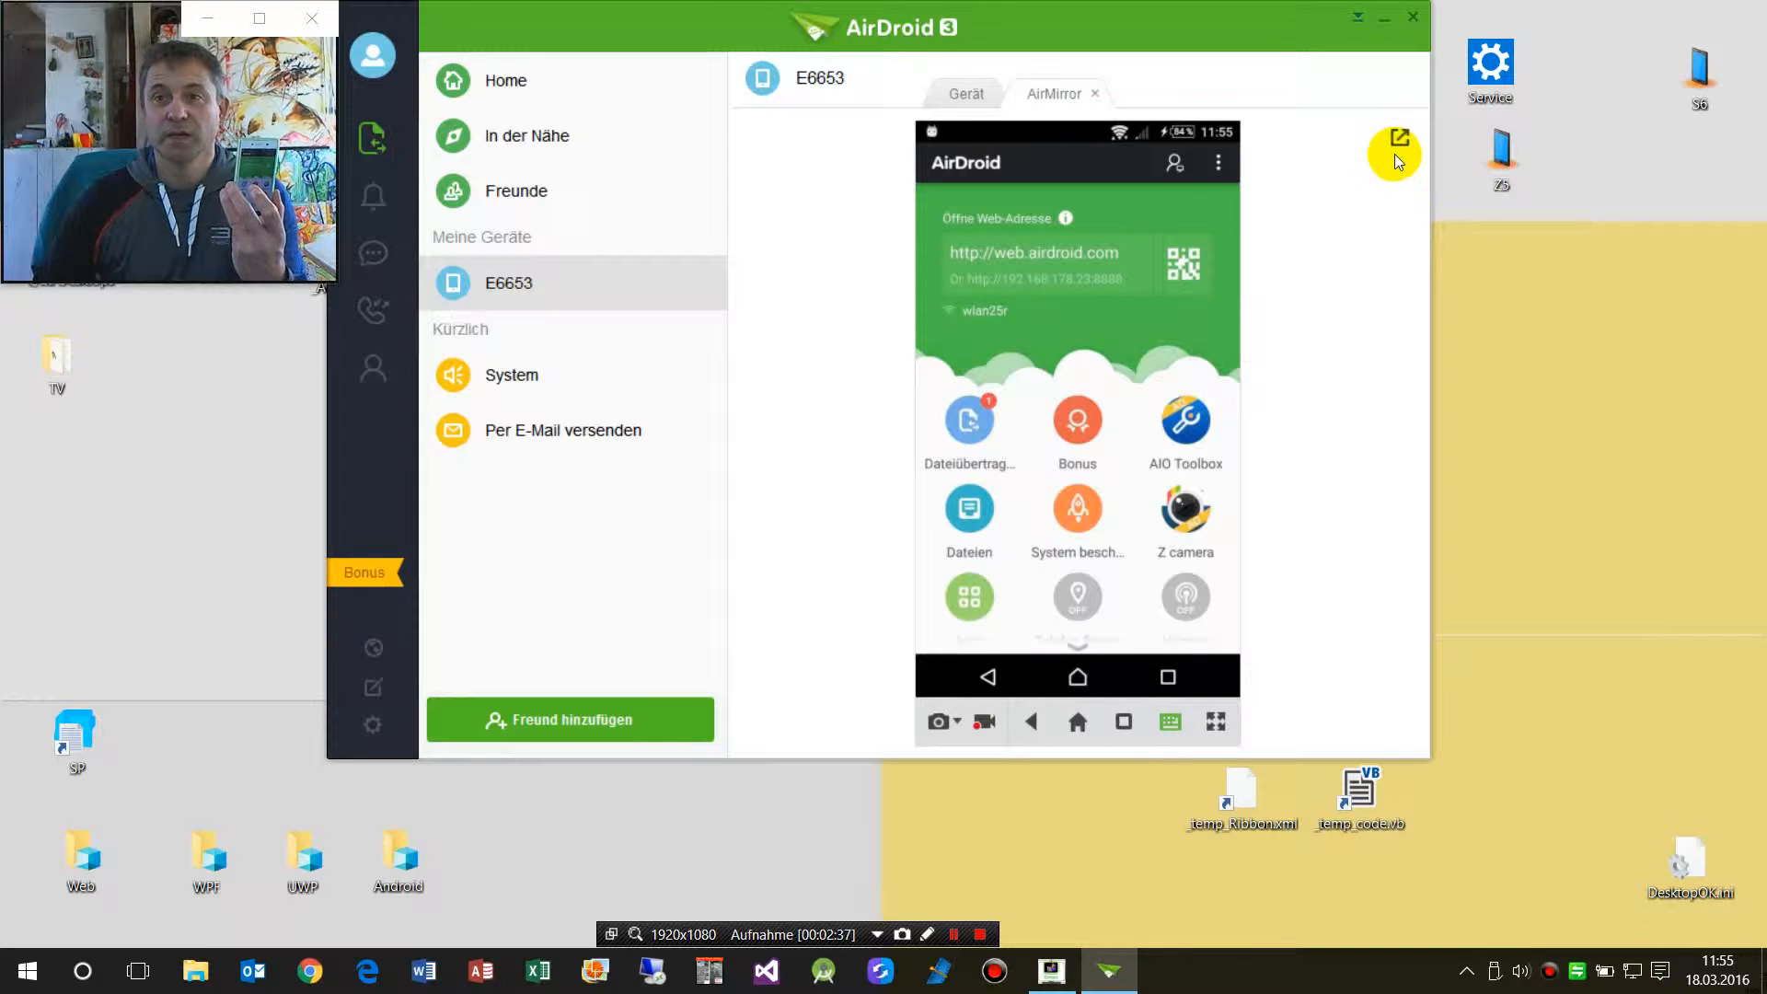
left_click(1394, 153)
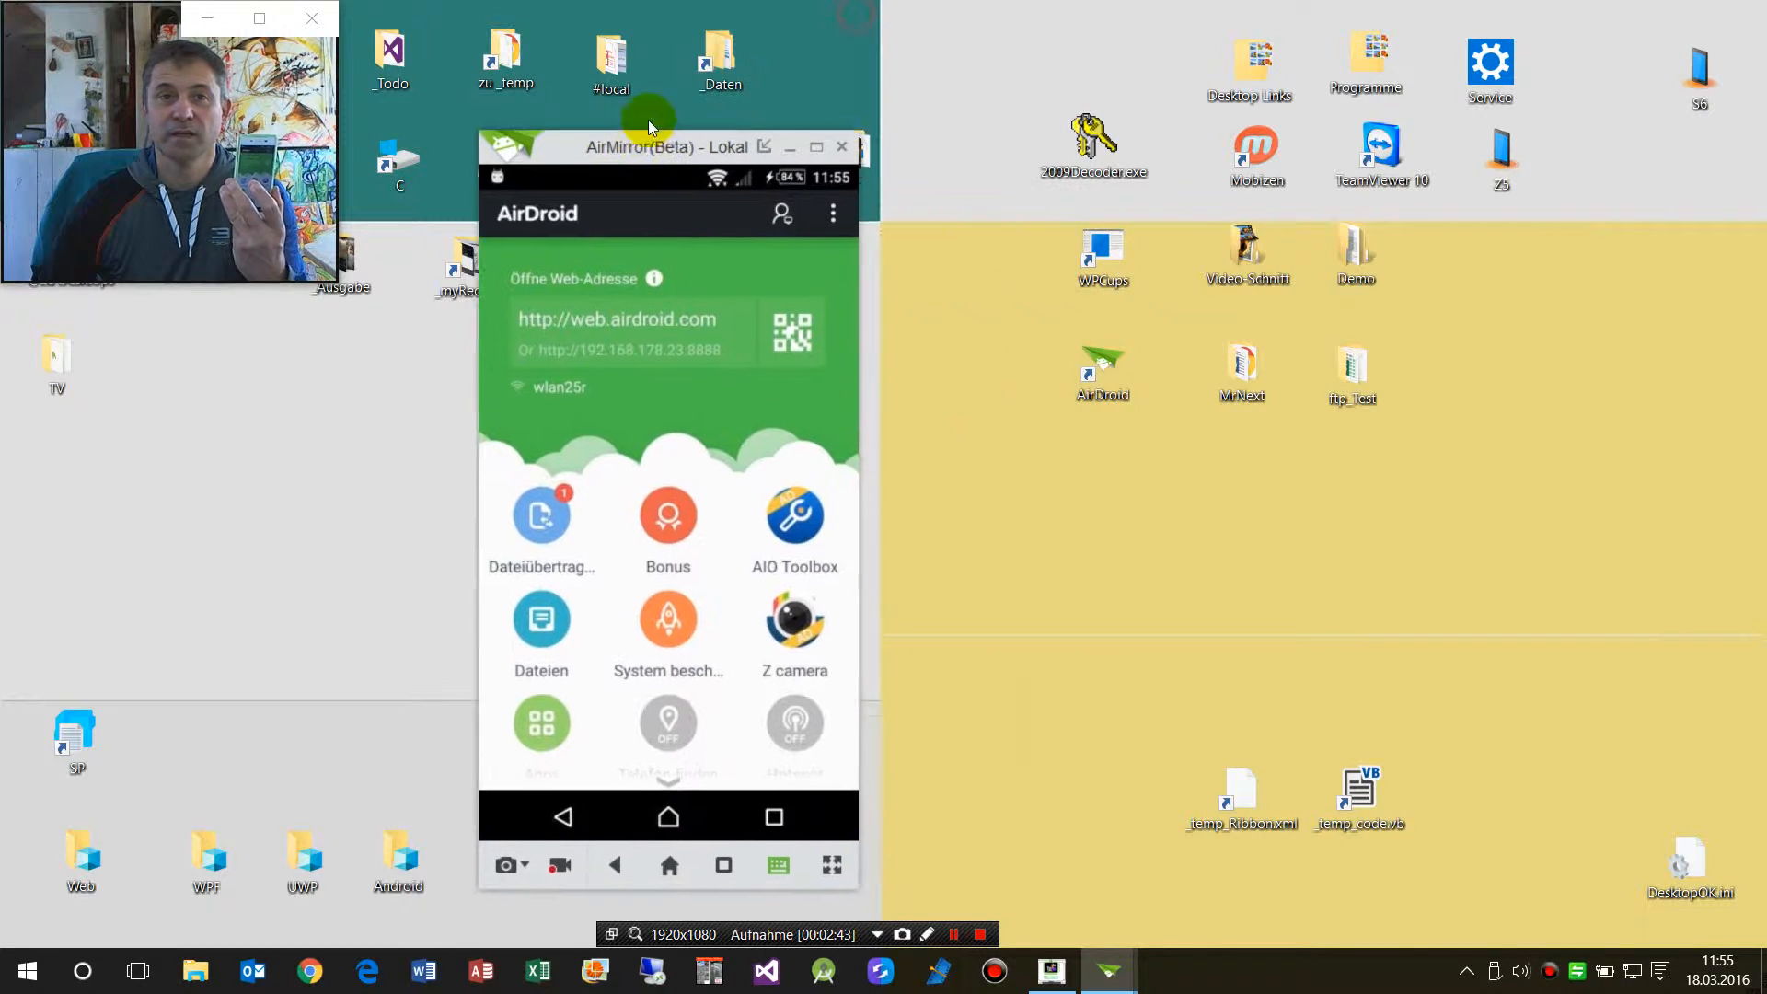
left_click_drag(668, 147, 644, 79)
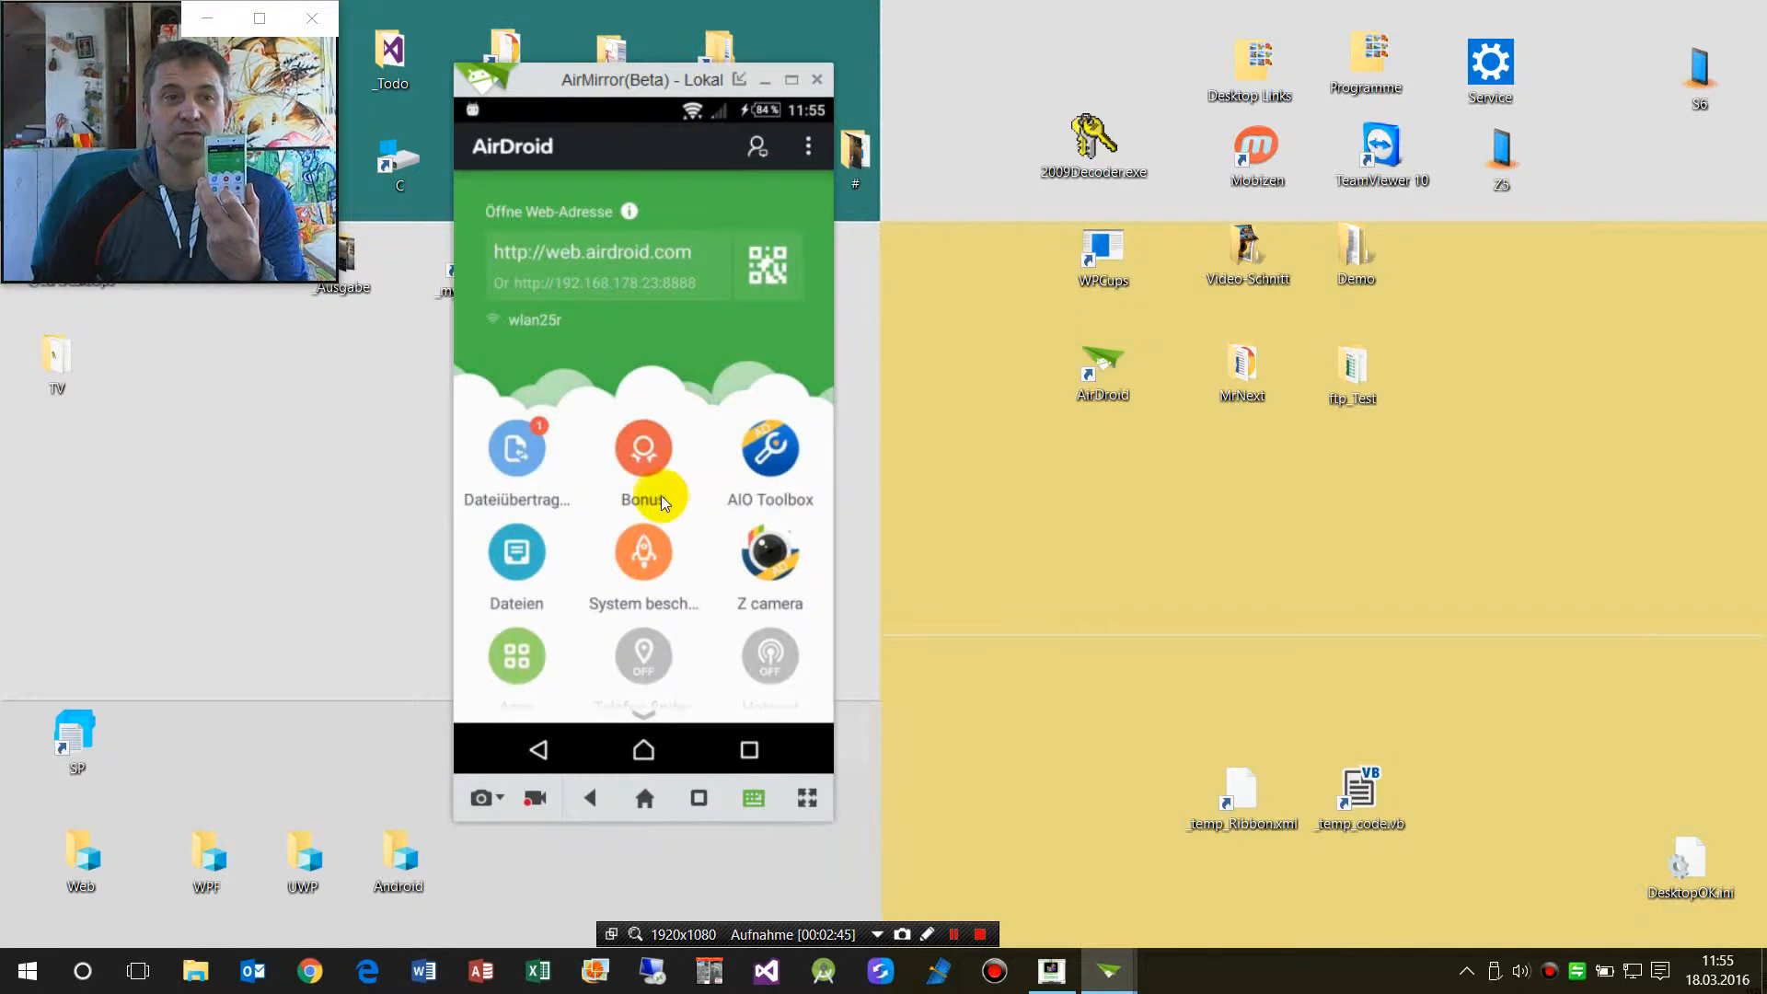
mouse_move(643, 749)
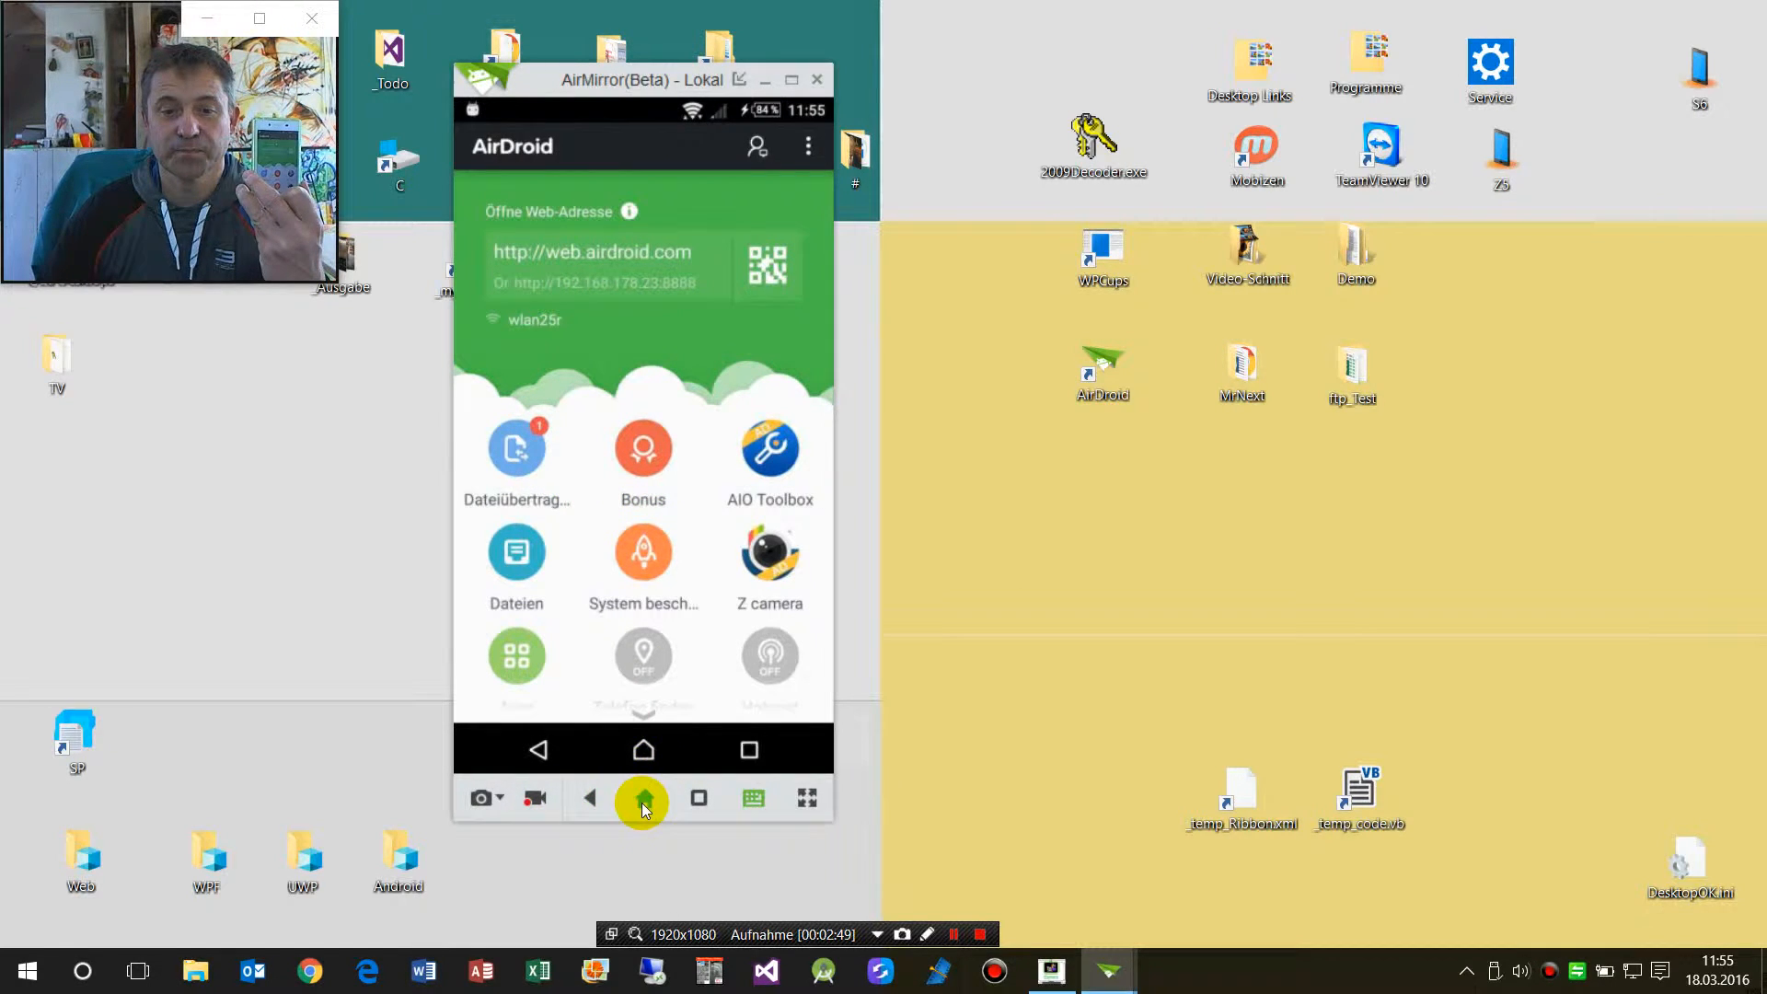
mouse_move(801, 803)
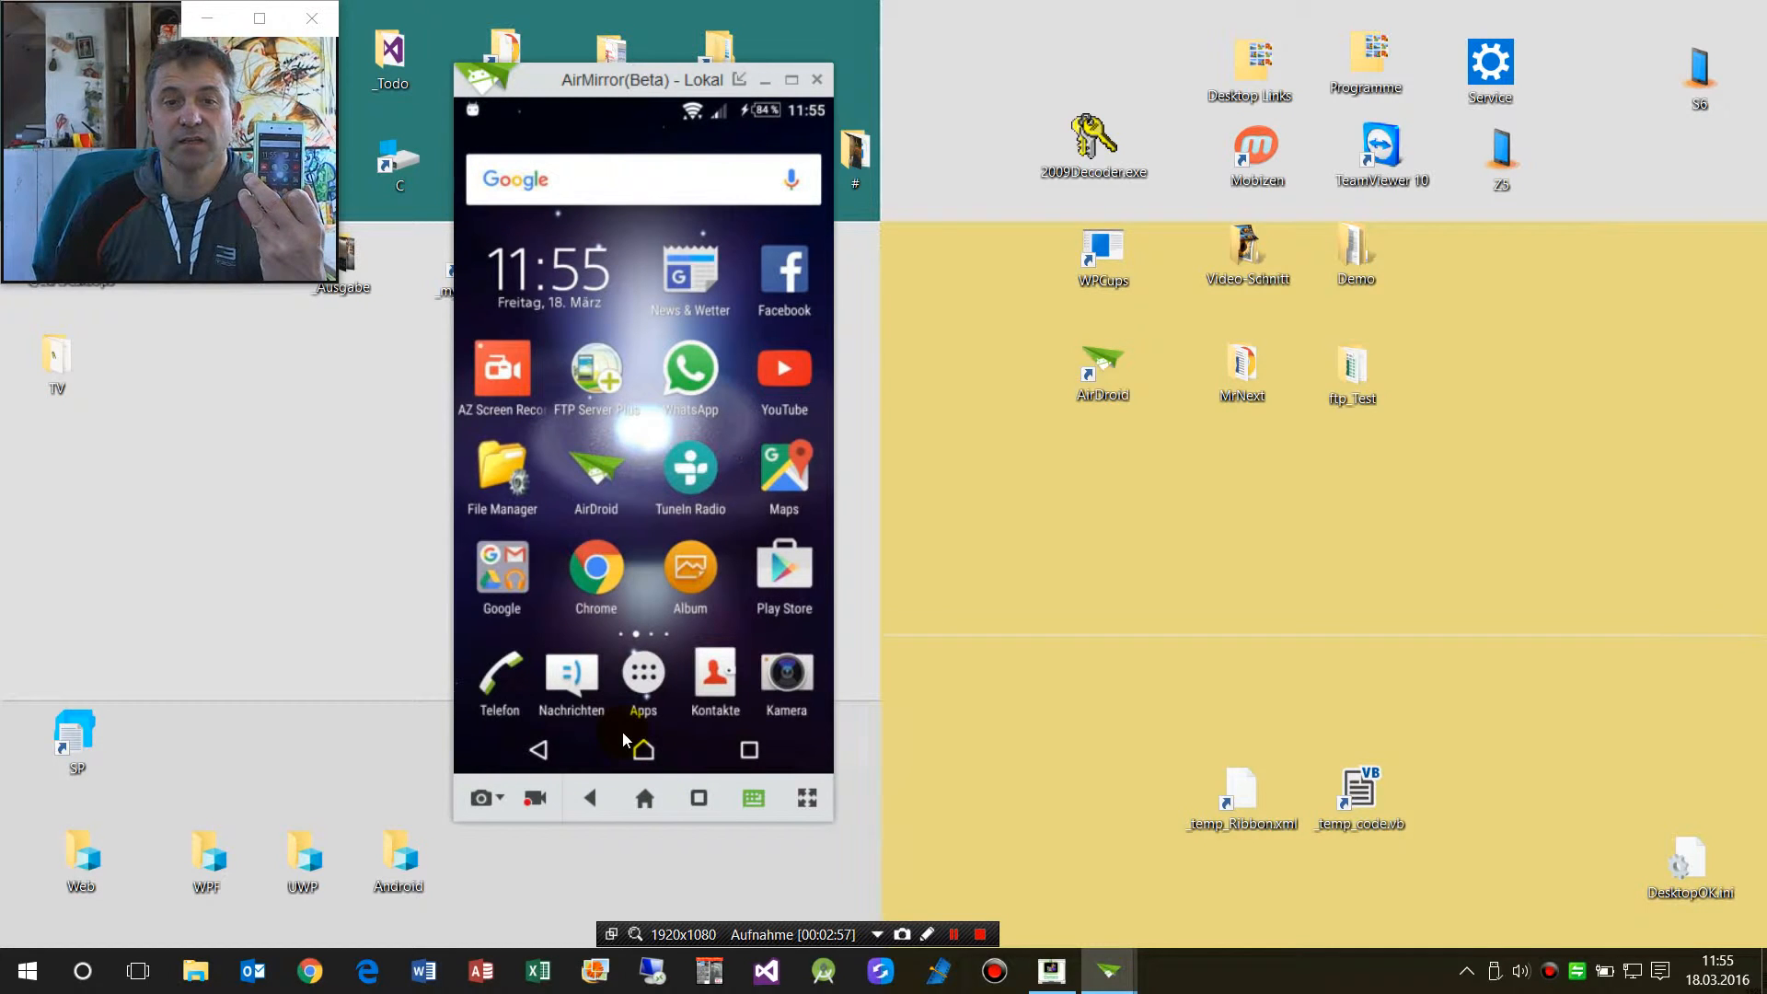
Step: Open File Manager on the mirrored phone and reposition the mirror window top-left
left_click(501, 462)
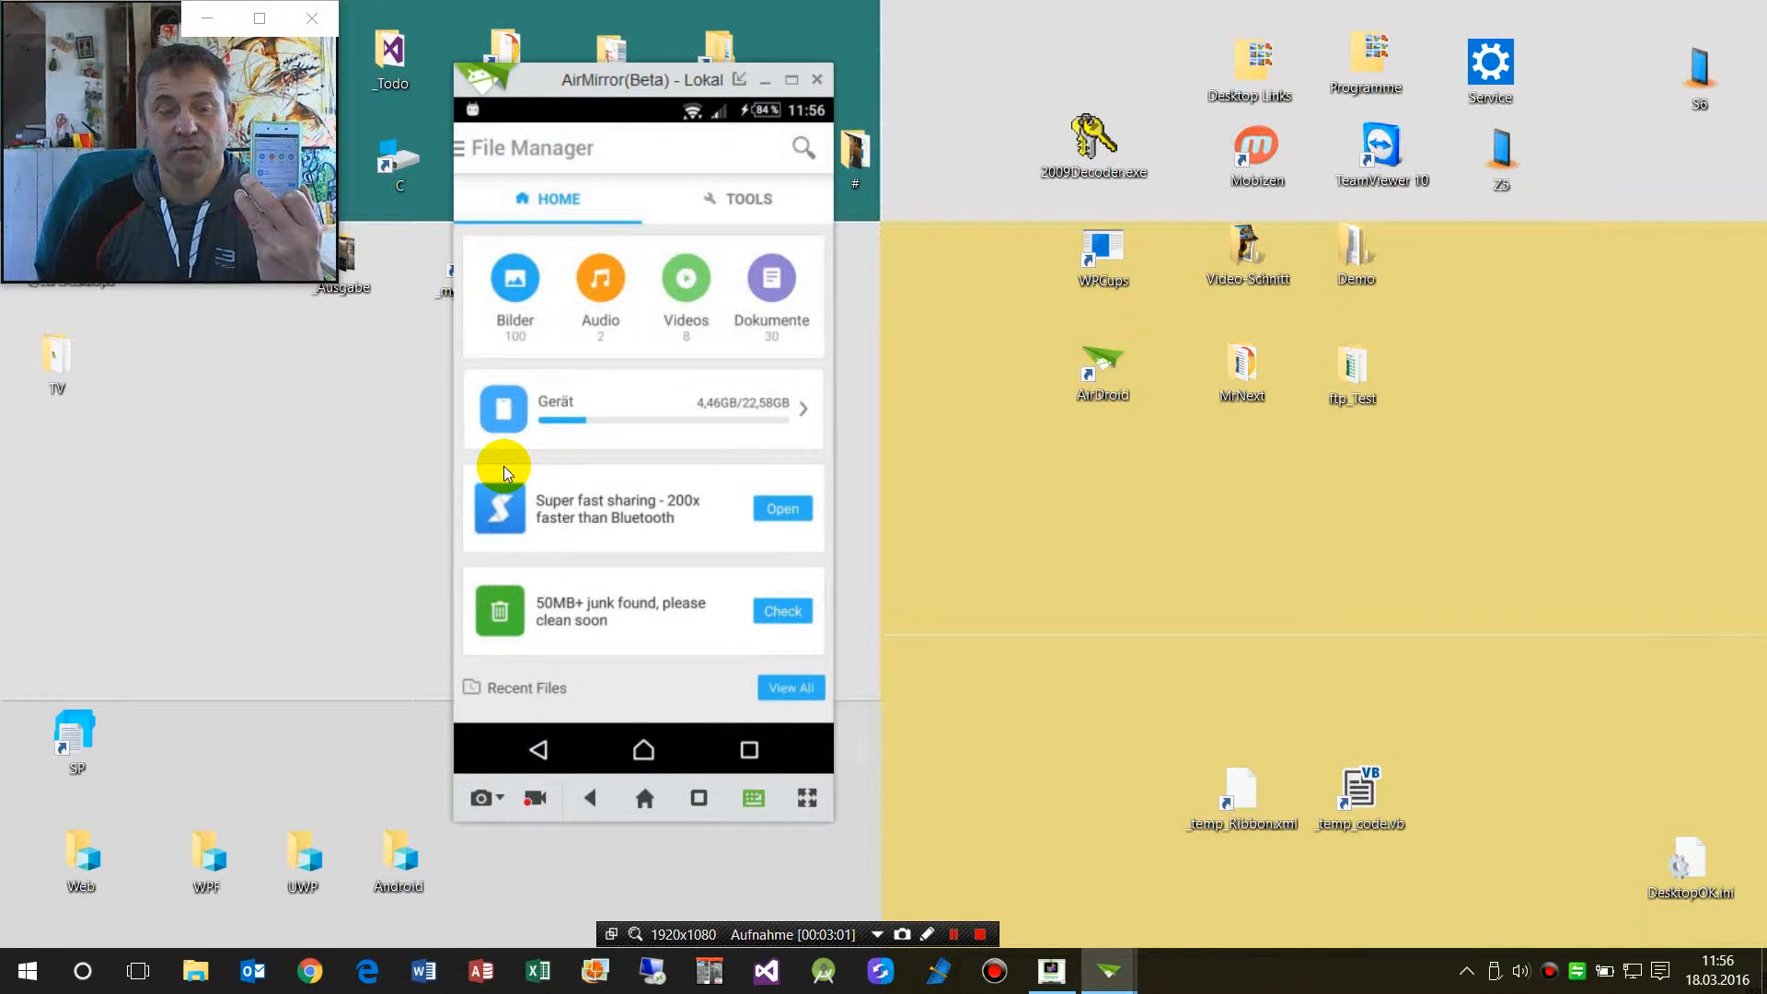
mouse_move(616, 420)
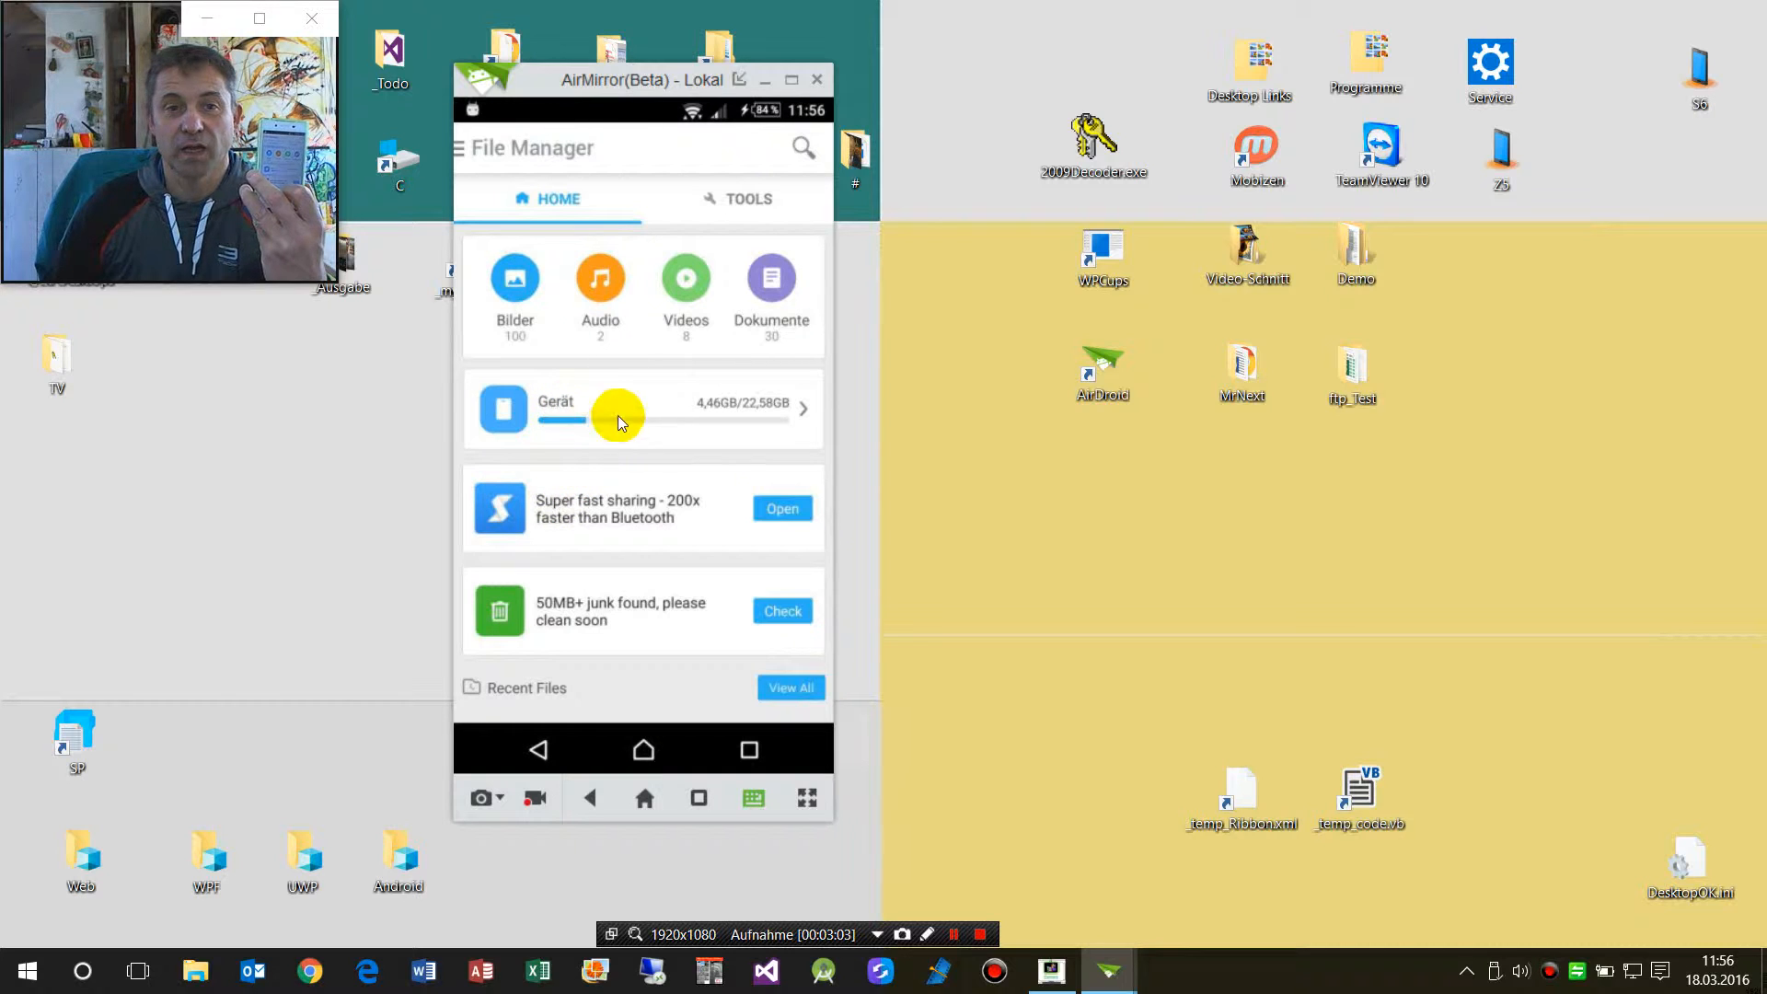
mouse_move(532, 294)
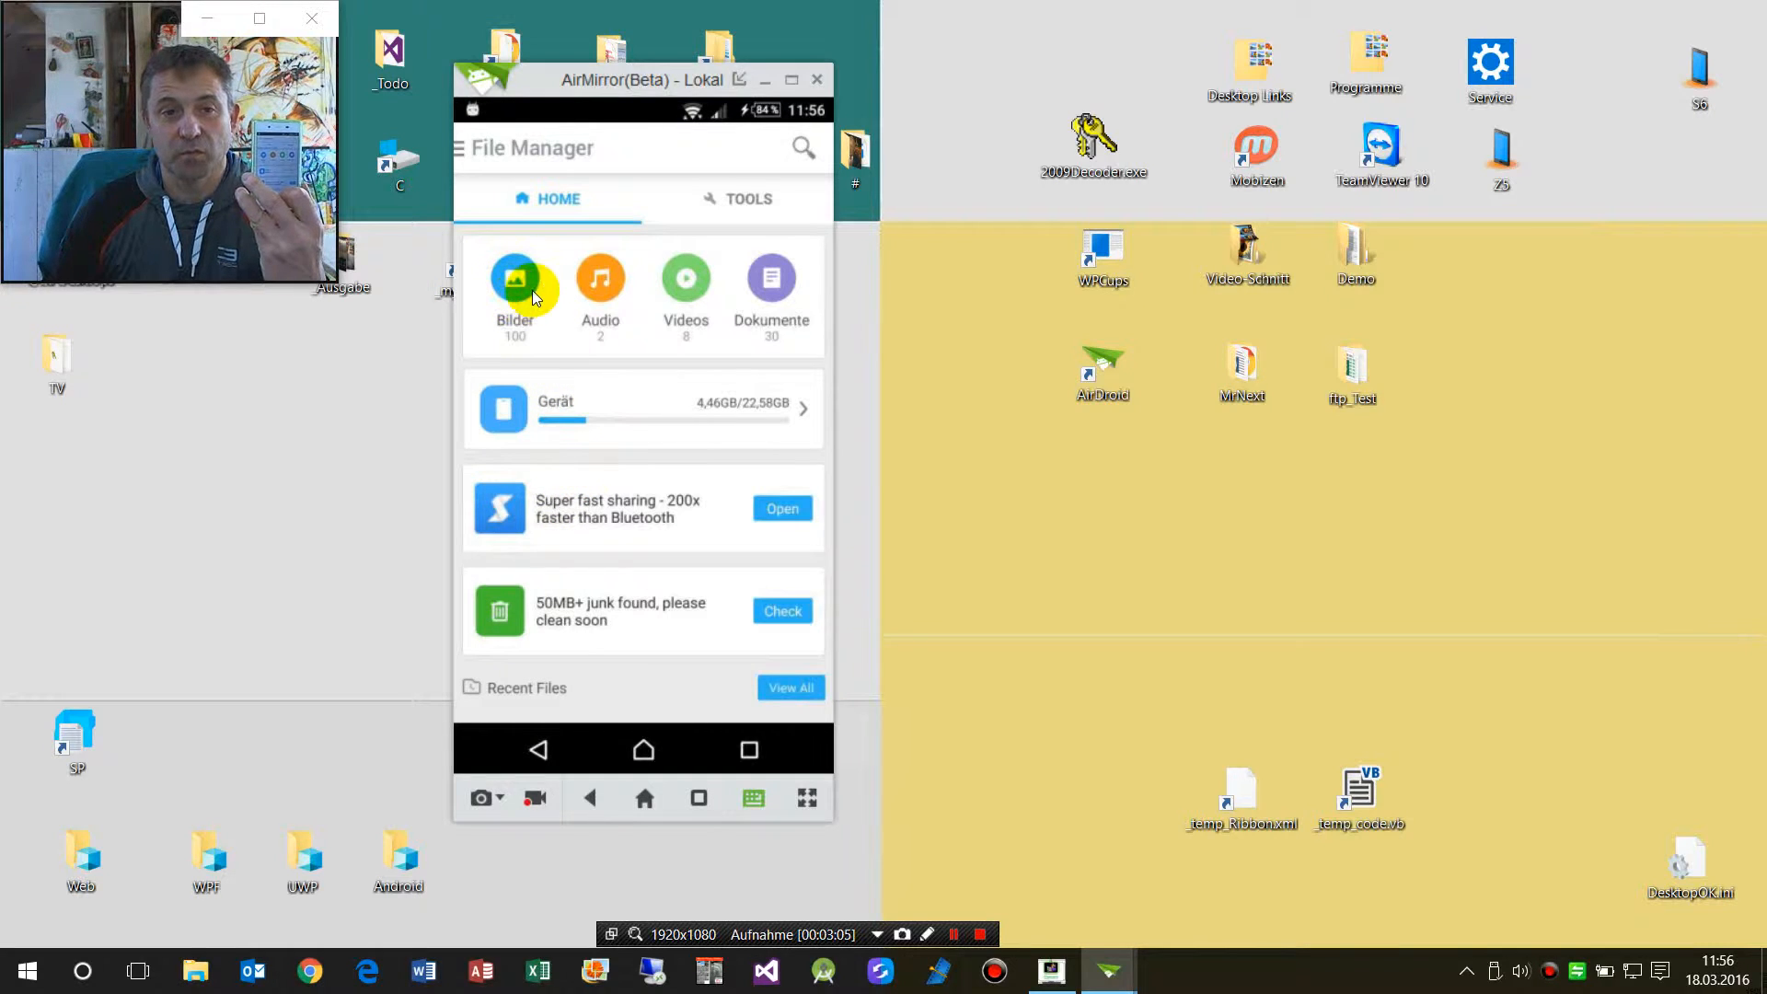
mouse_move(801, 96)
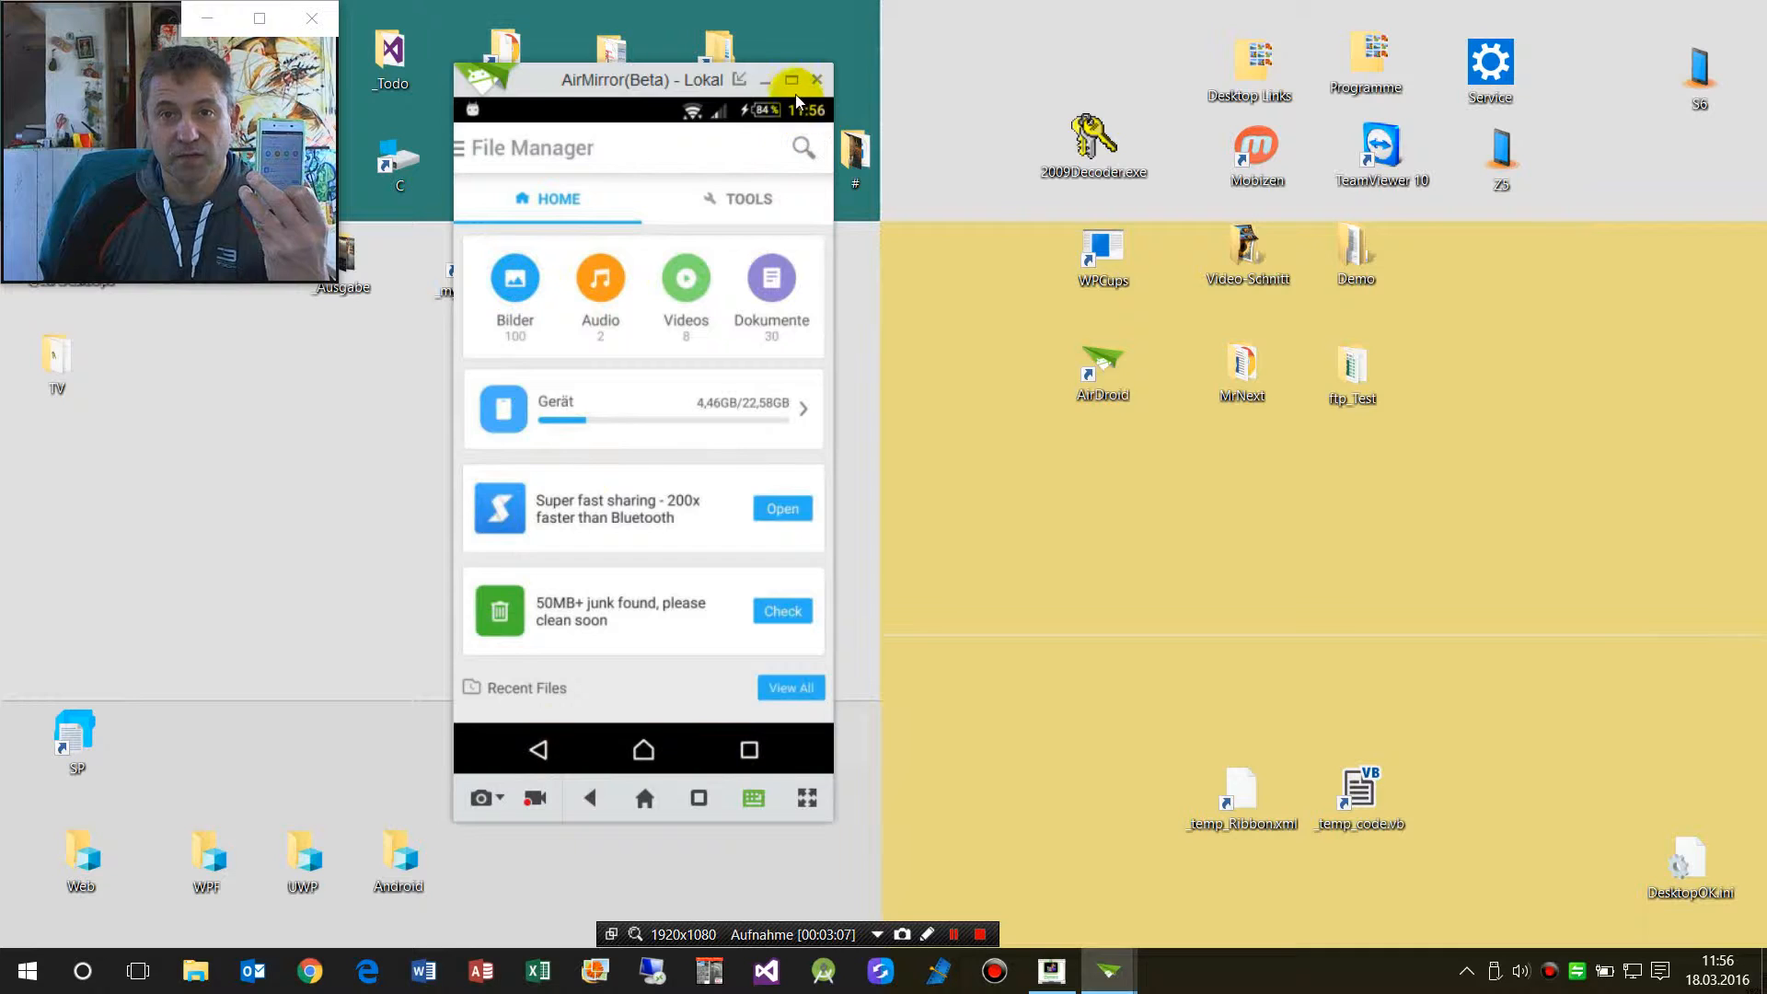
left_click_drag(639, 79, 541, 43)
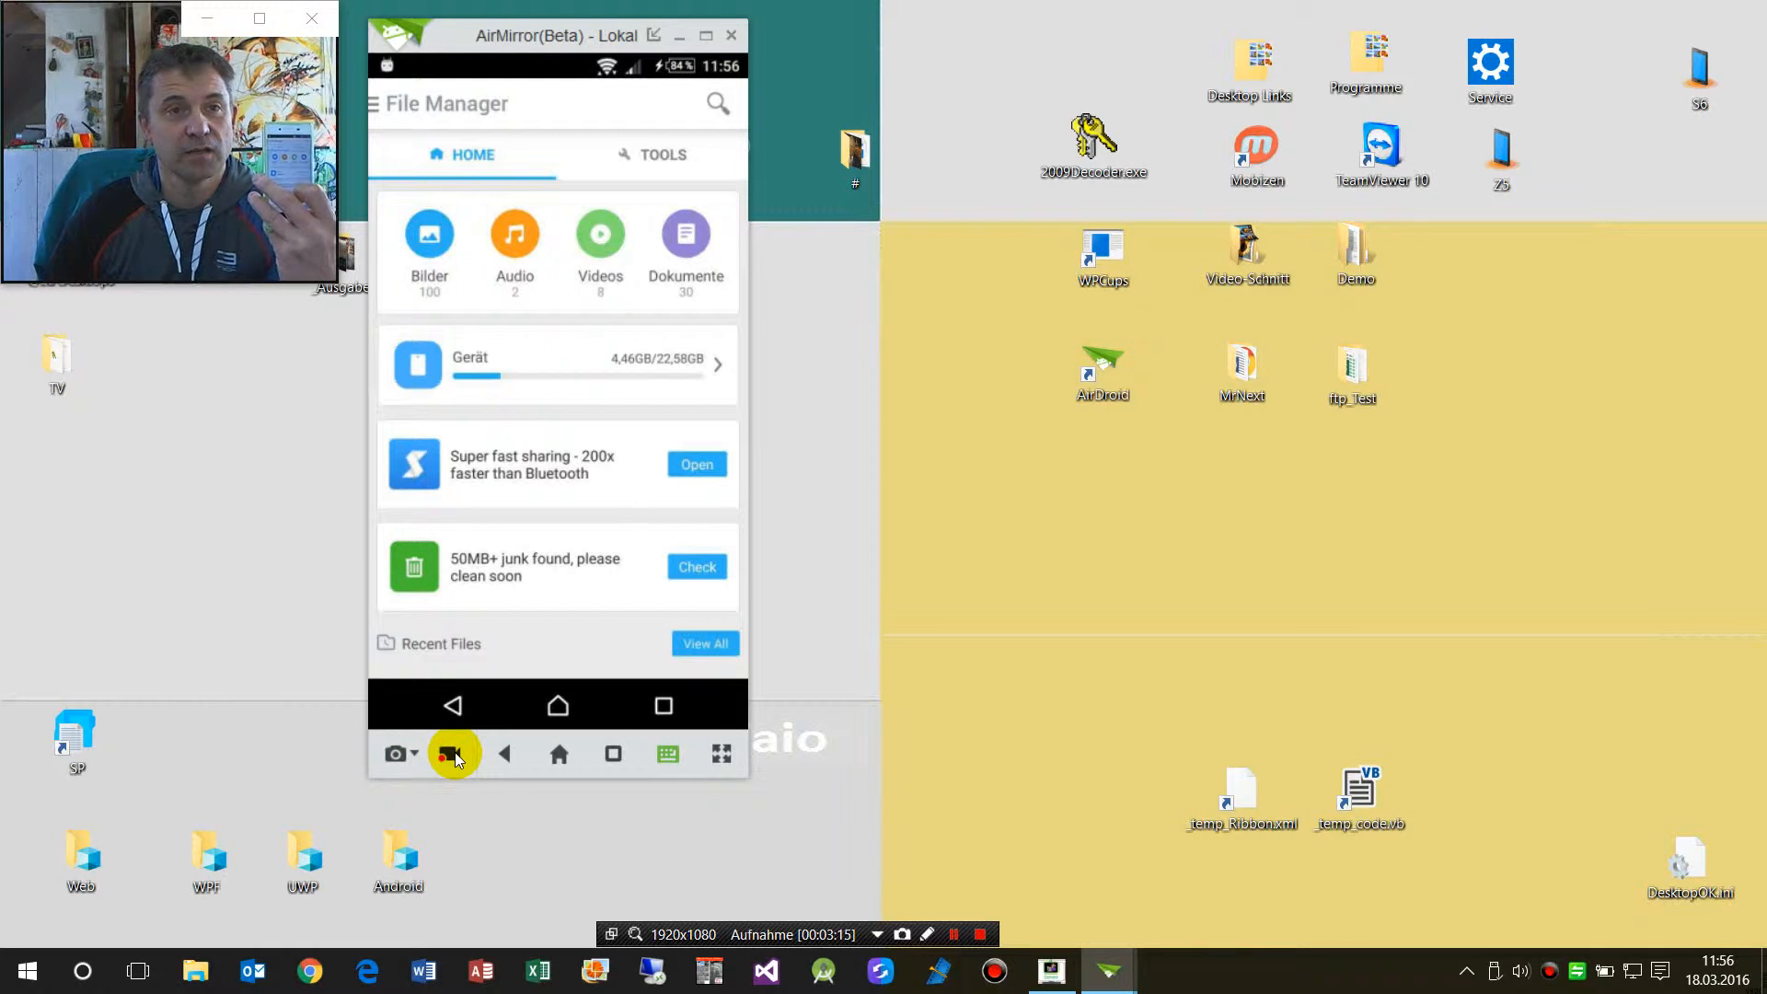
mouse_move(547, 346)
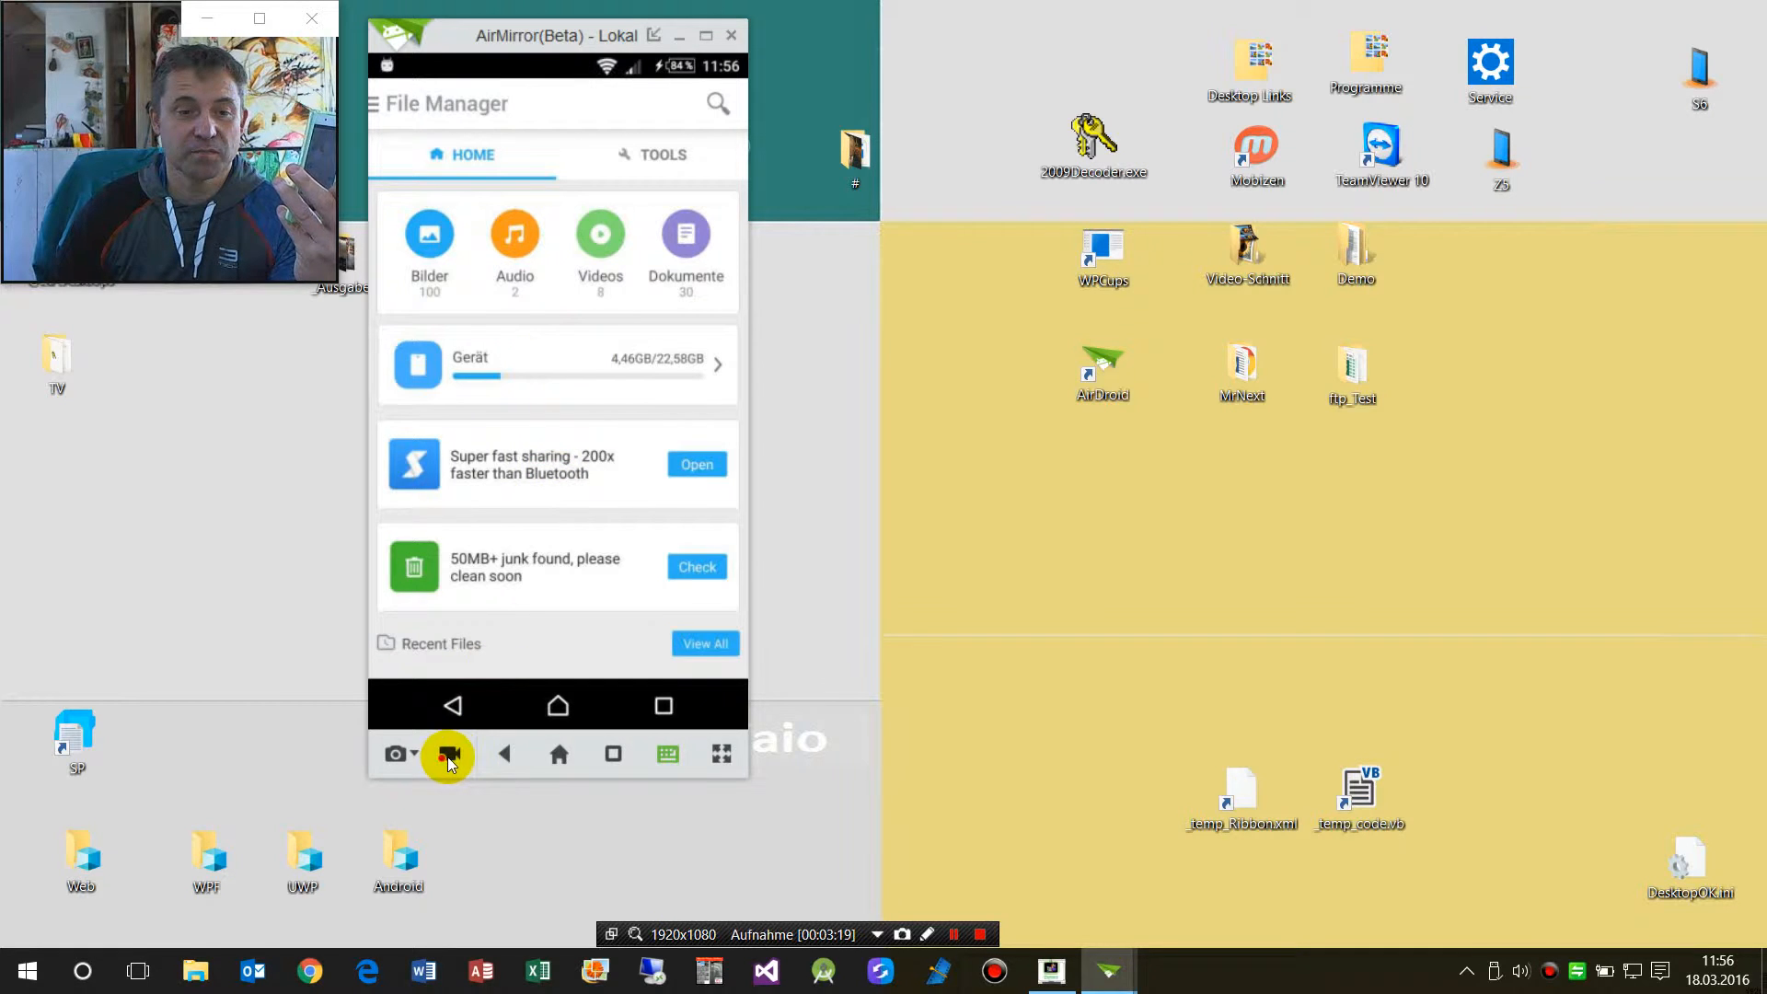
Step: Record a video of the mirrored phone screen and save it via the AirMirror toolbar
left_click(447, 755)
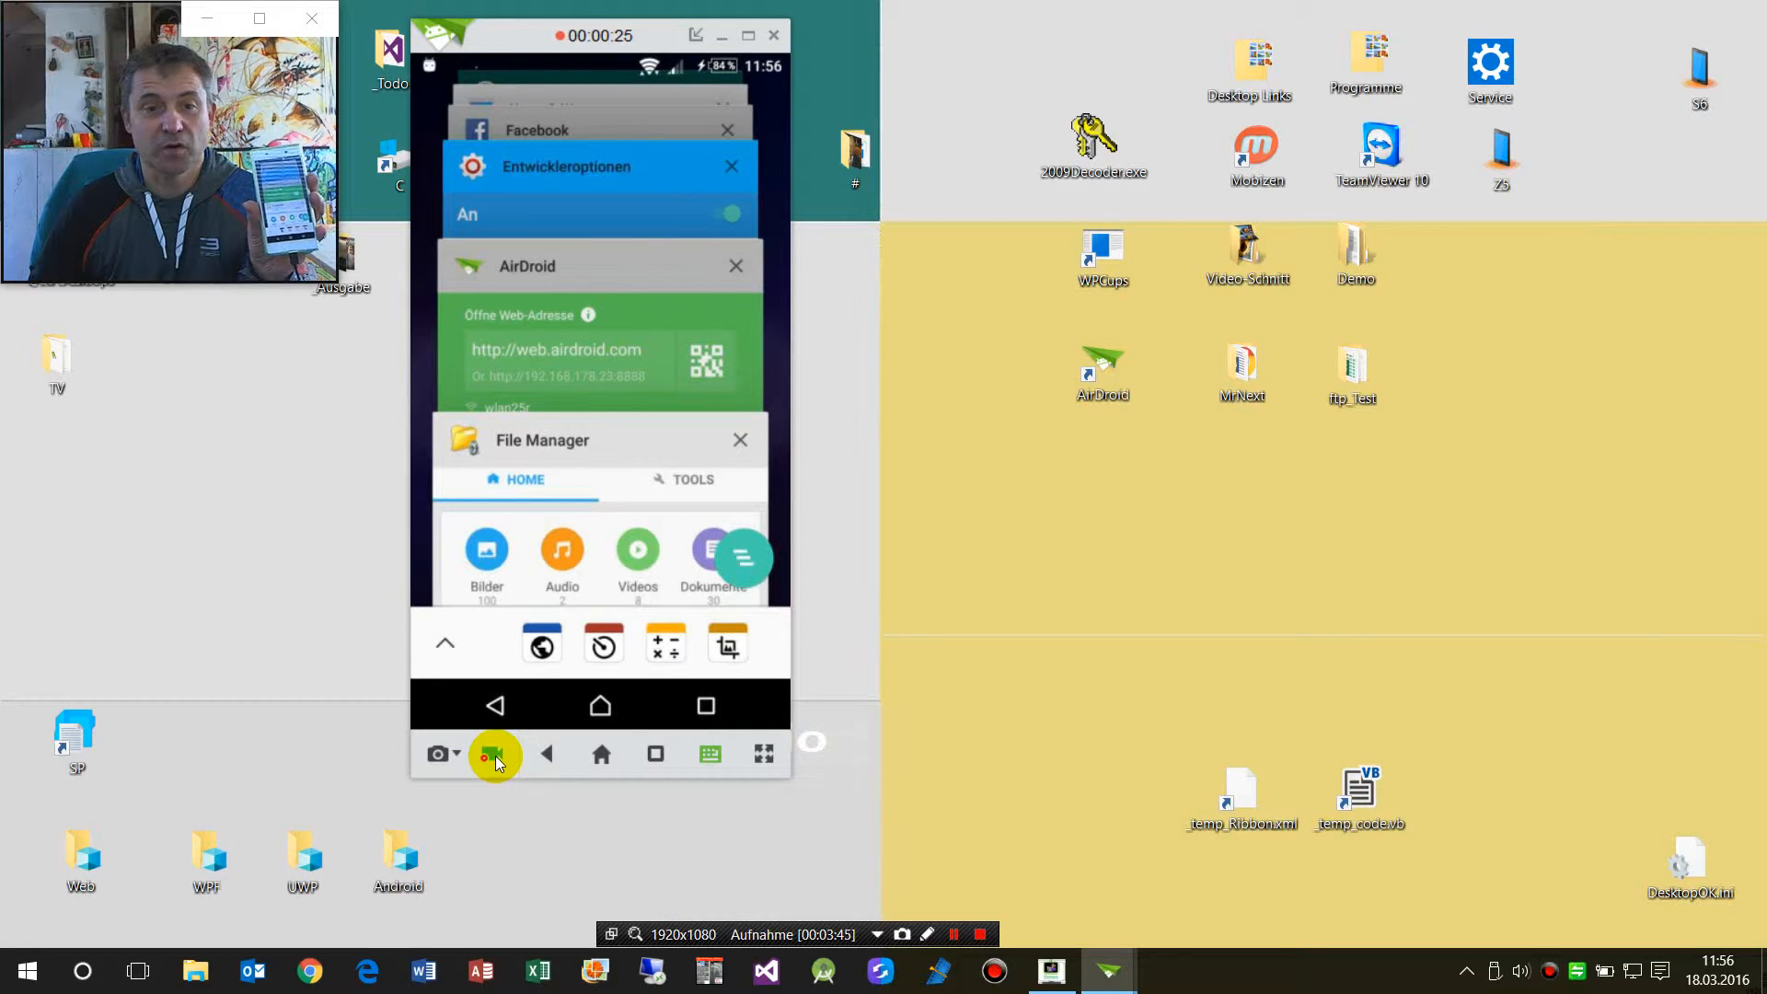
left_click(493, 754)
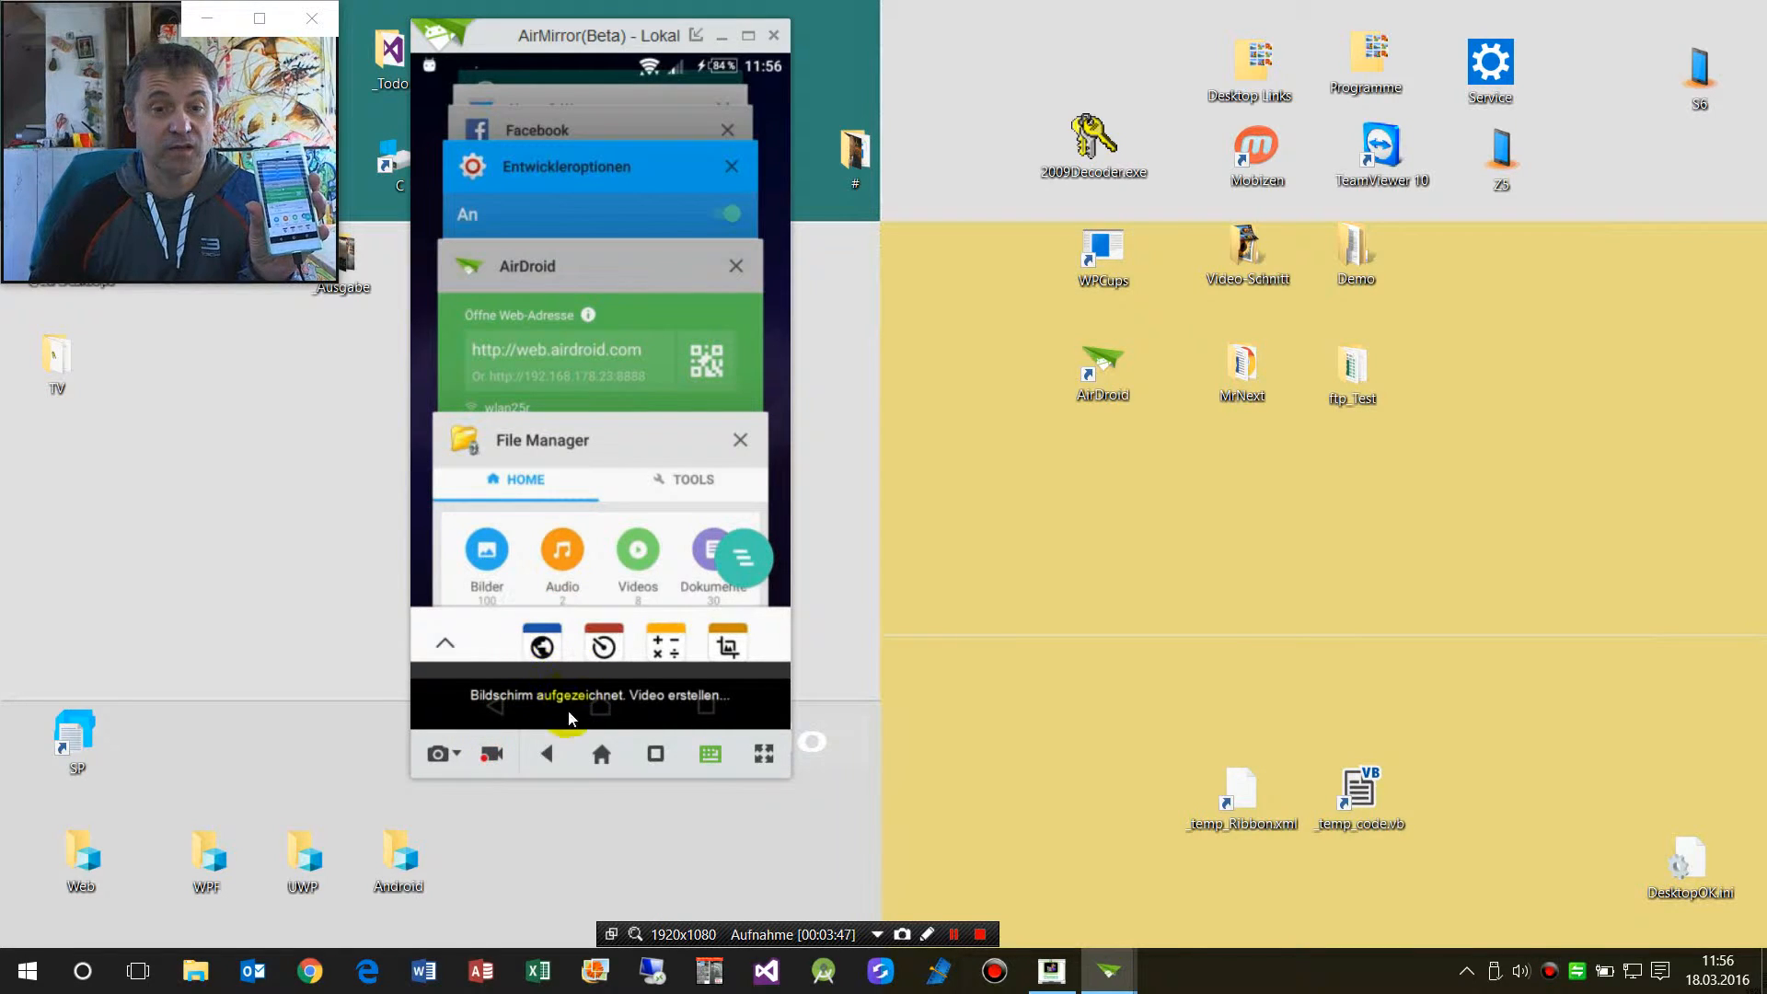
left_click(524, 764)
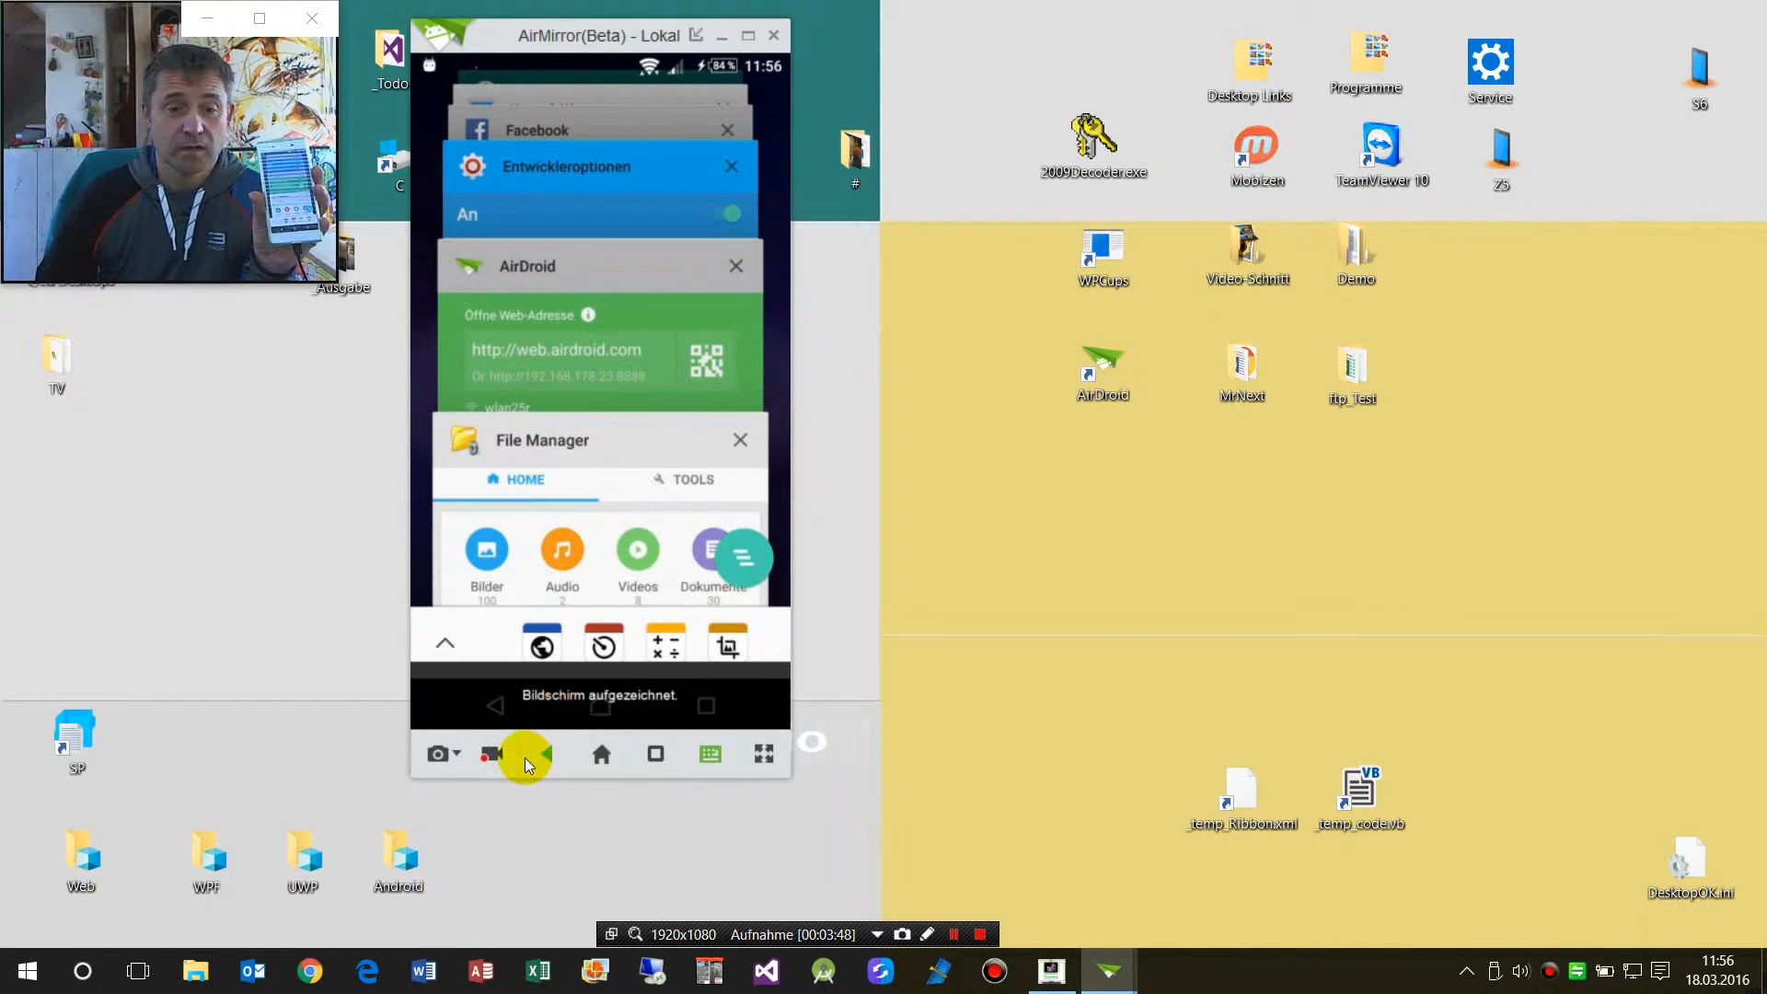
mouse_move(528, 742)
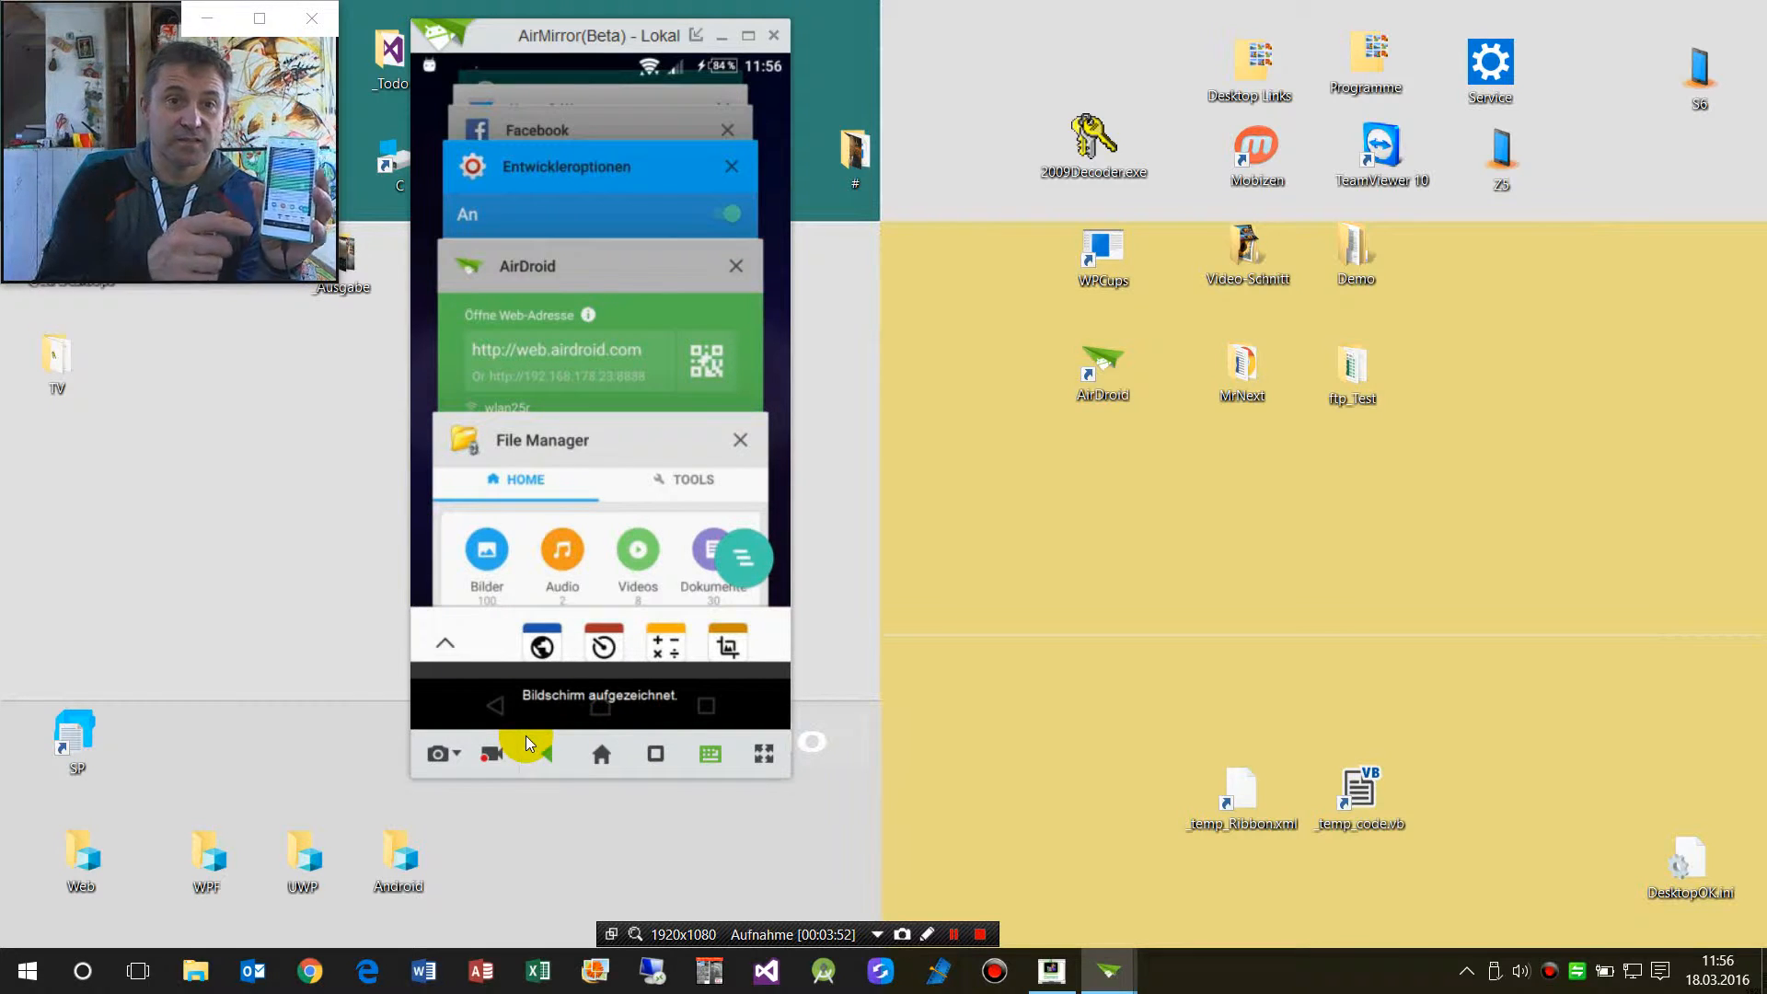
Step: Return the phone to its home screen, dismiss the recorder bubble and take a screenshot
left_click(601, 705)
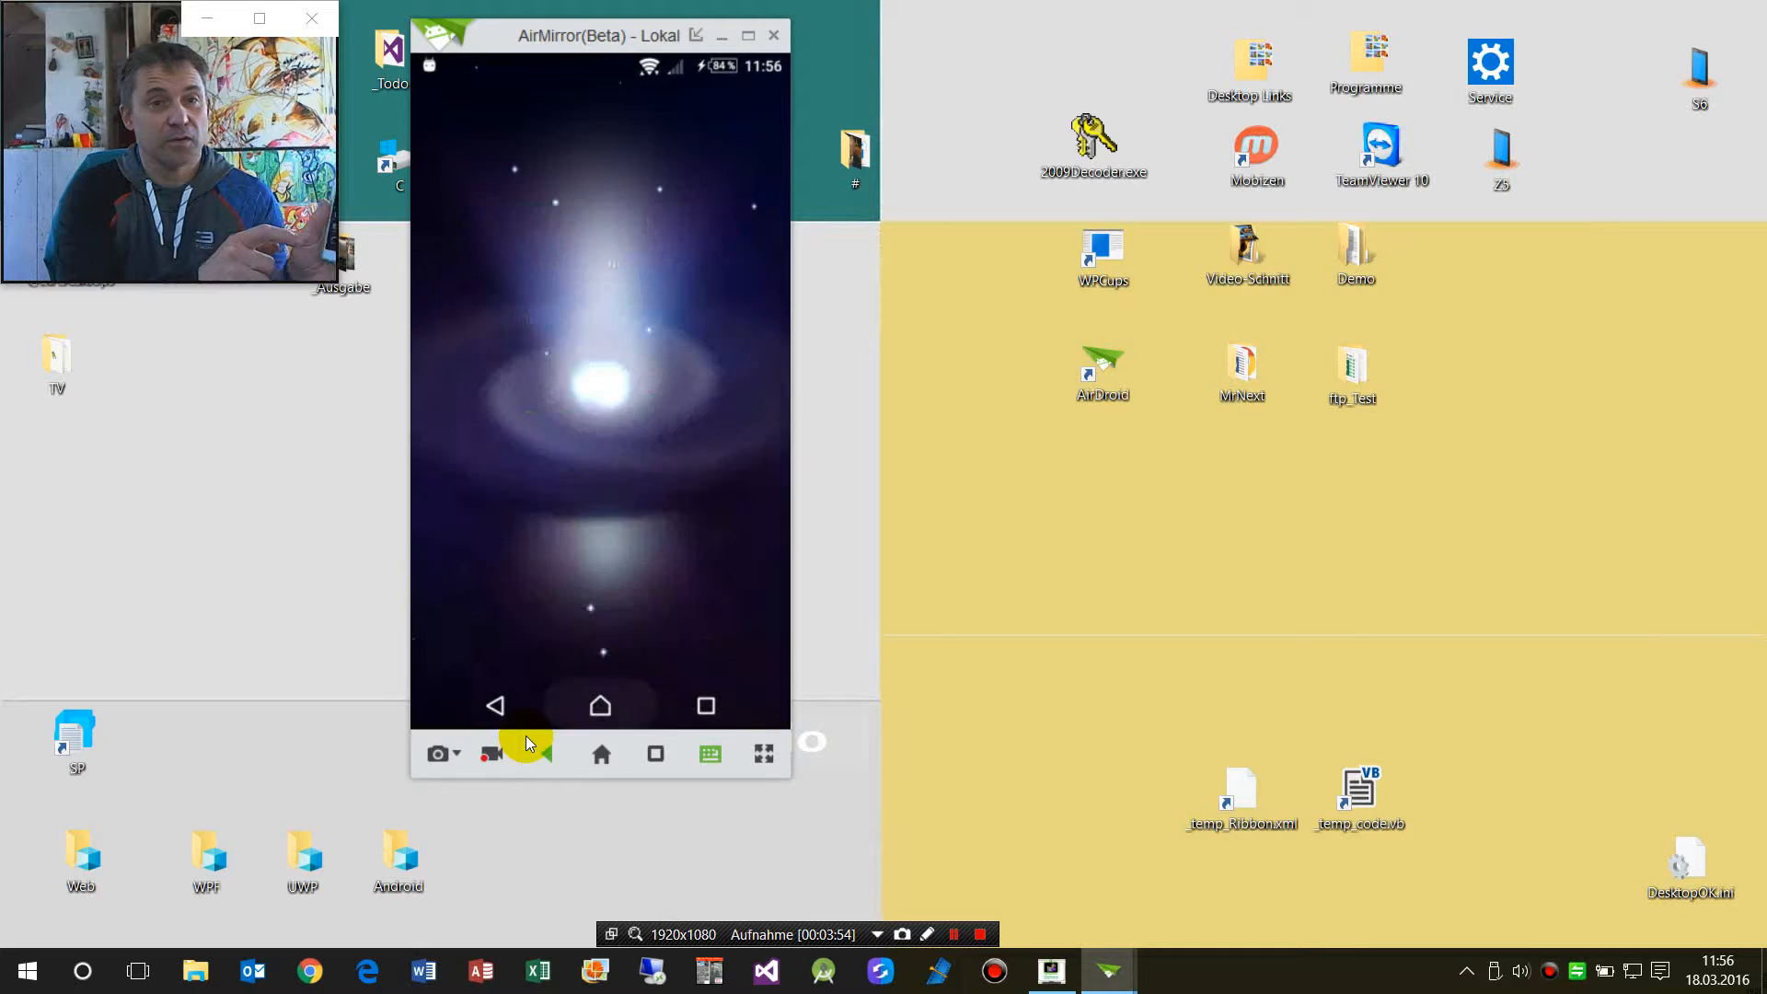
left_click(600, 704)
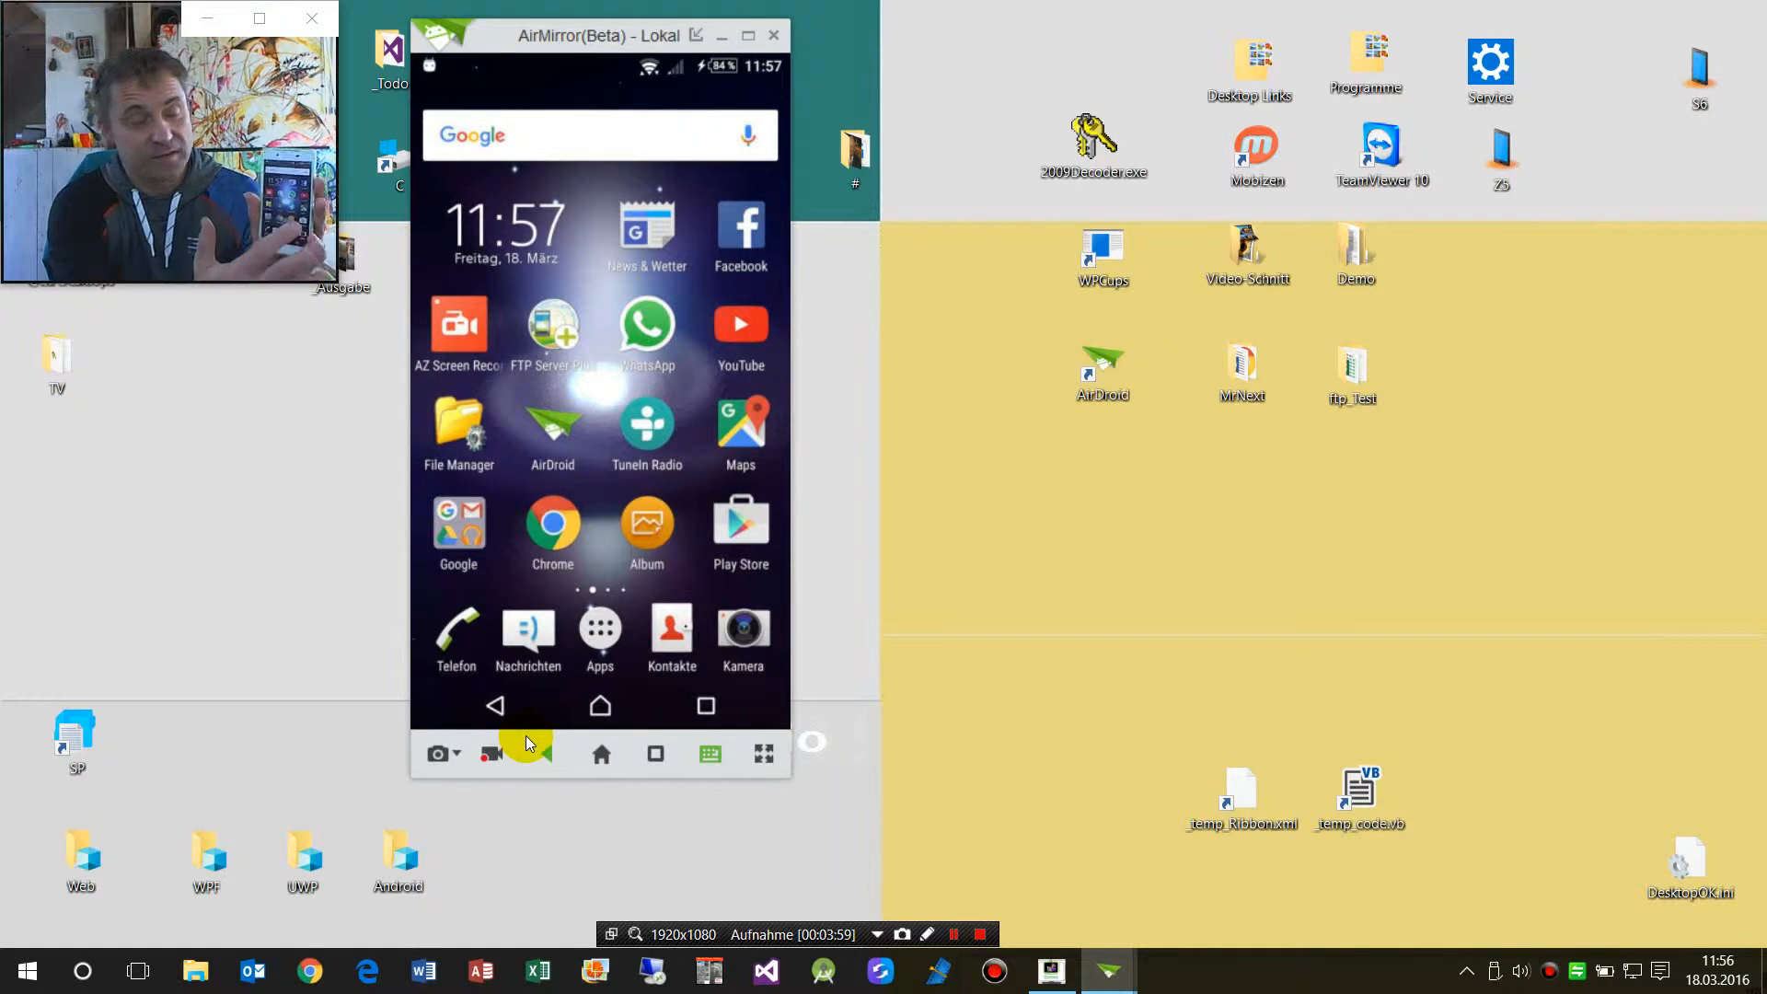
mouse_move(398, 602)
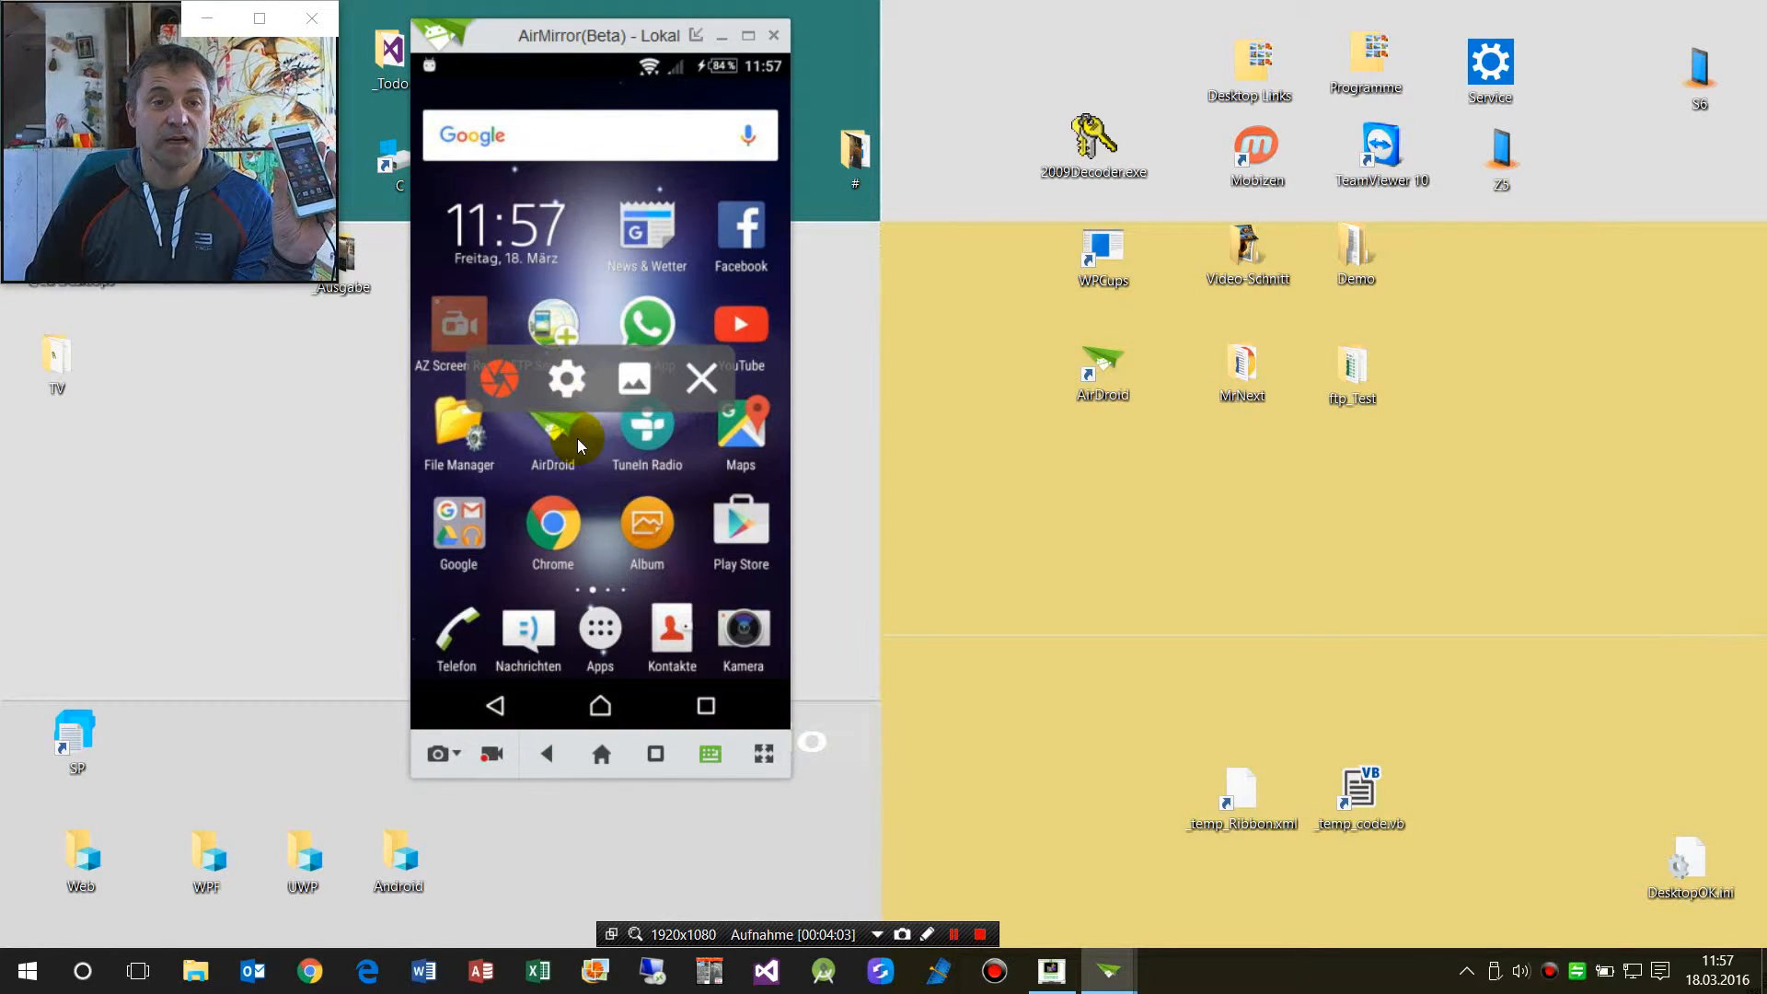
mouse_move(701, 393)
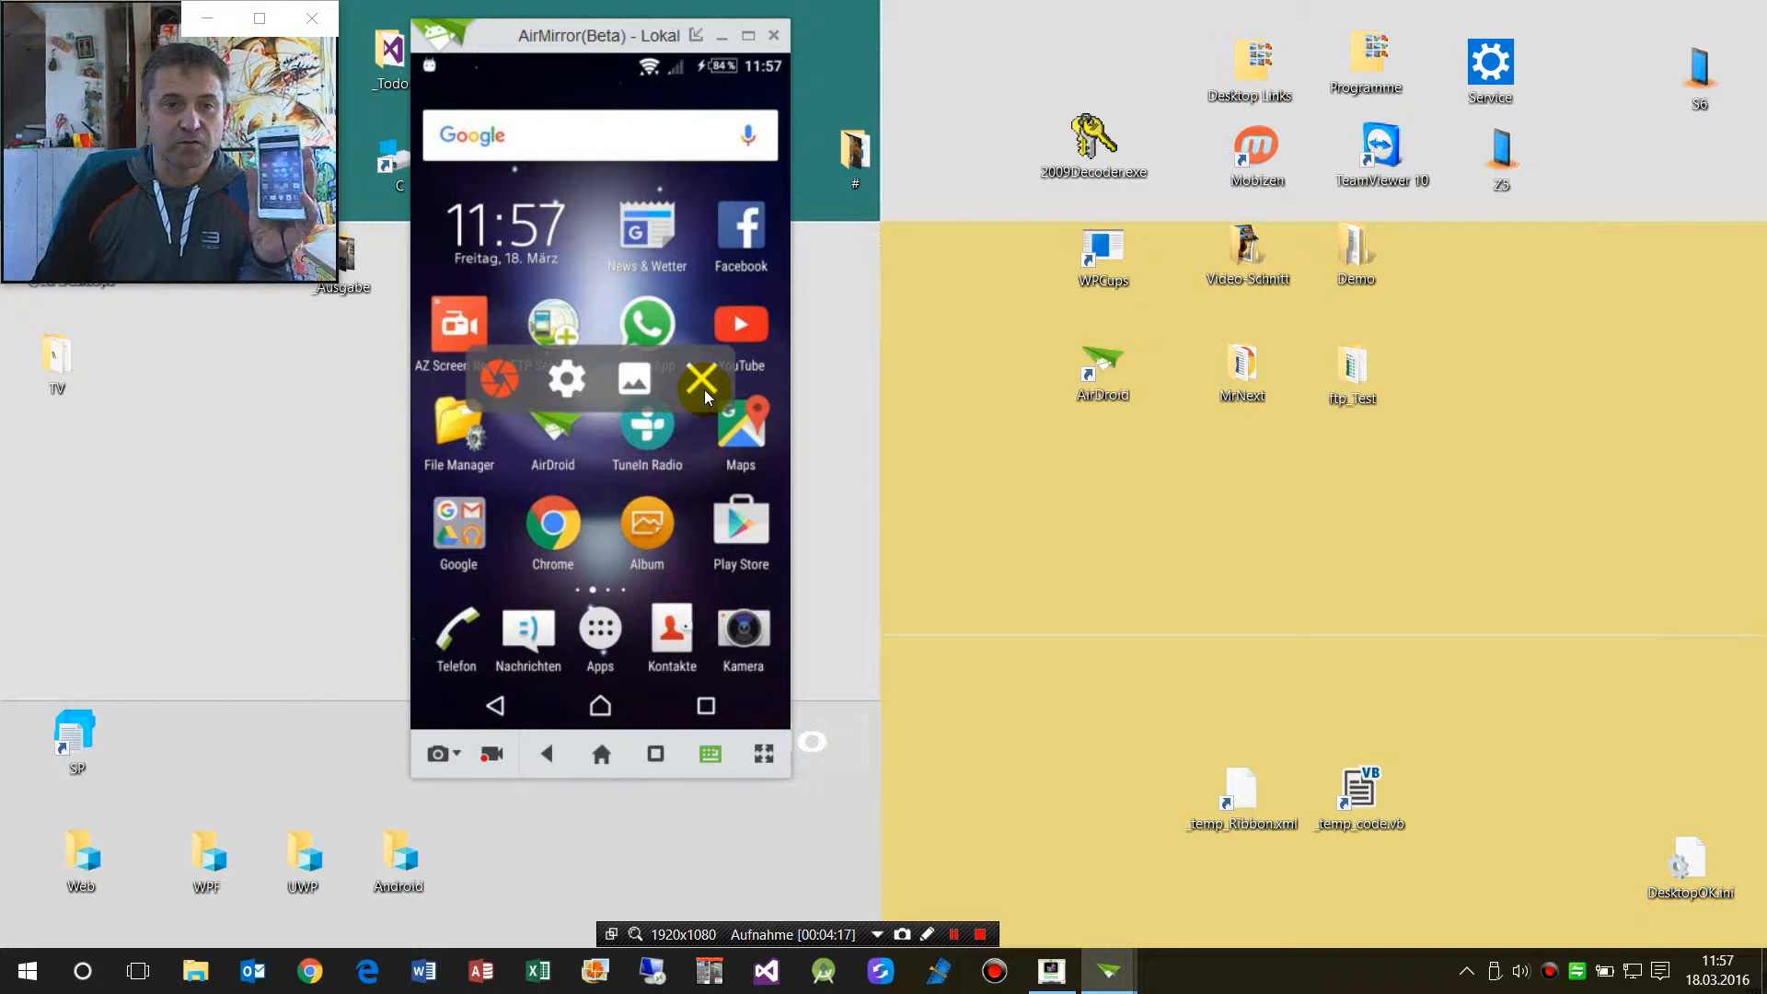
left_click(701, 379)
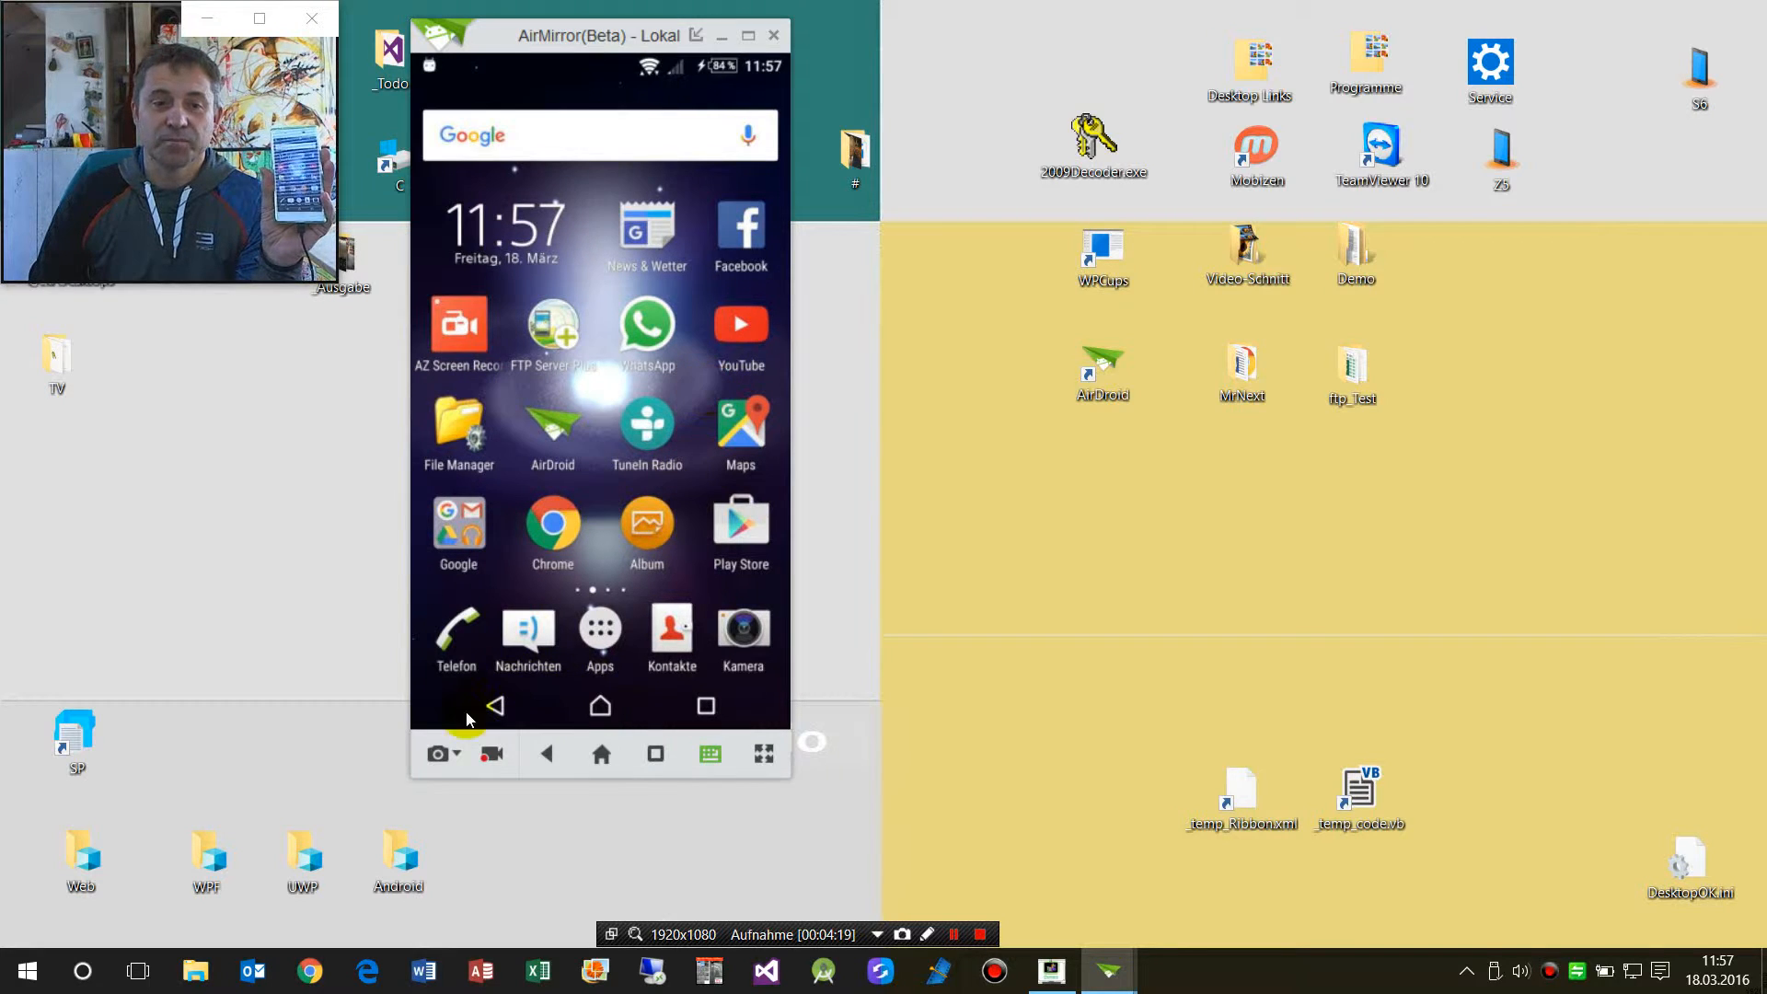
left_click(491, 753)
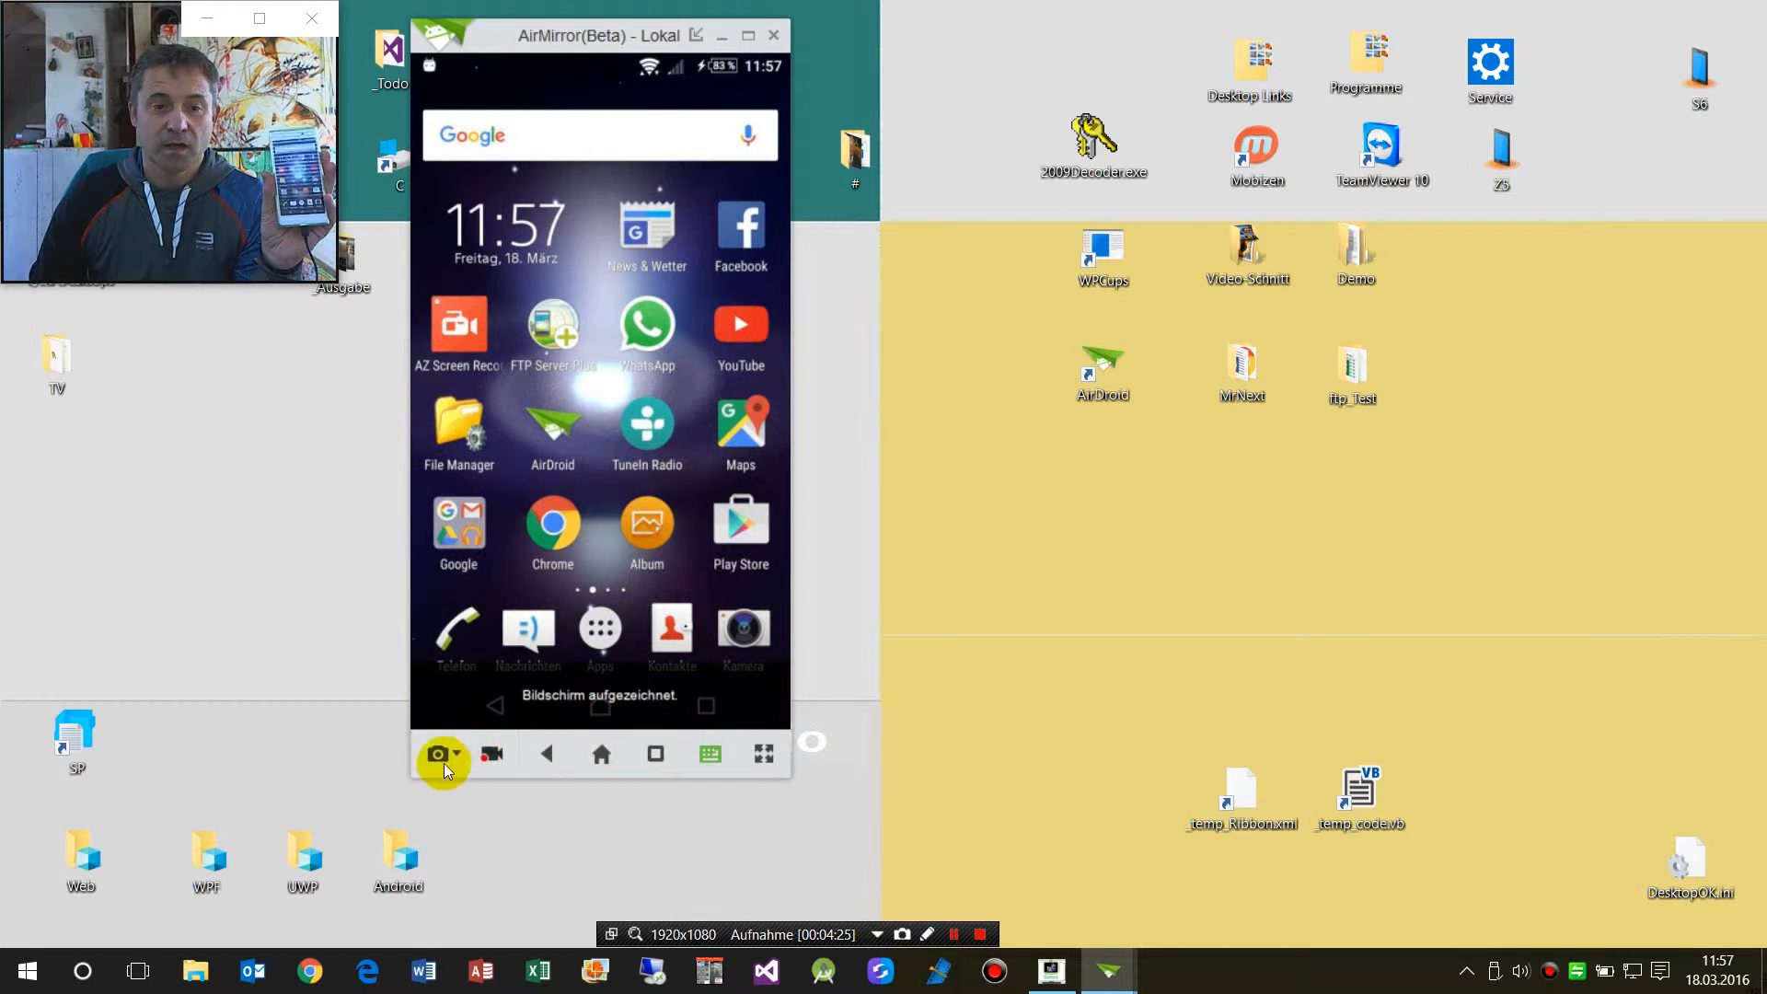
left_click(438, 754)
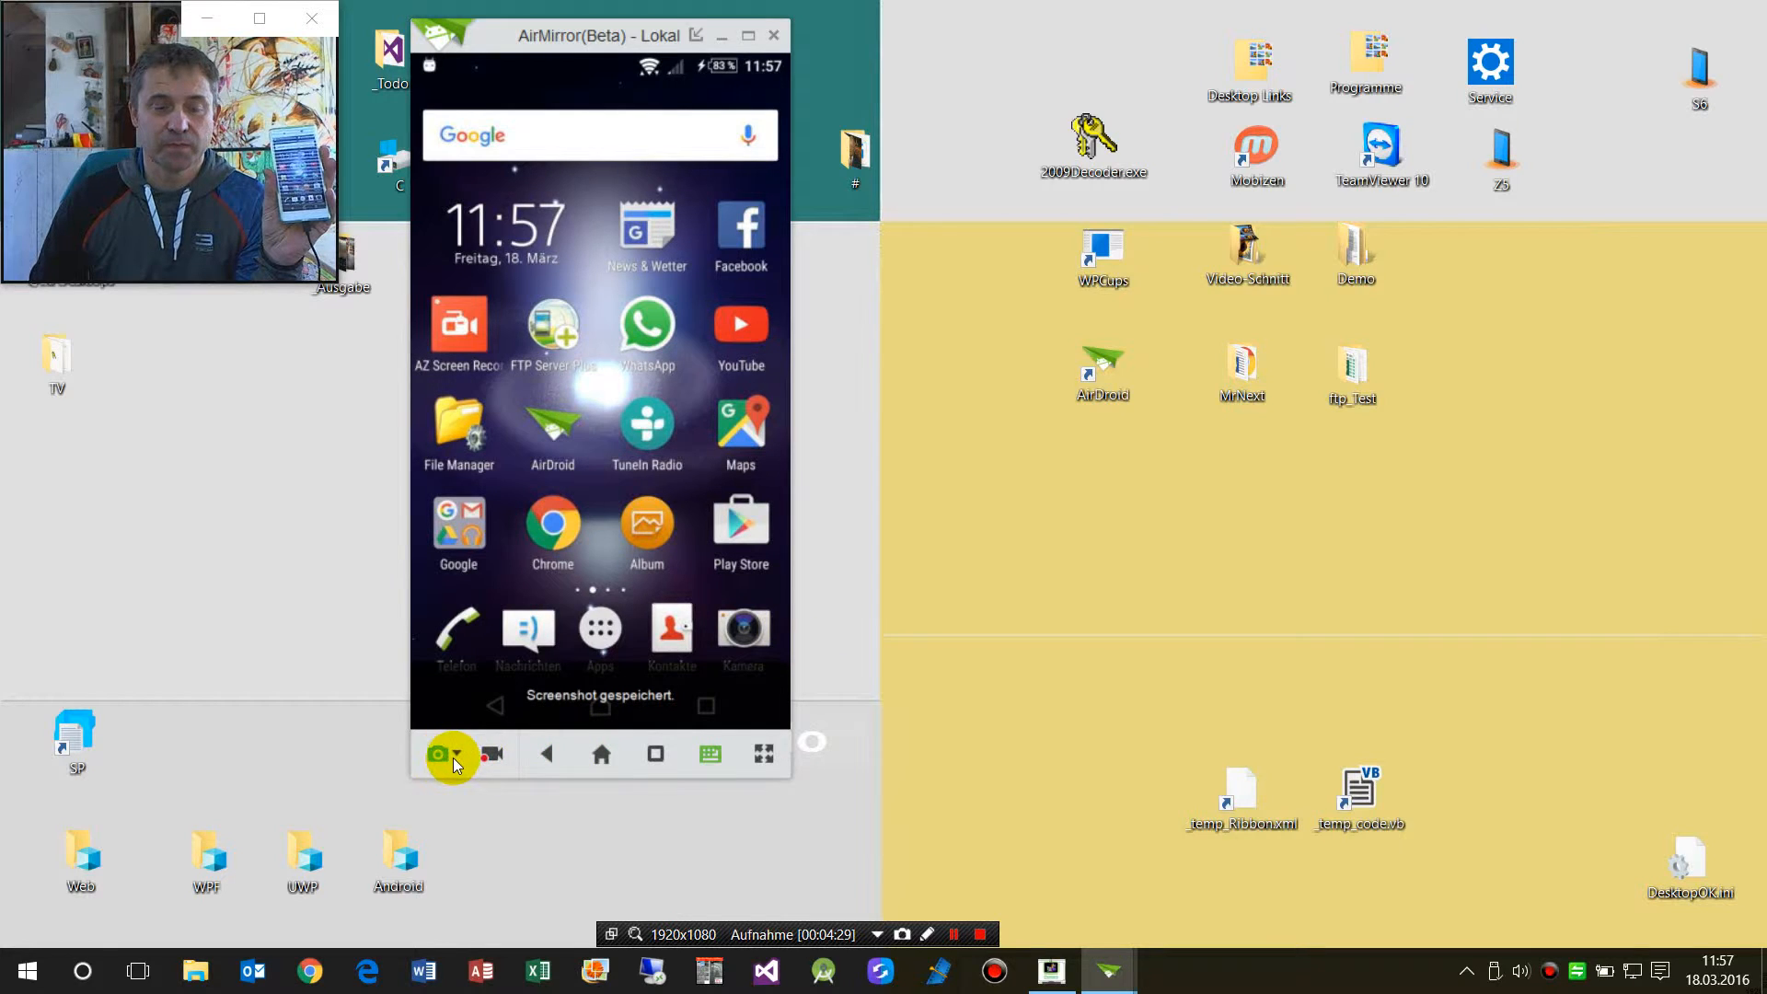
Step: Open the AirDroid captures folder and browse its ScreenShot and Cache subfolders
left_click(457, 755)
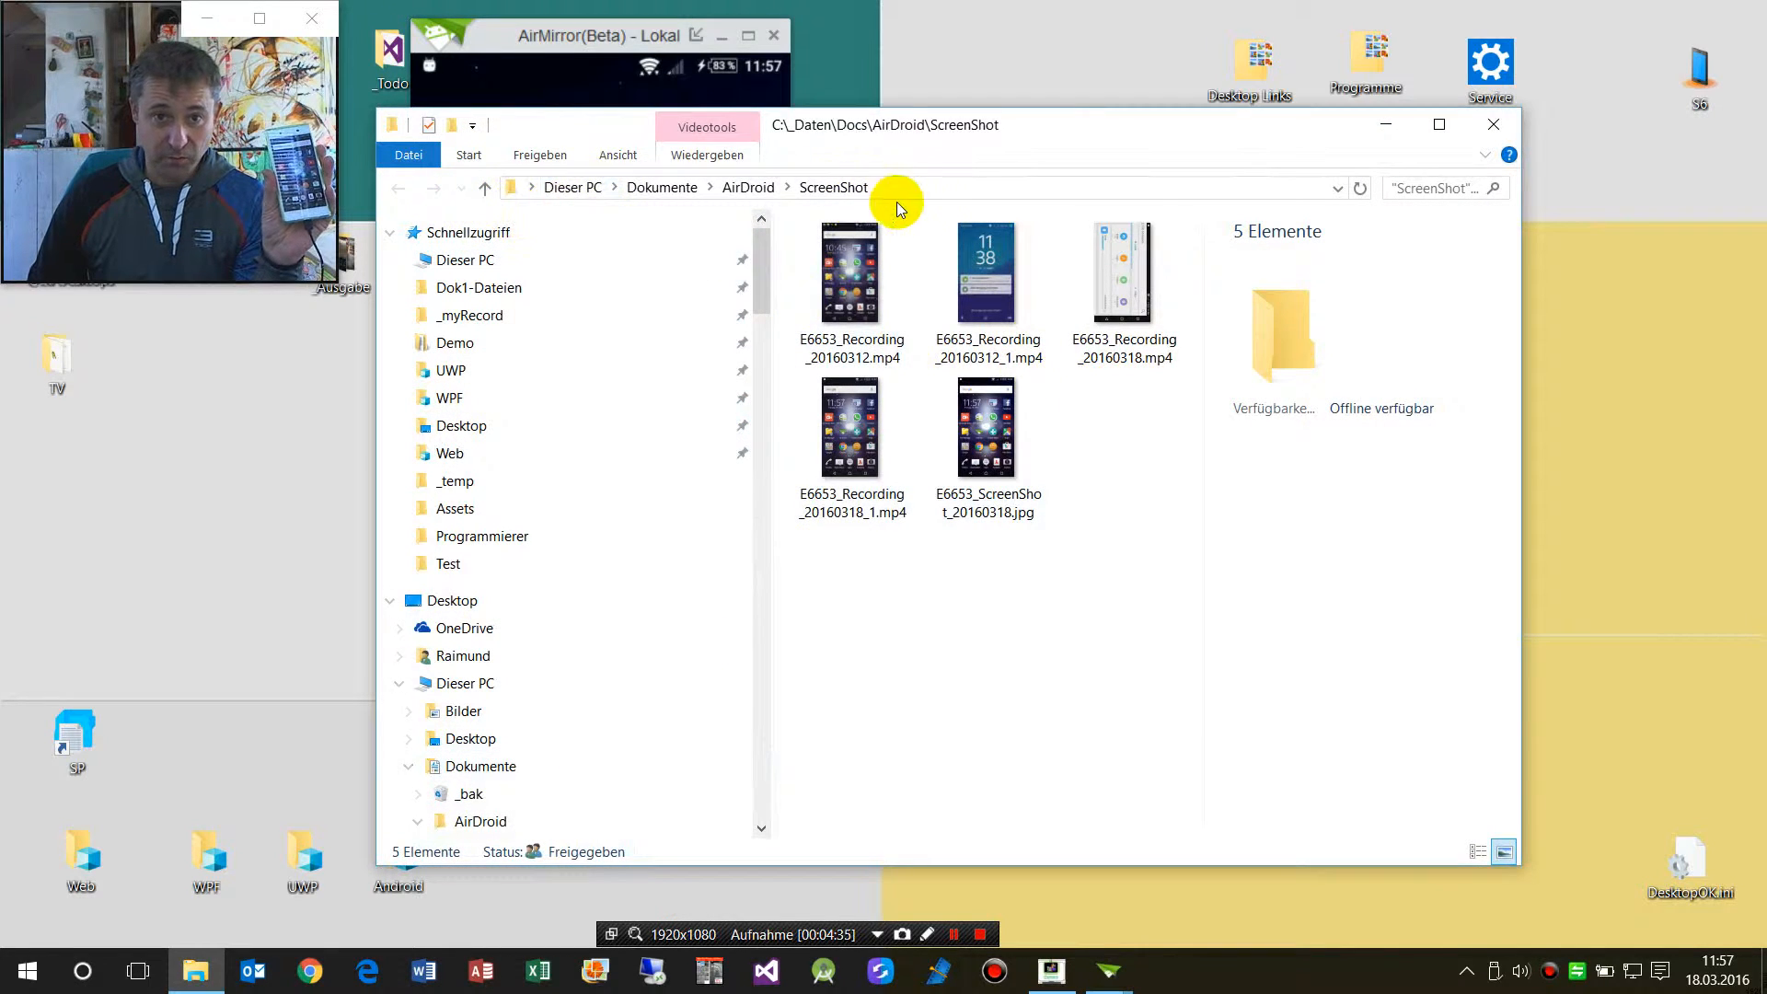
left_click(790, 188)
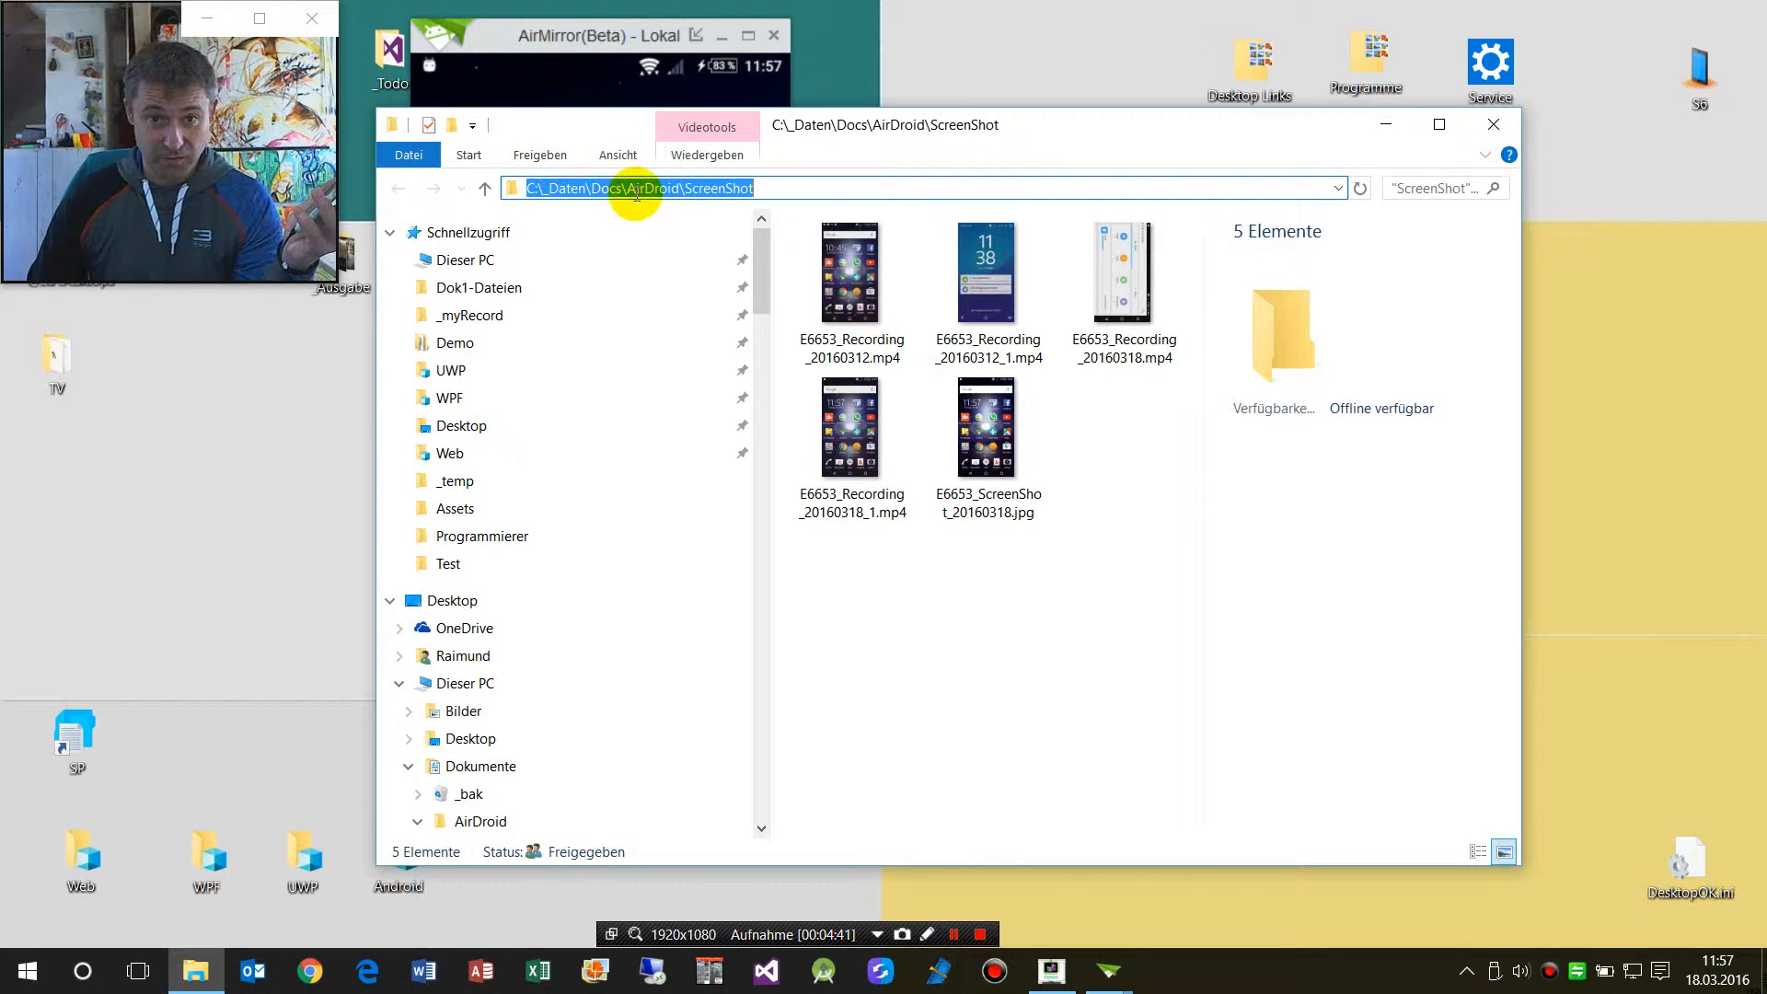
left_click(484, 188)
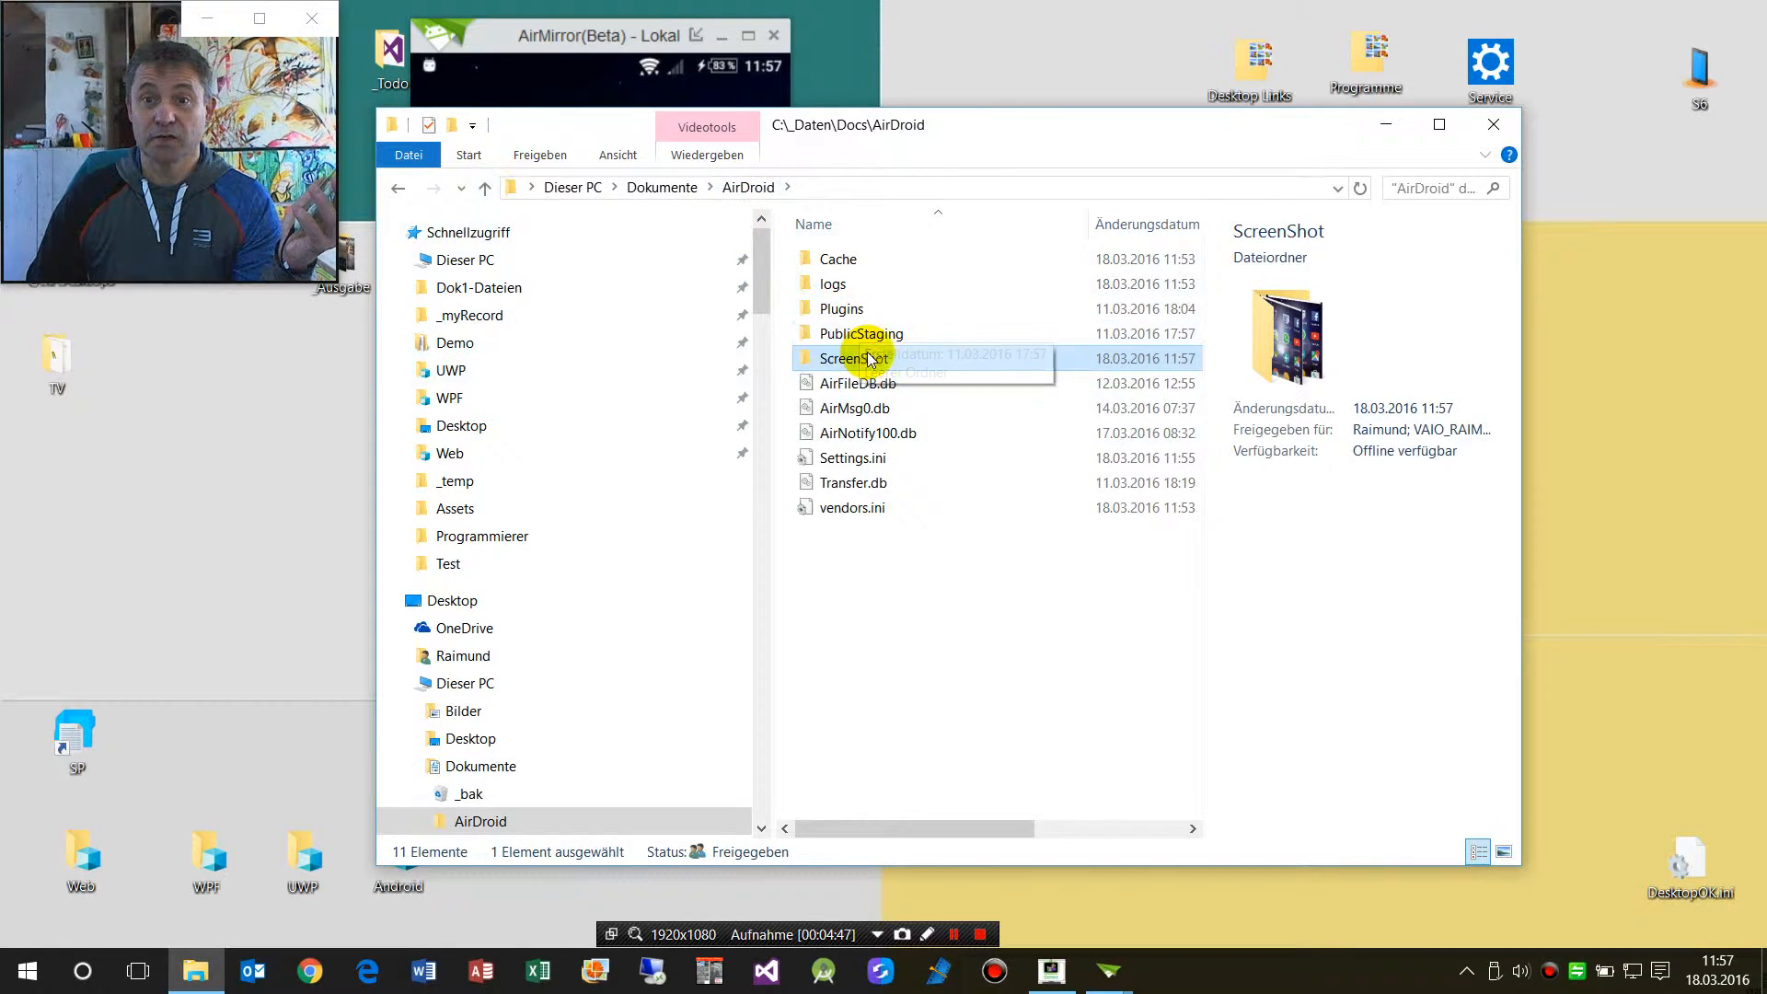
mouse_move(926, 569)
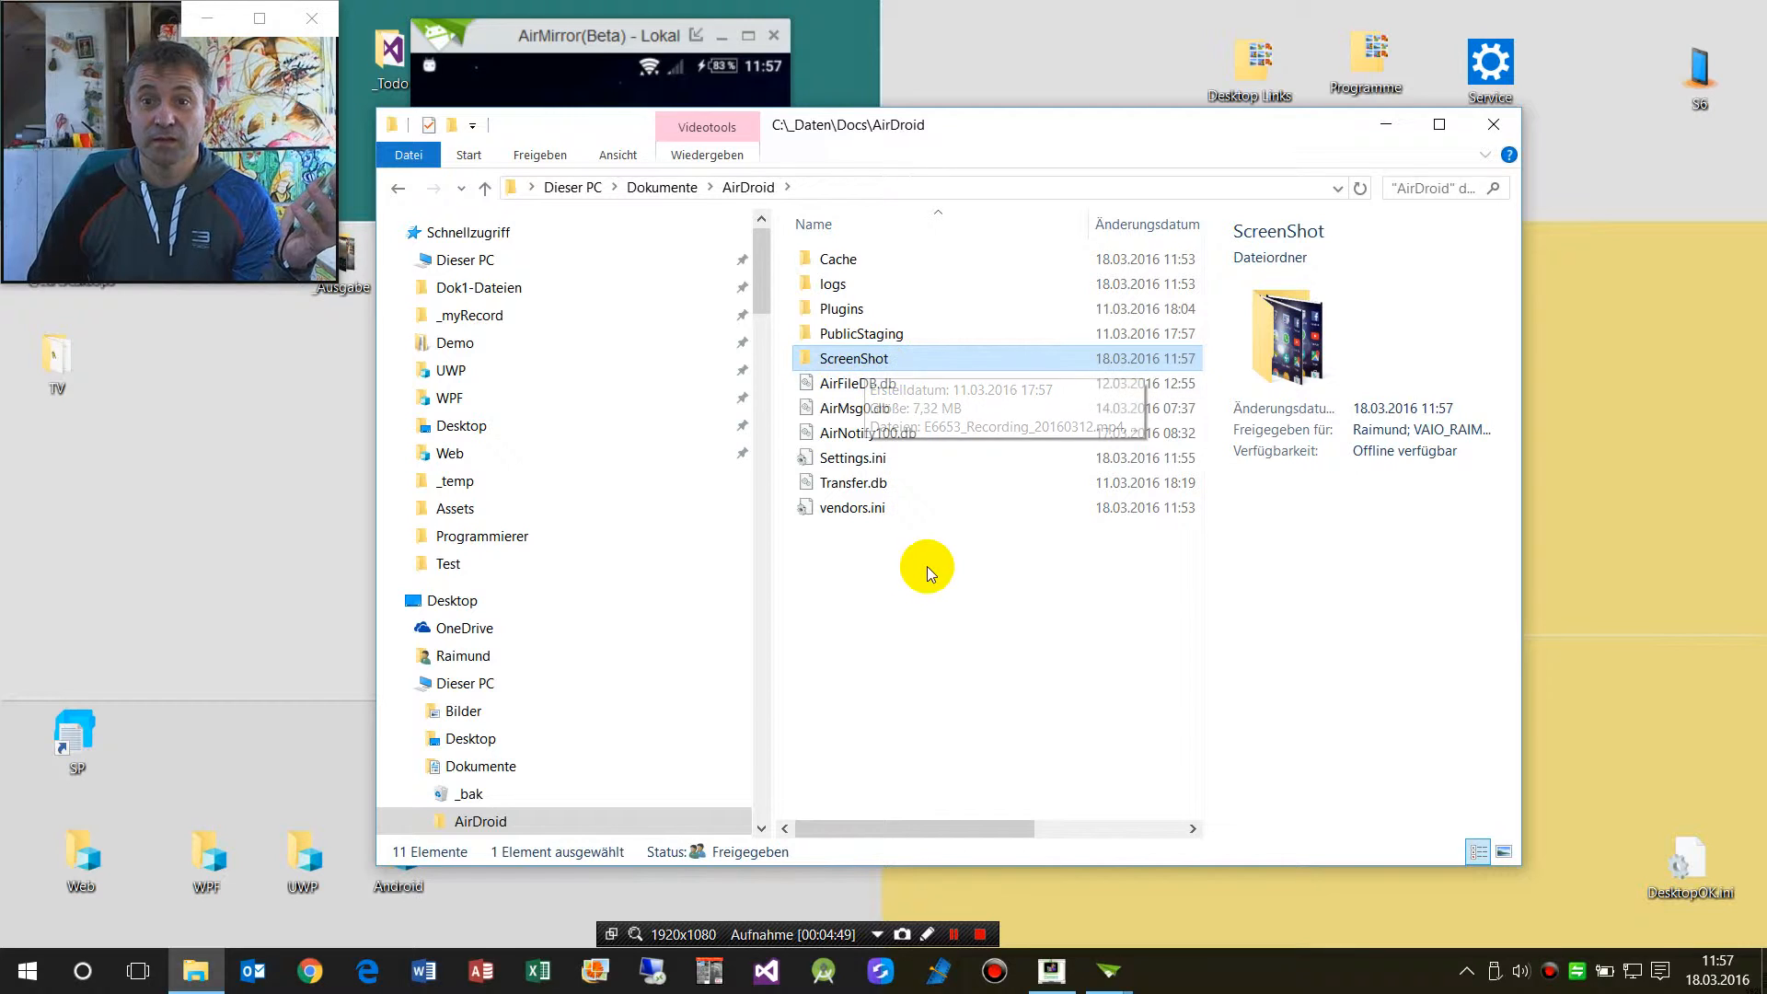
mouse_move(851, 326)
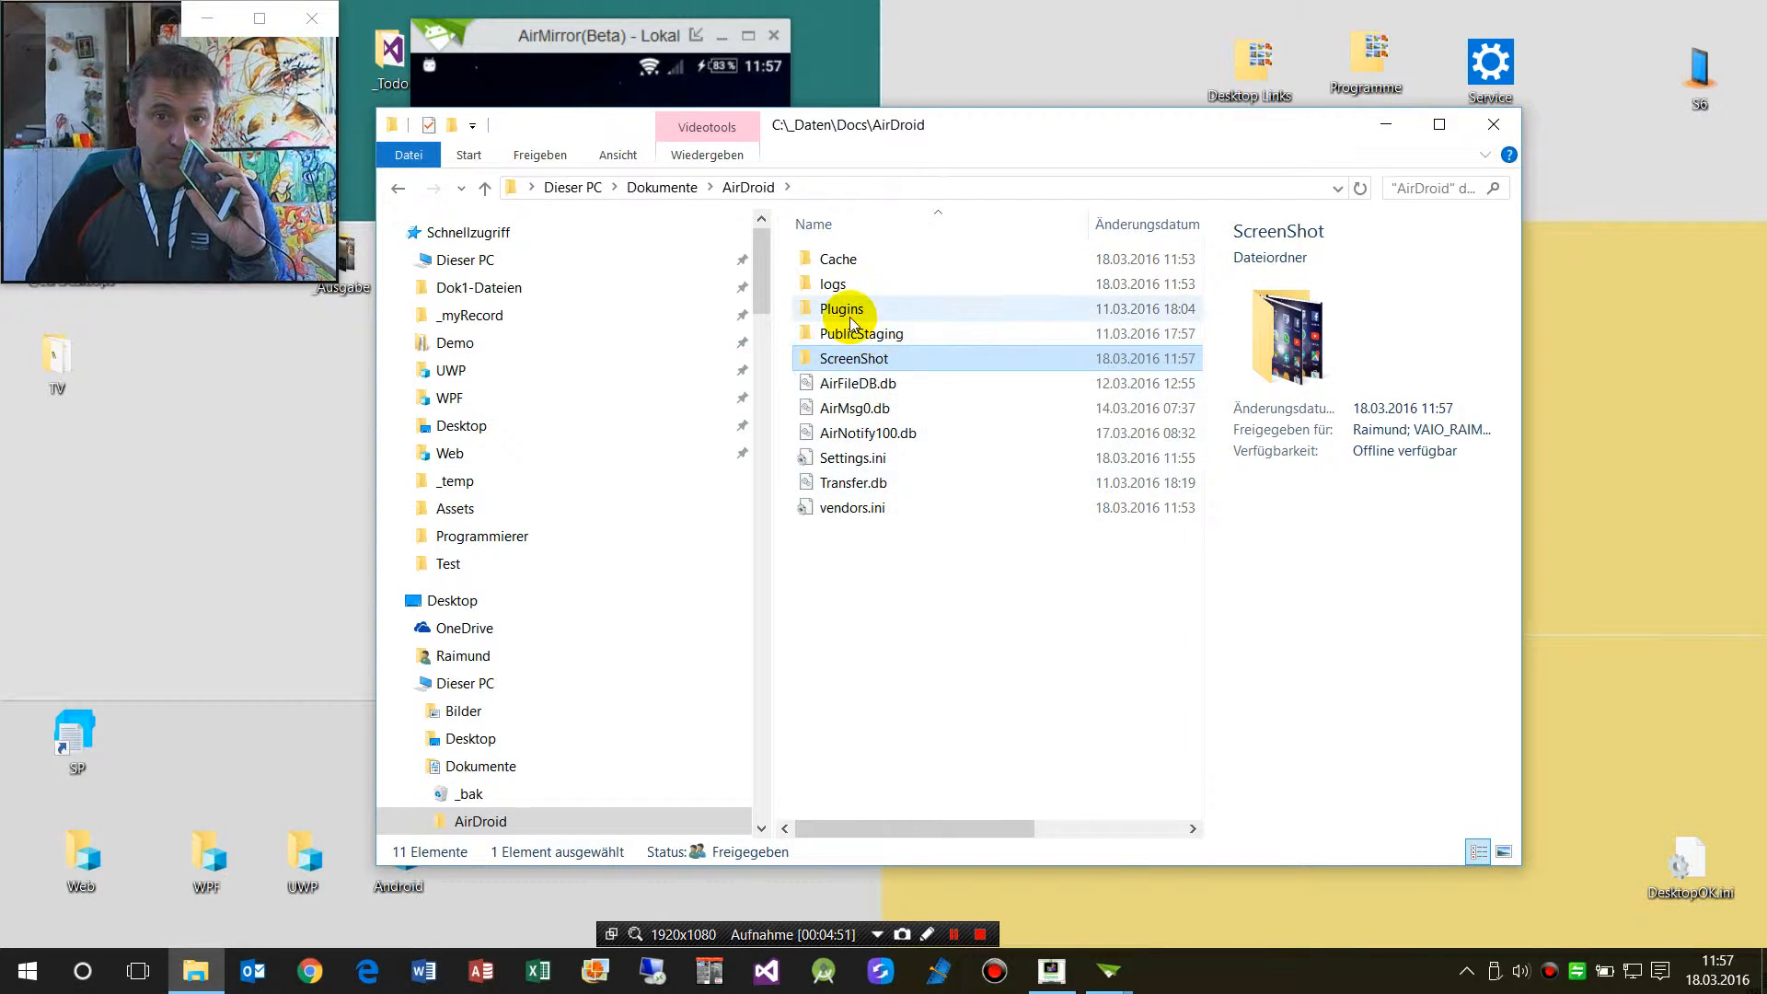
mouse_move(839, 260)
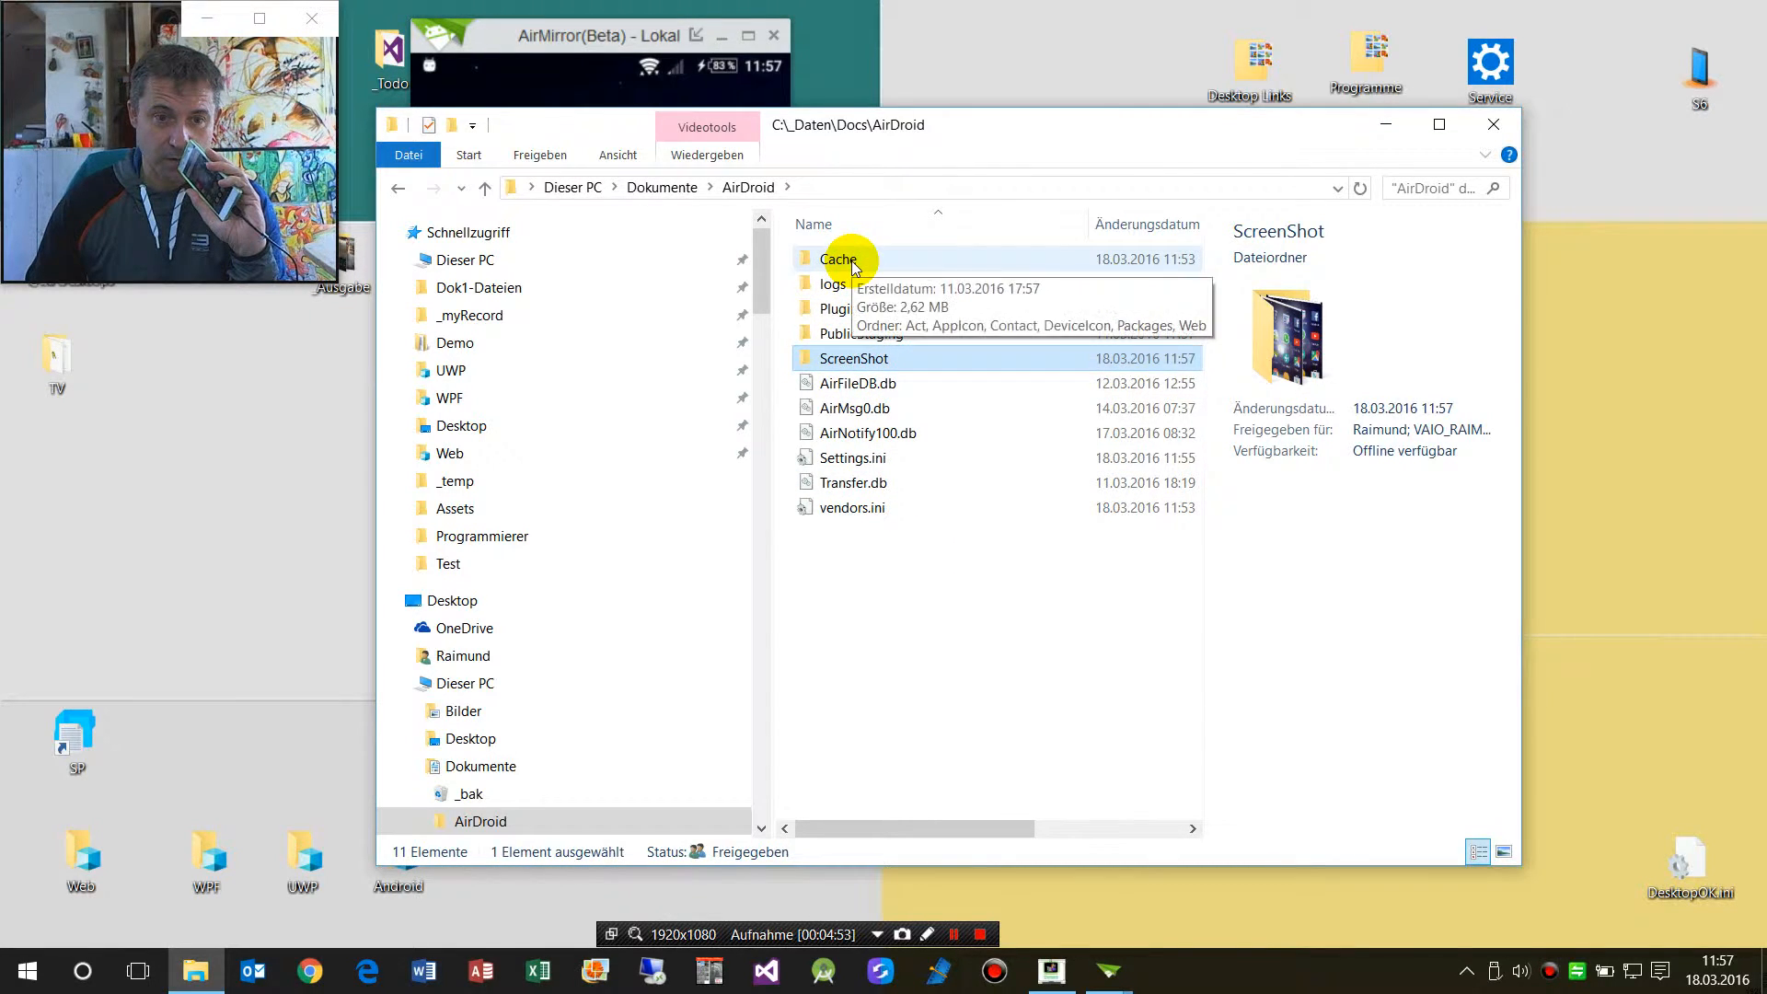
double_click(840, 259)
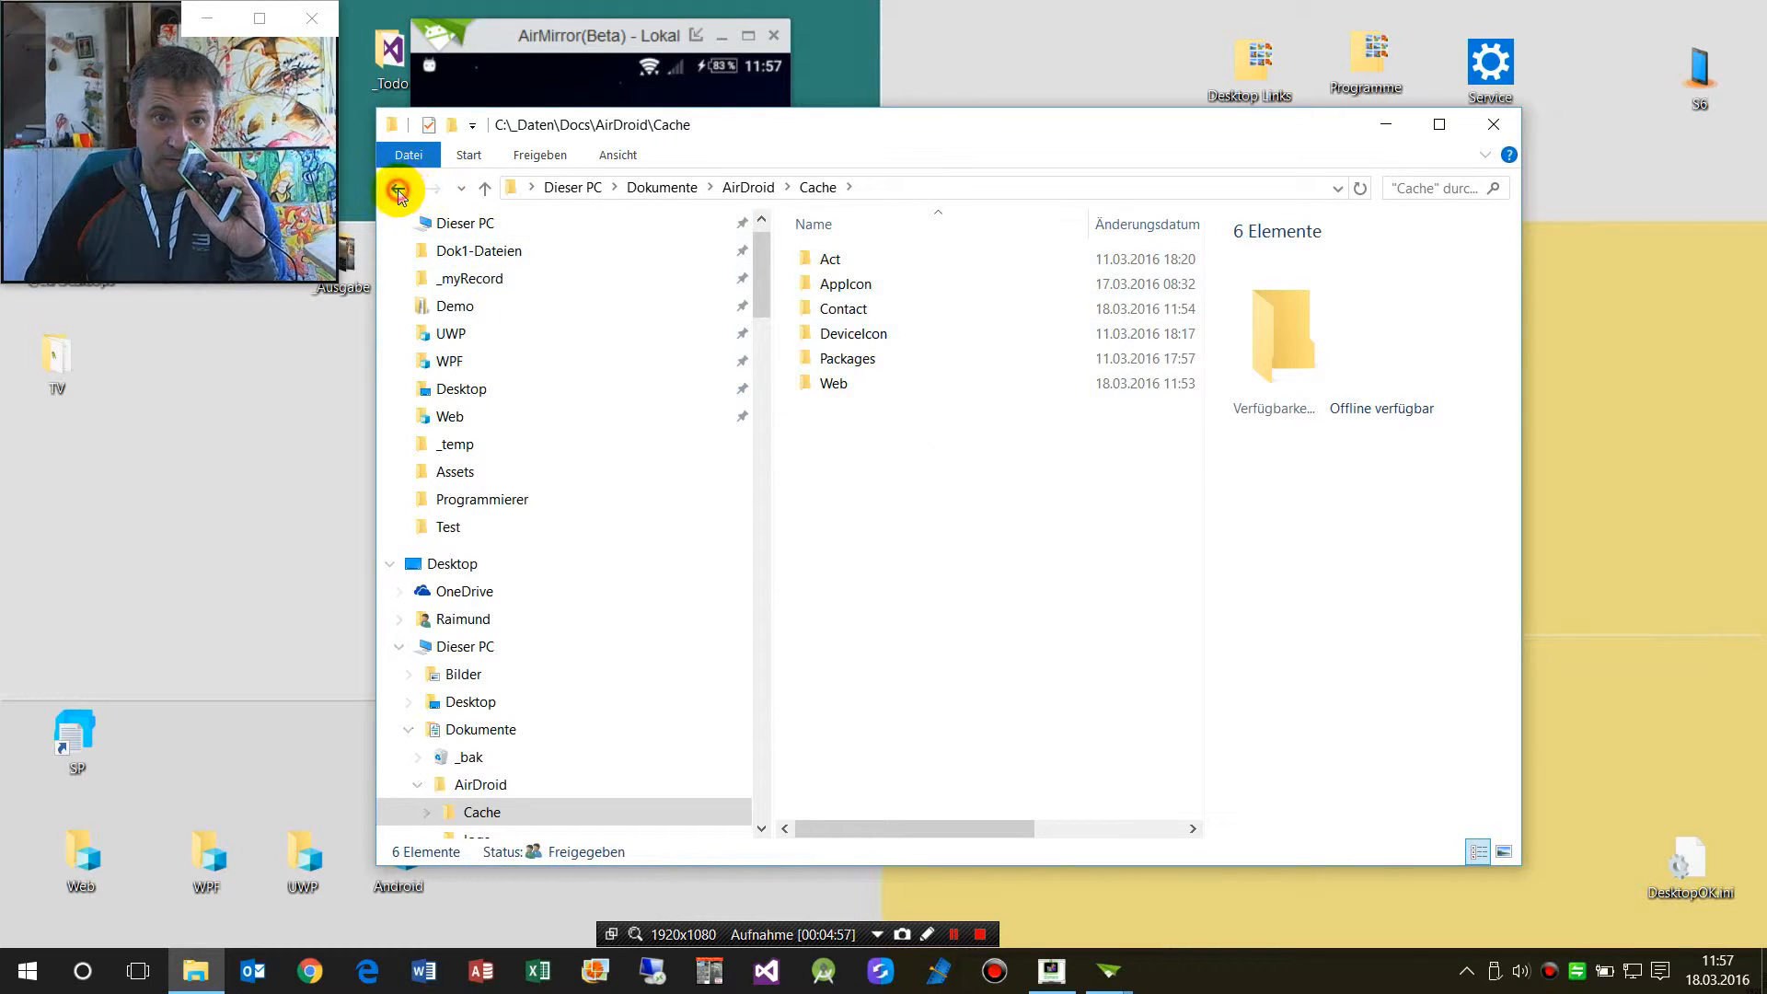
left_click(397, 188)
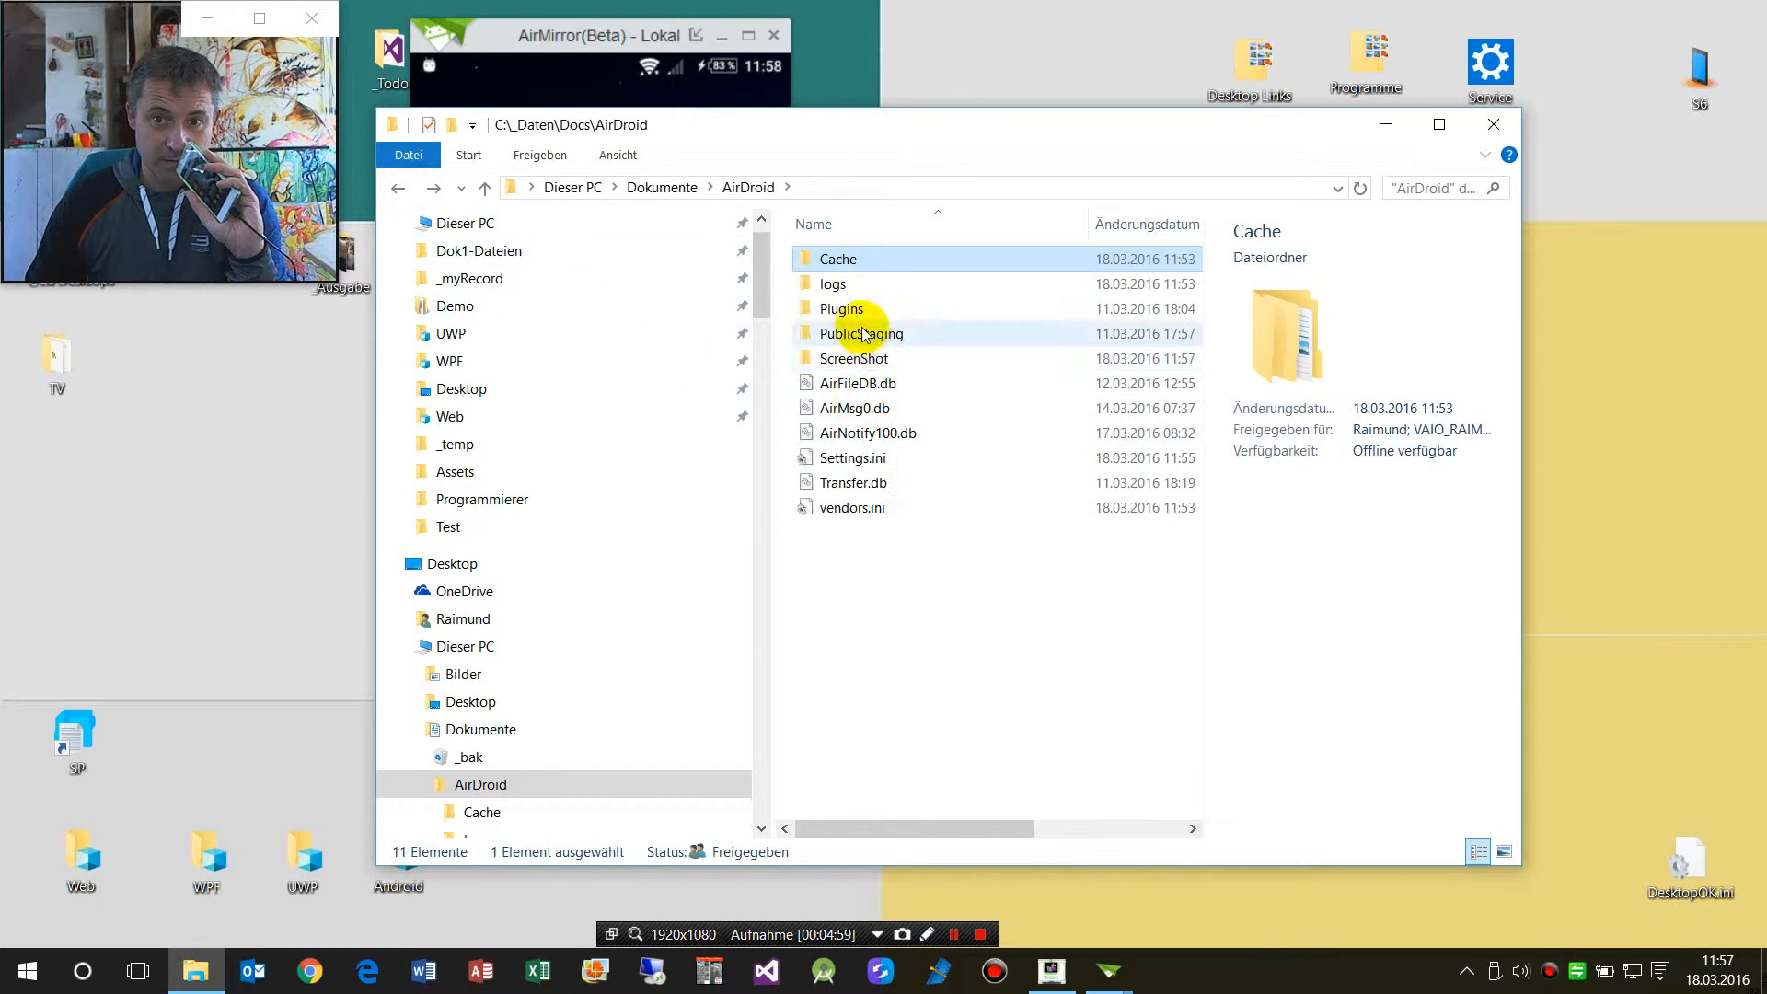
mouse_move(867, 552)
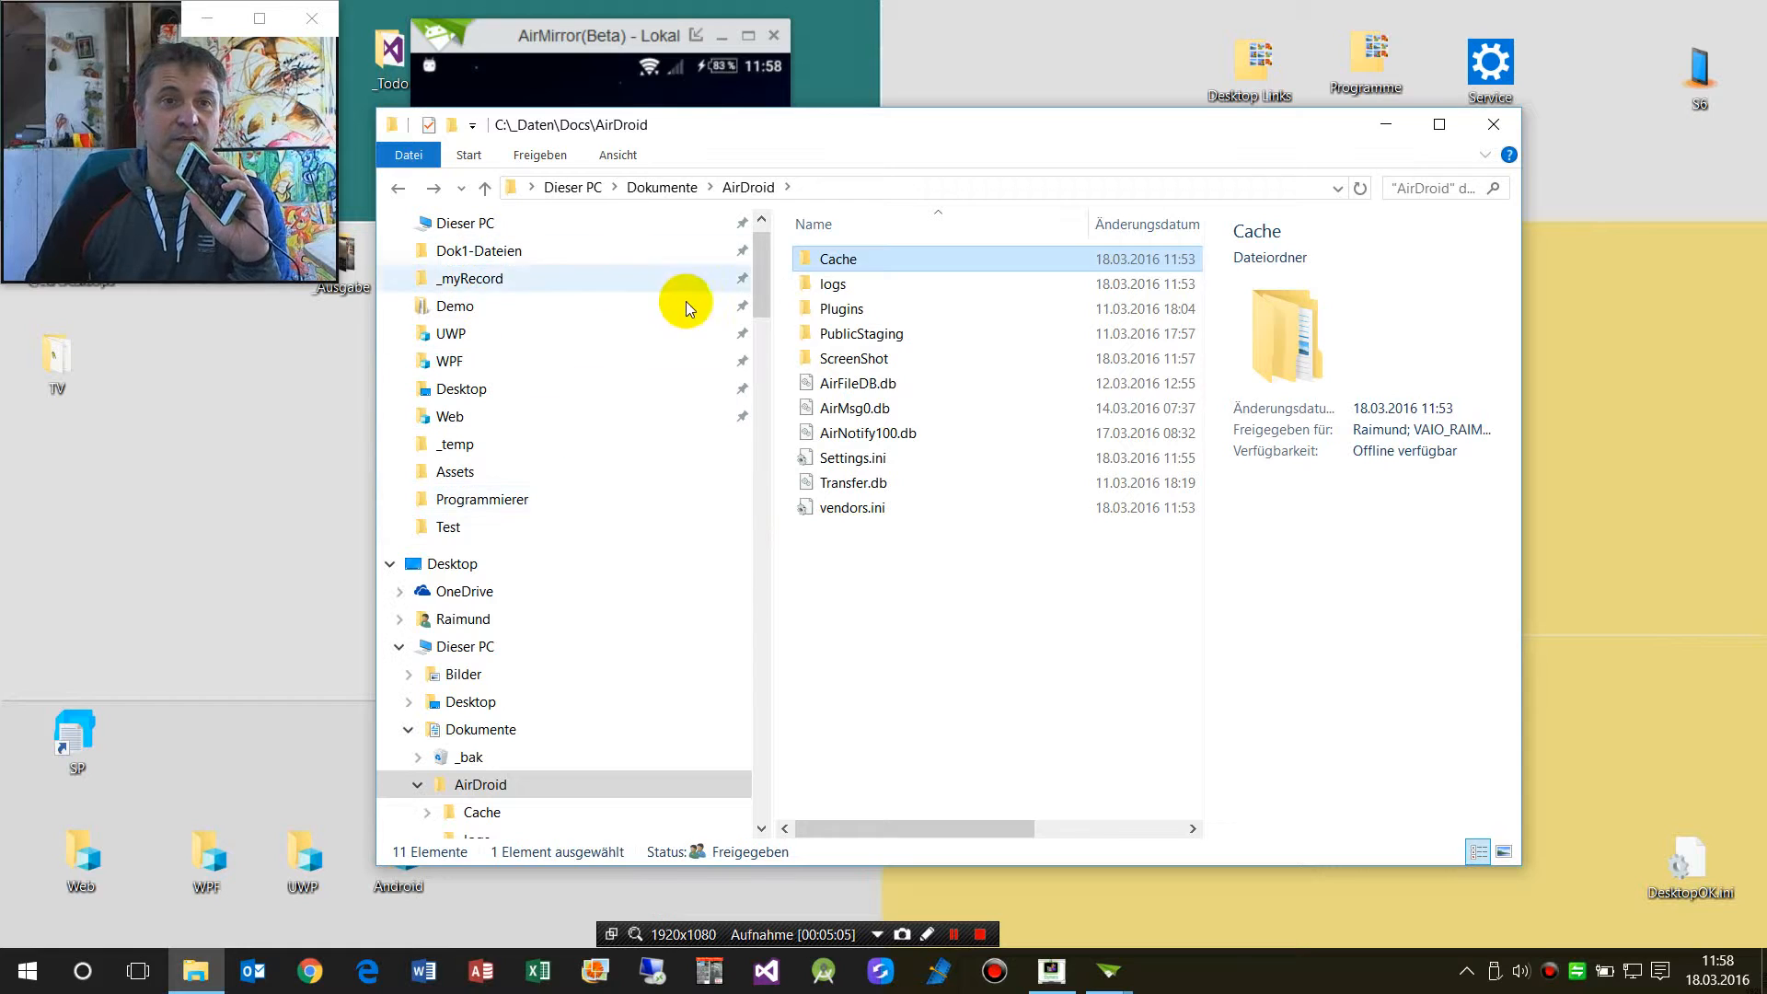
mouse_move(542, 464)
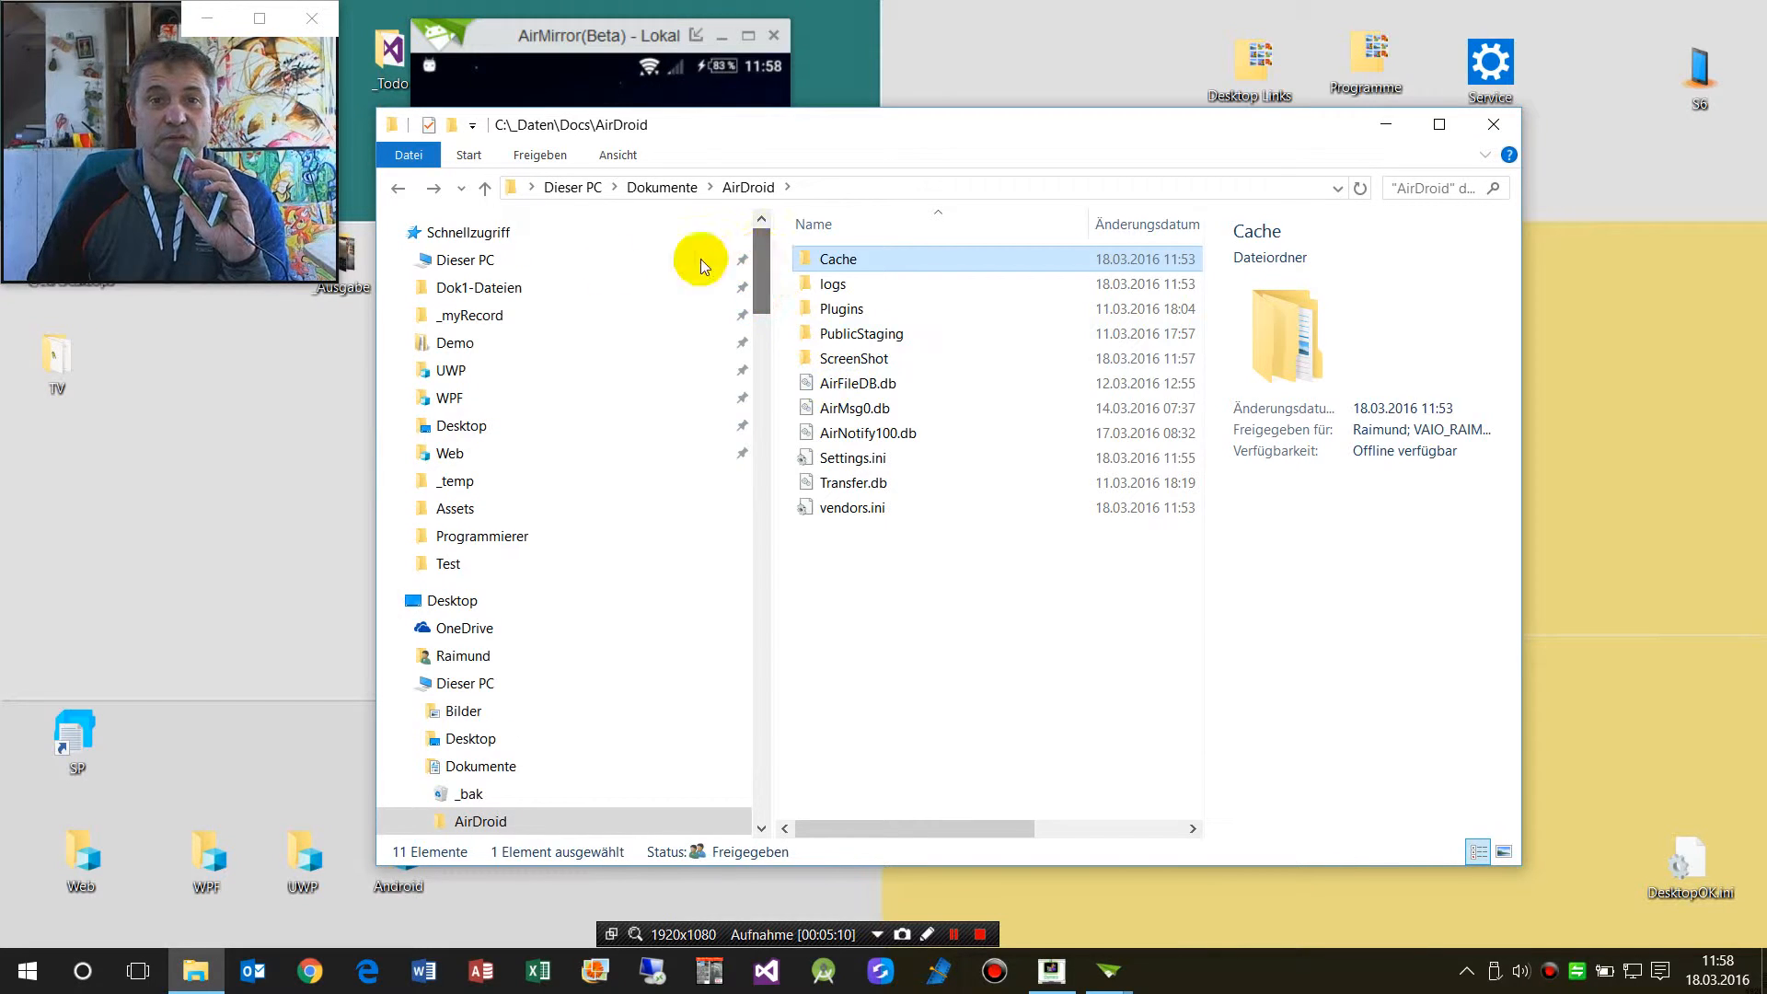
Step: Collapse the navigation tree and open the PC's Videos folder with Aufzeichnungen
left_click(390, 232)
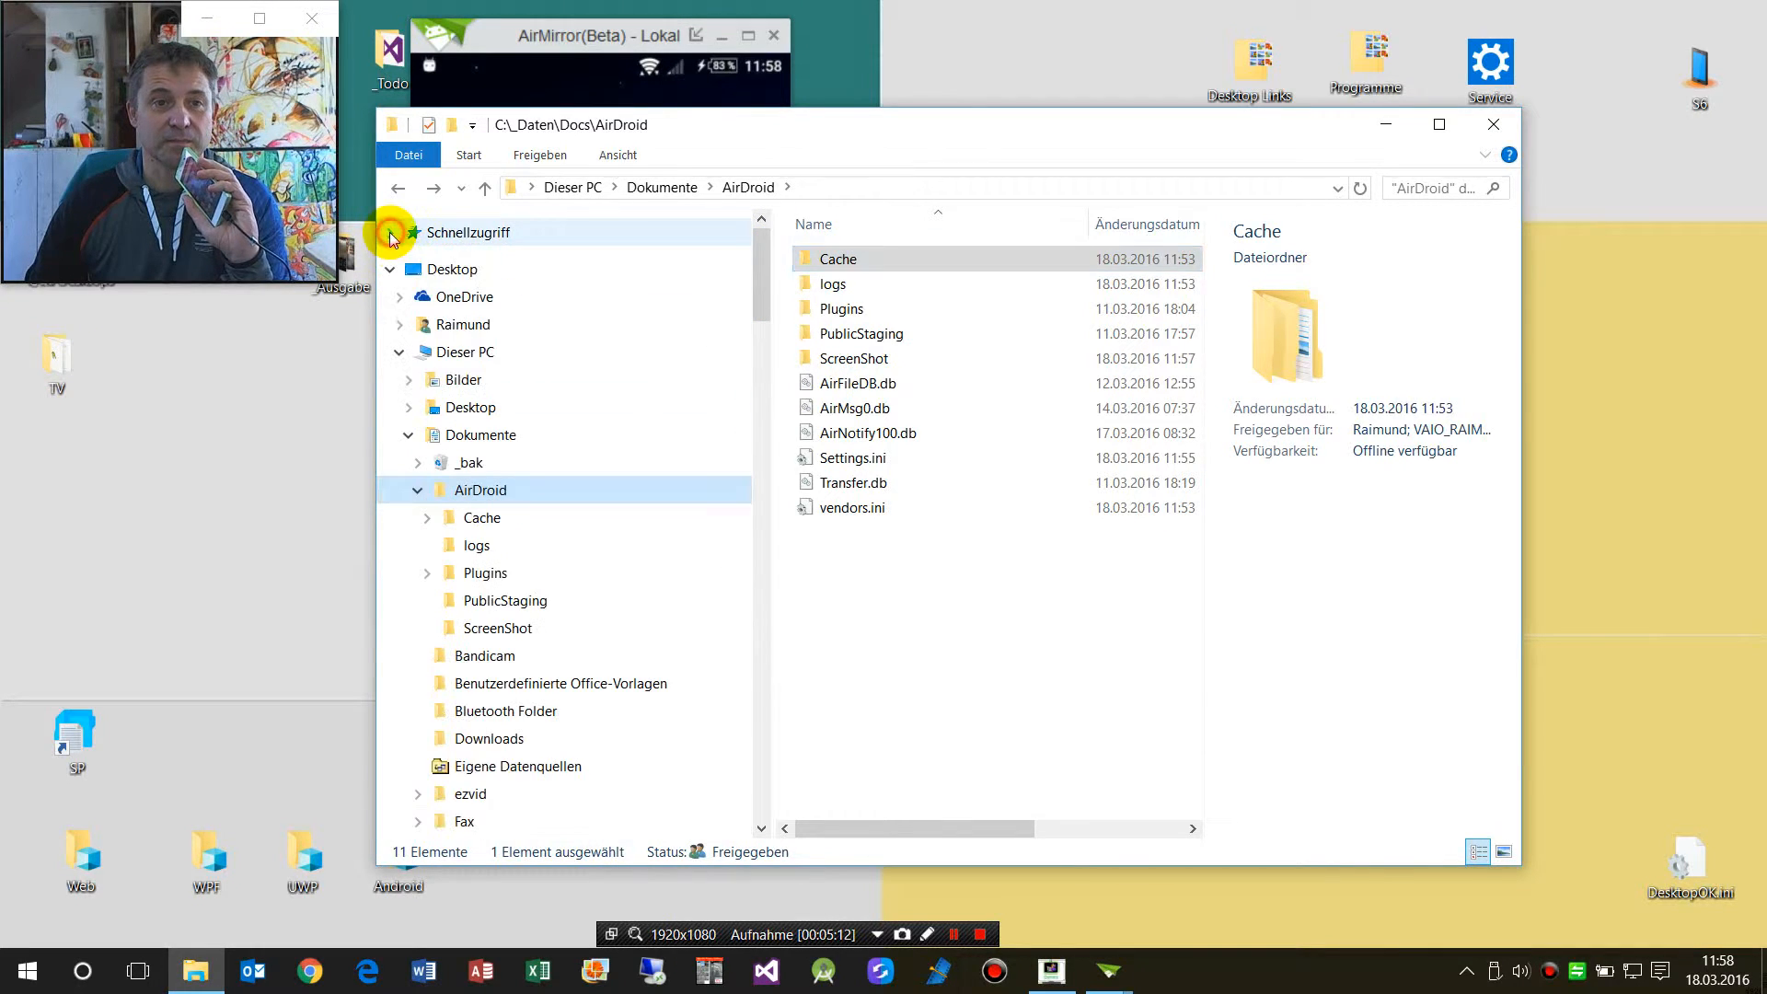
left_click(427, 490)
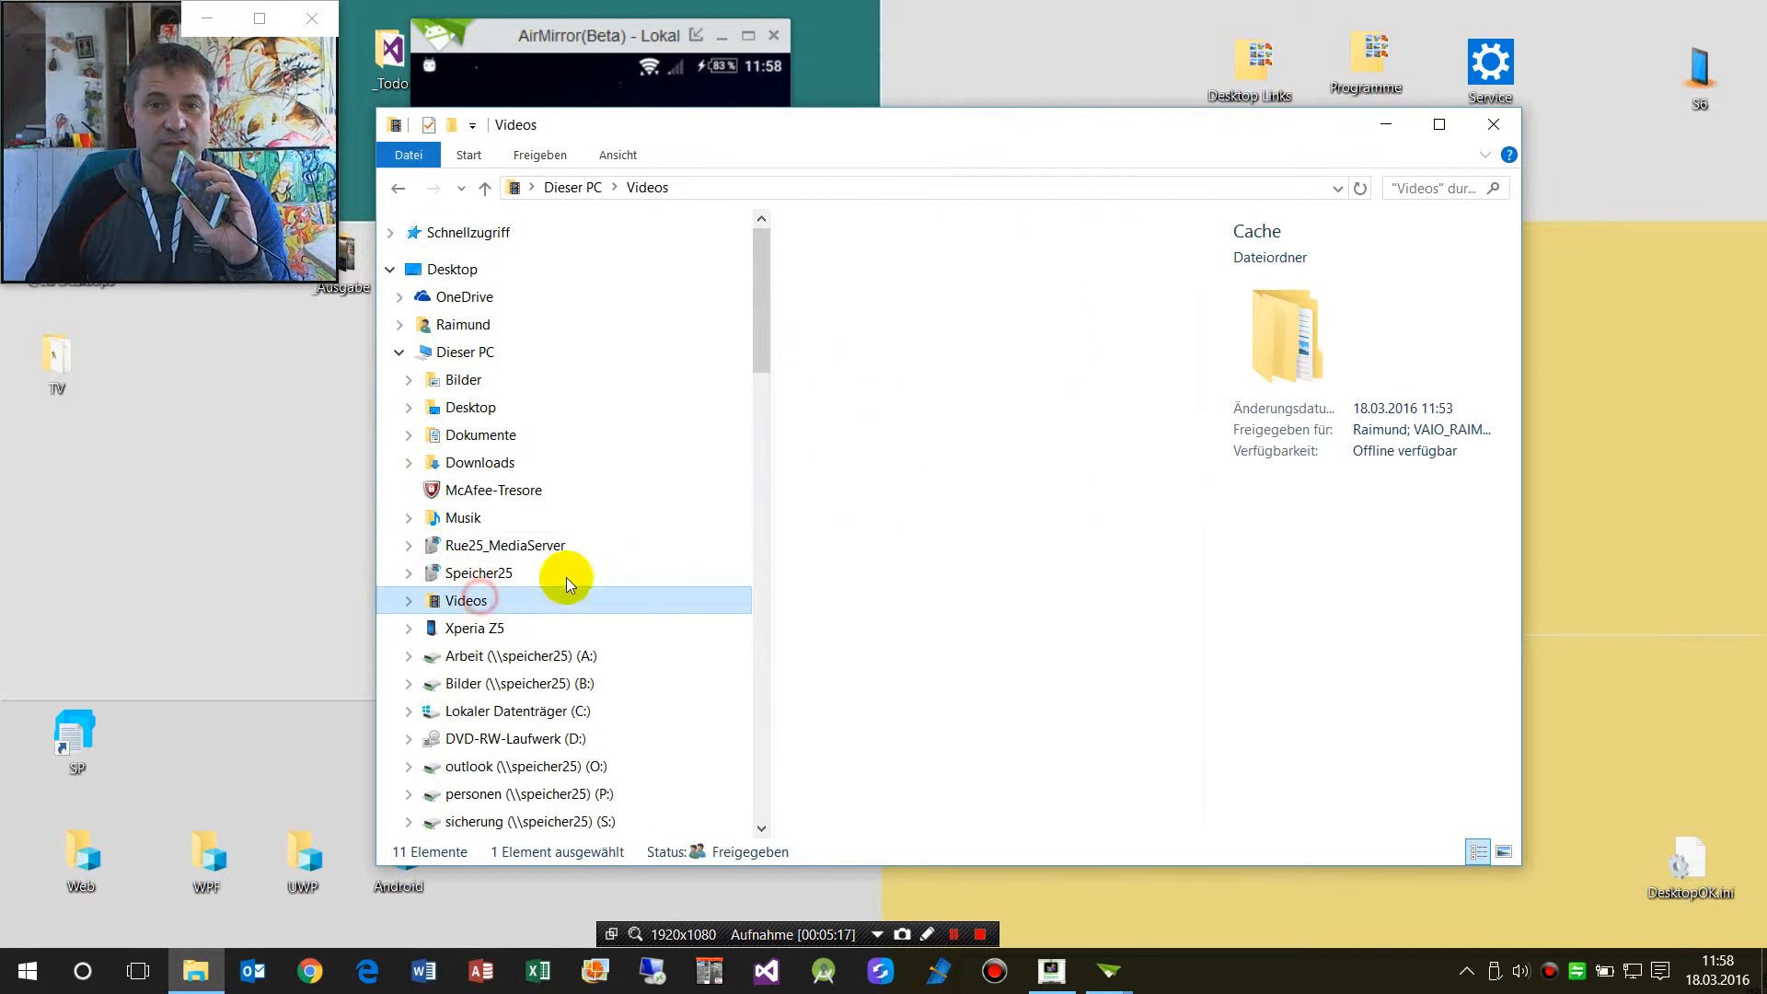
double_click(465, 600)
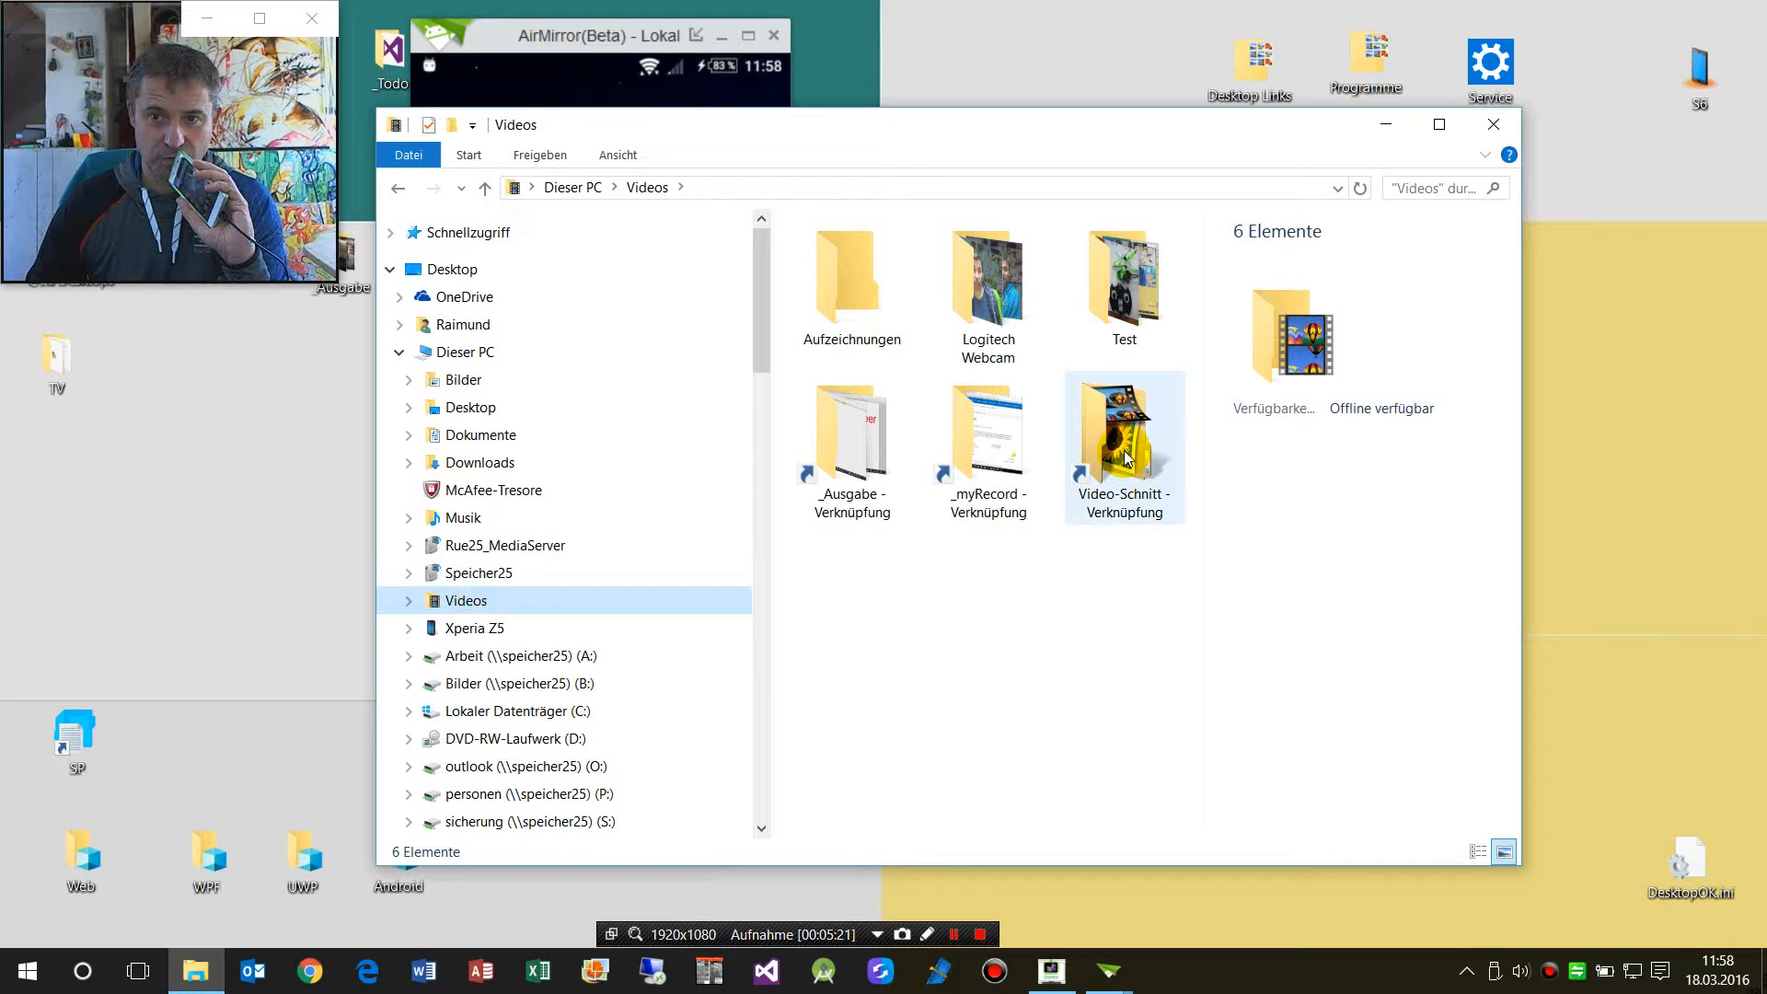
mouse_move(1122, 456)
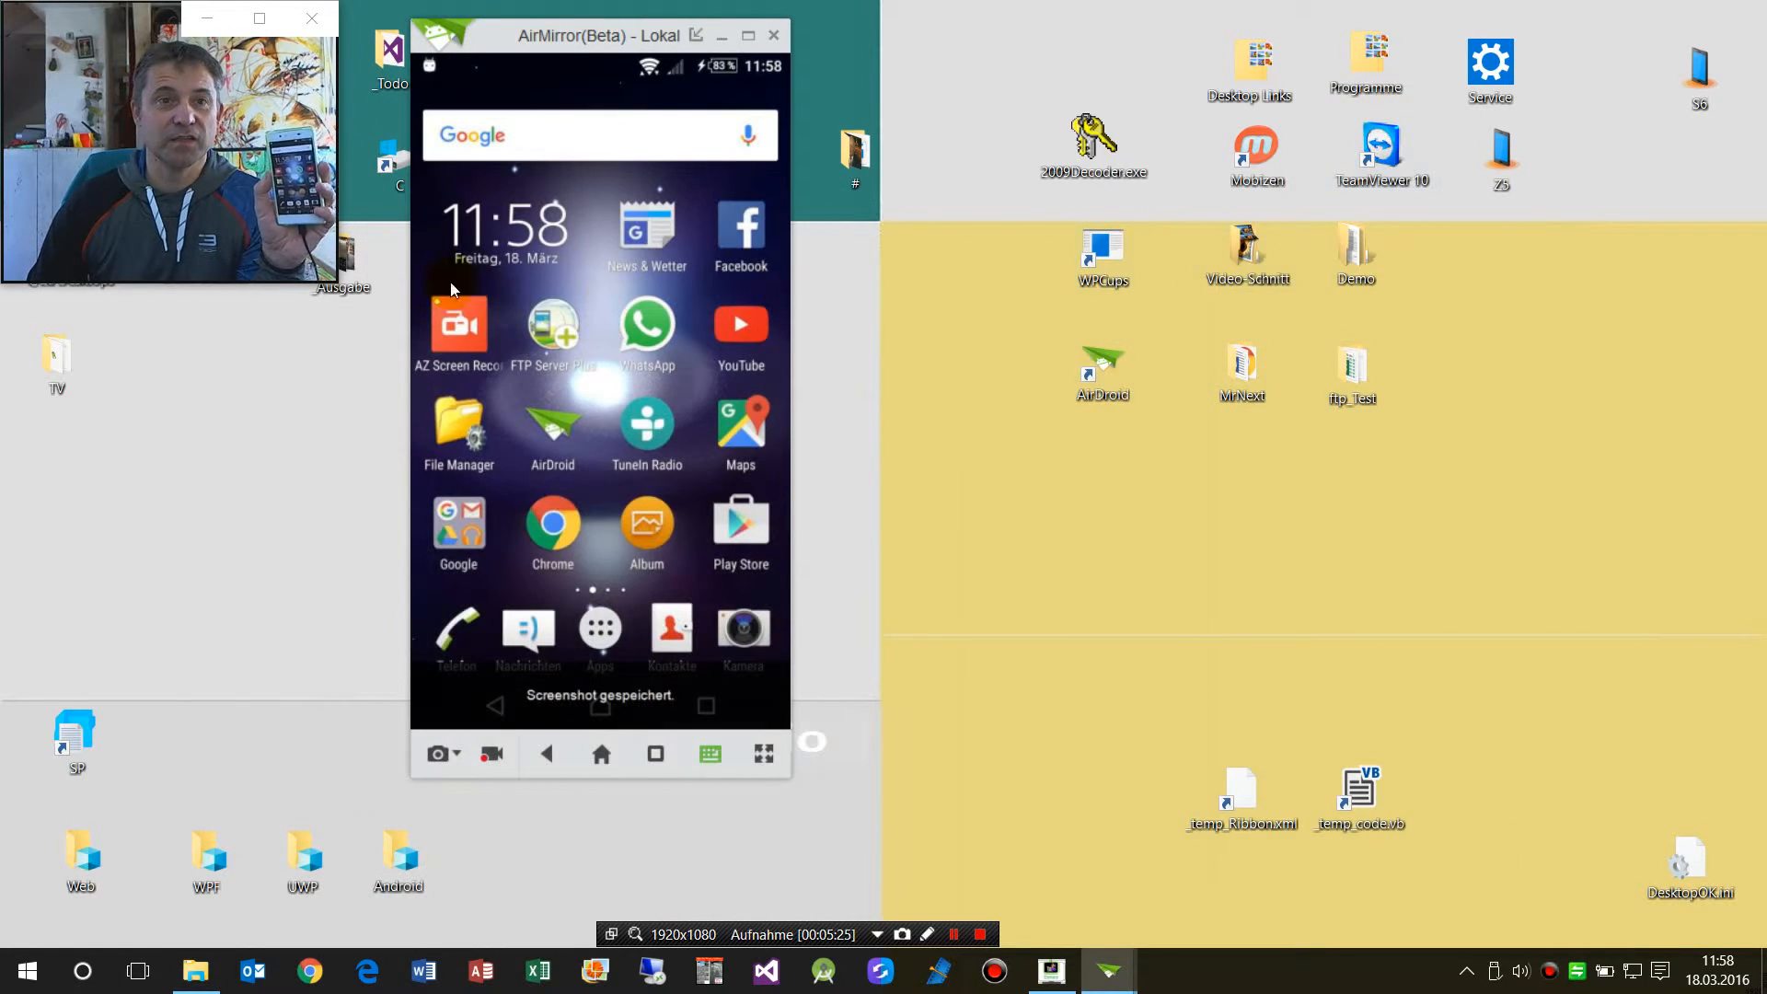
mouse_move(451, 483)
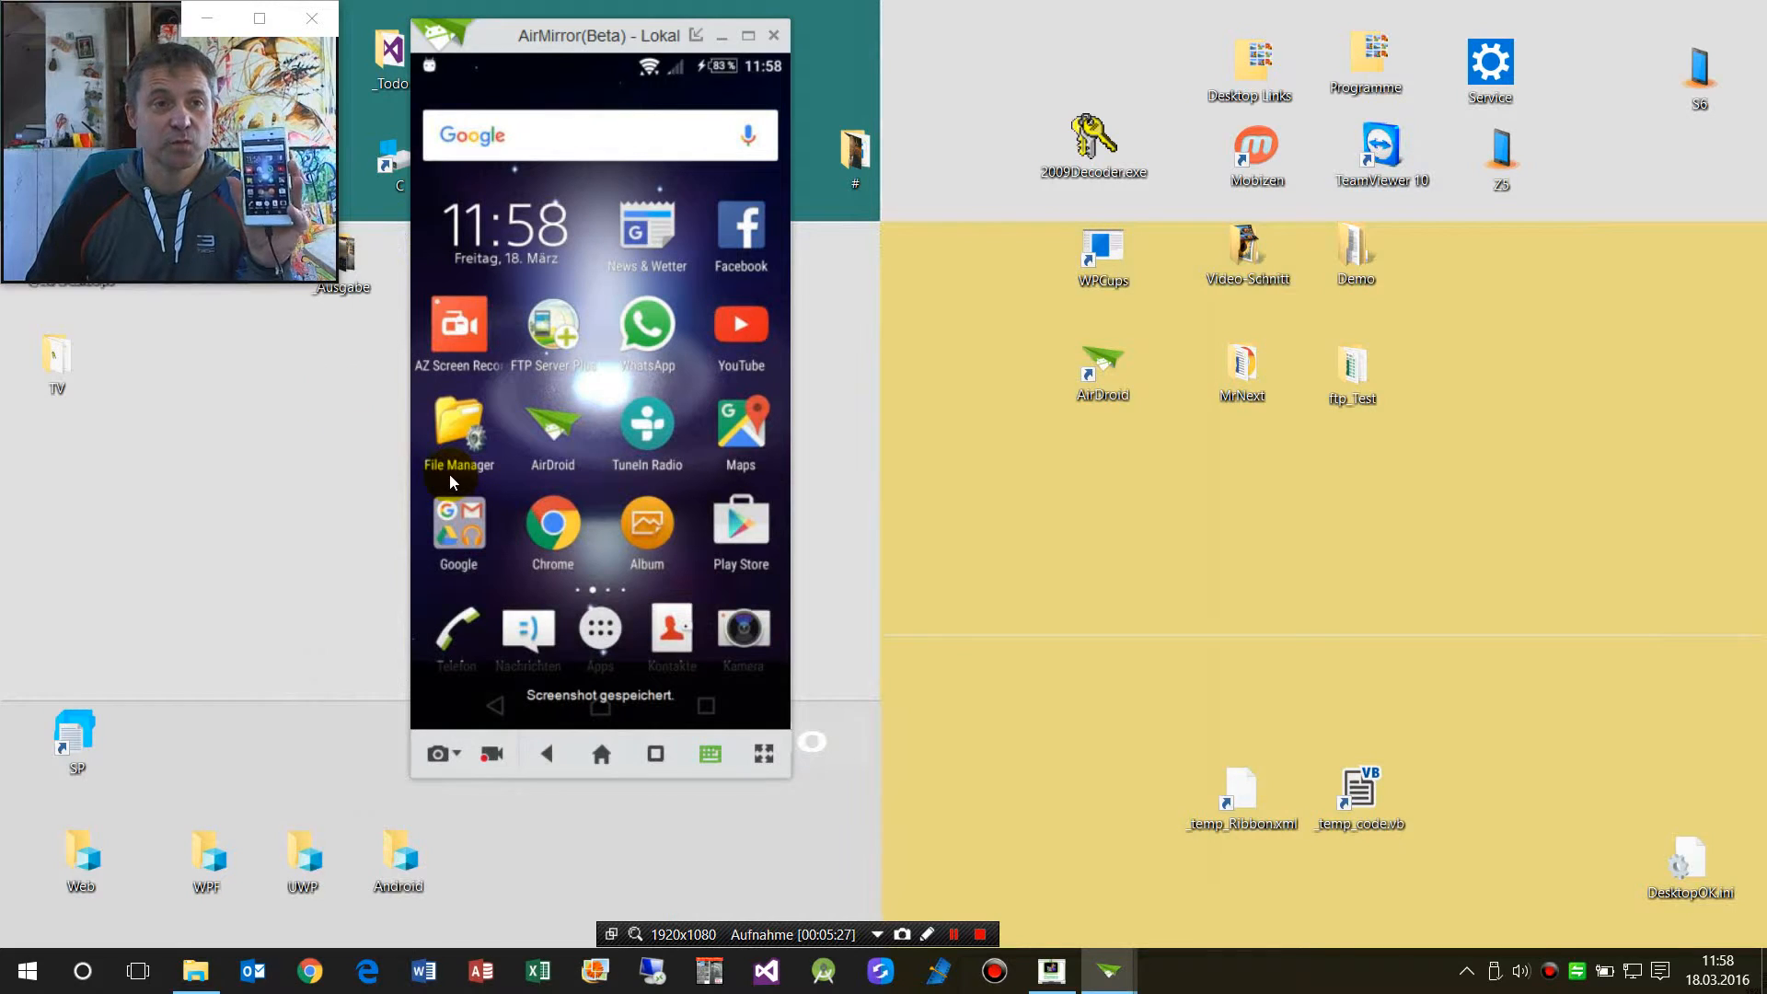
mouse_move(541, 902)
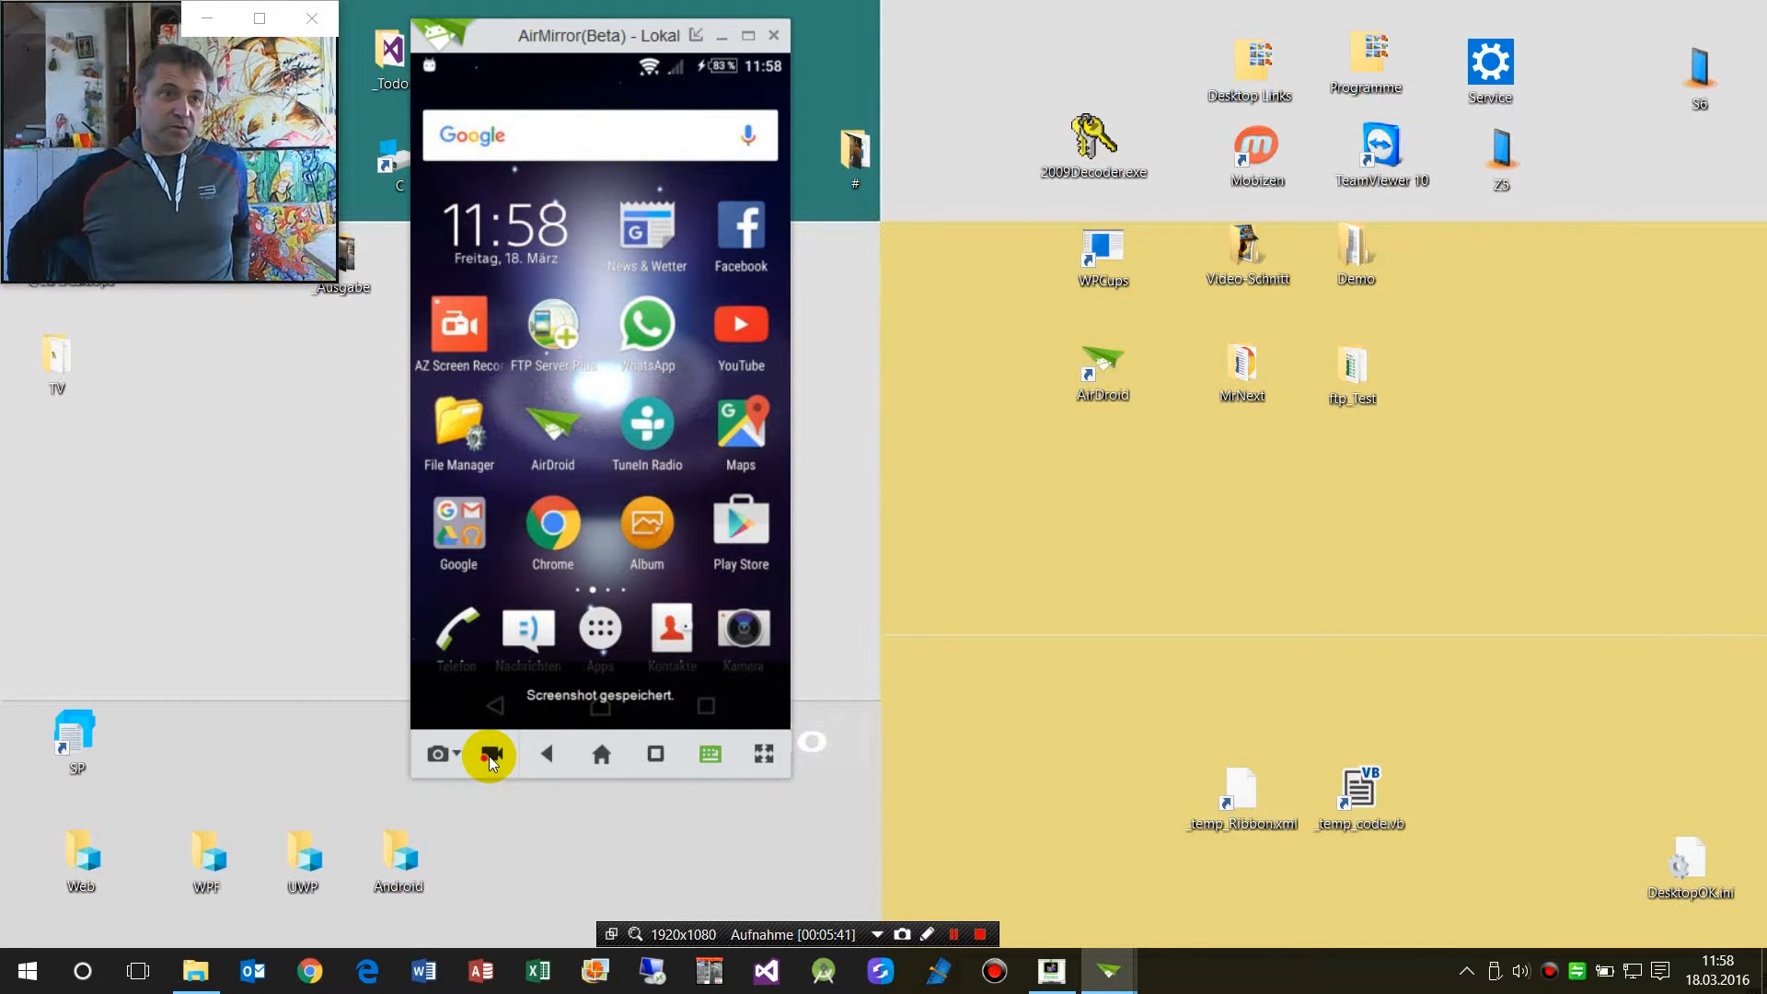
mouse_move(160, 725)
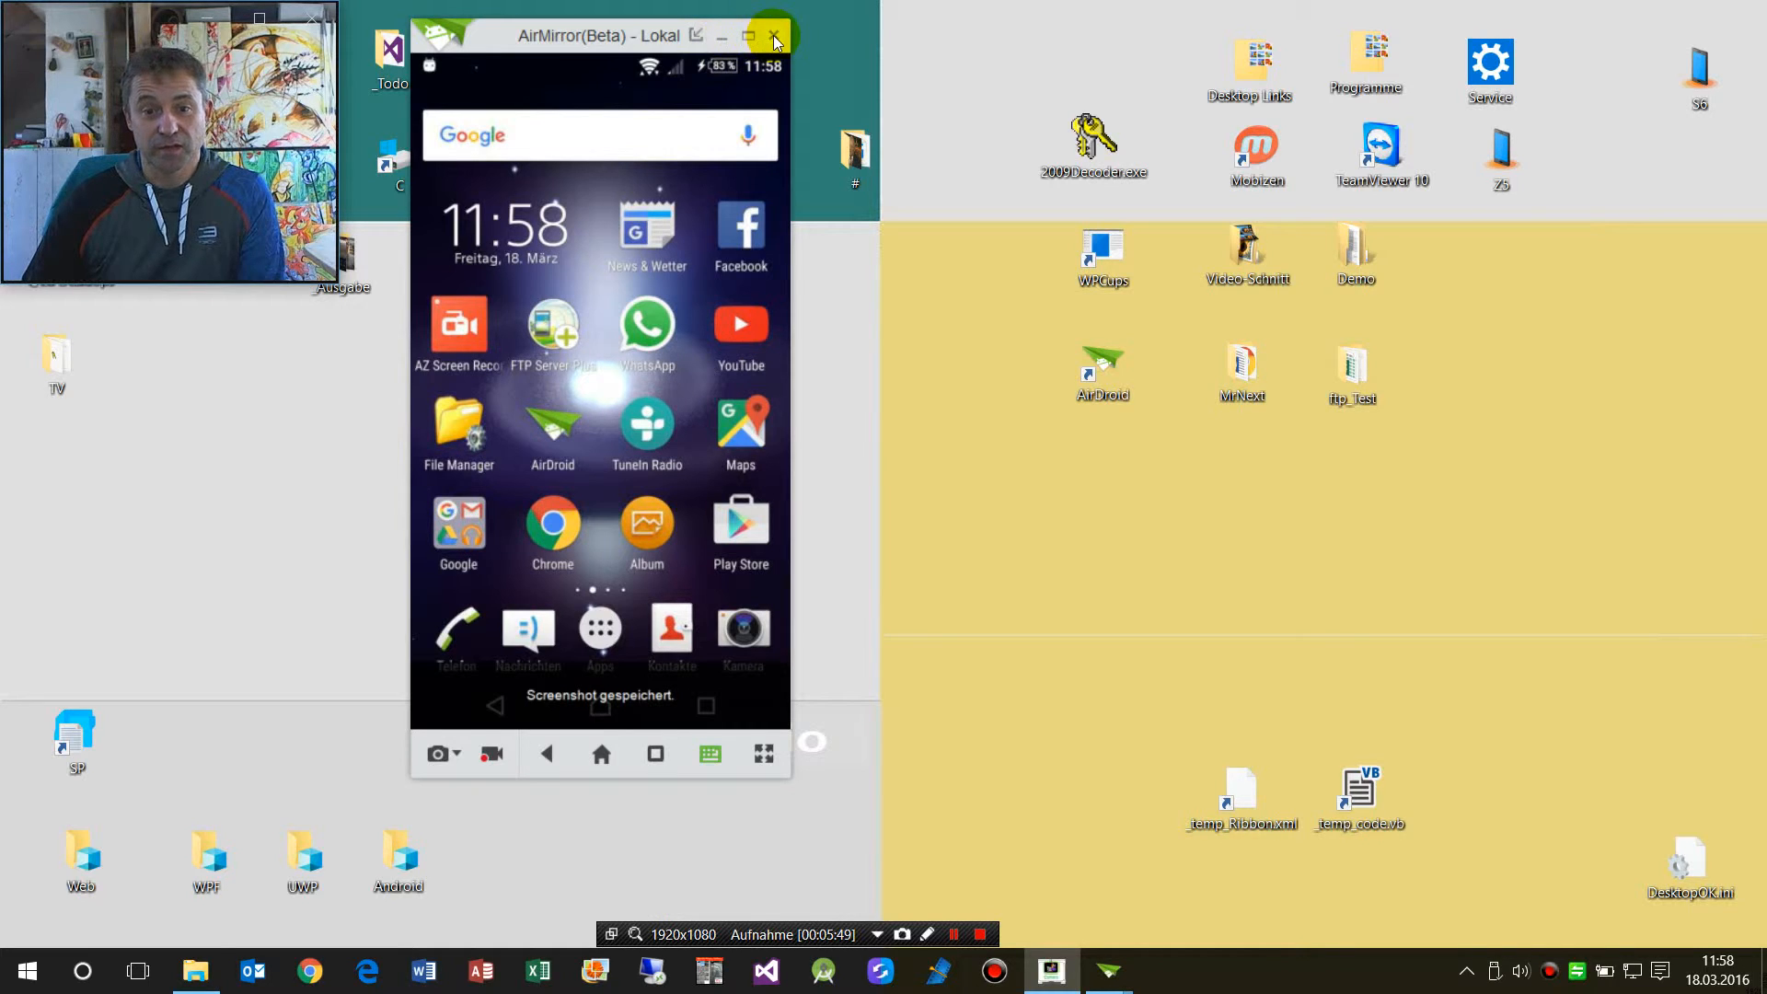
mouse_move(711, 752)
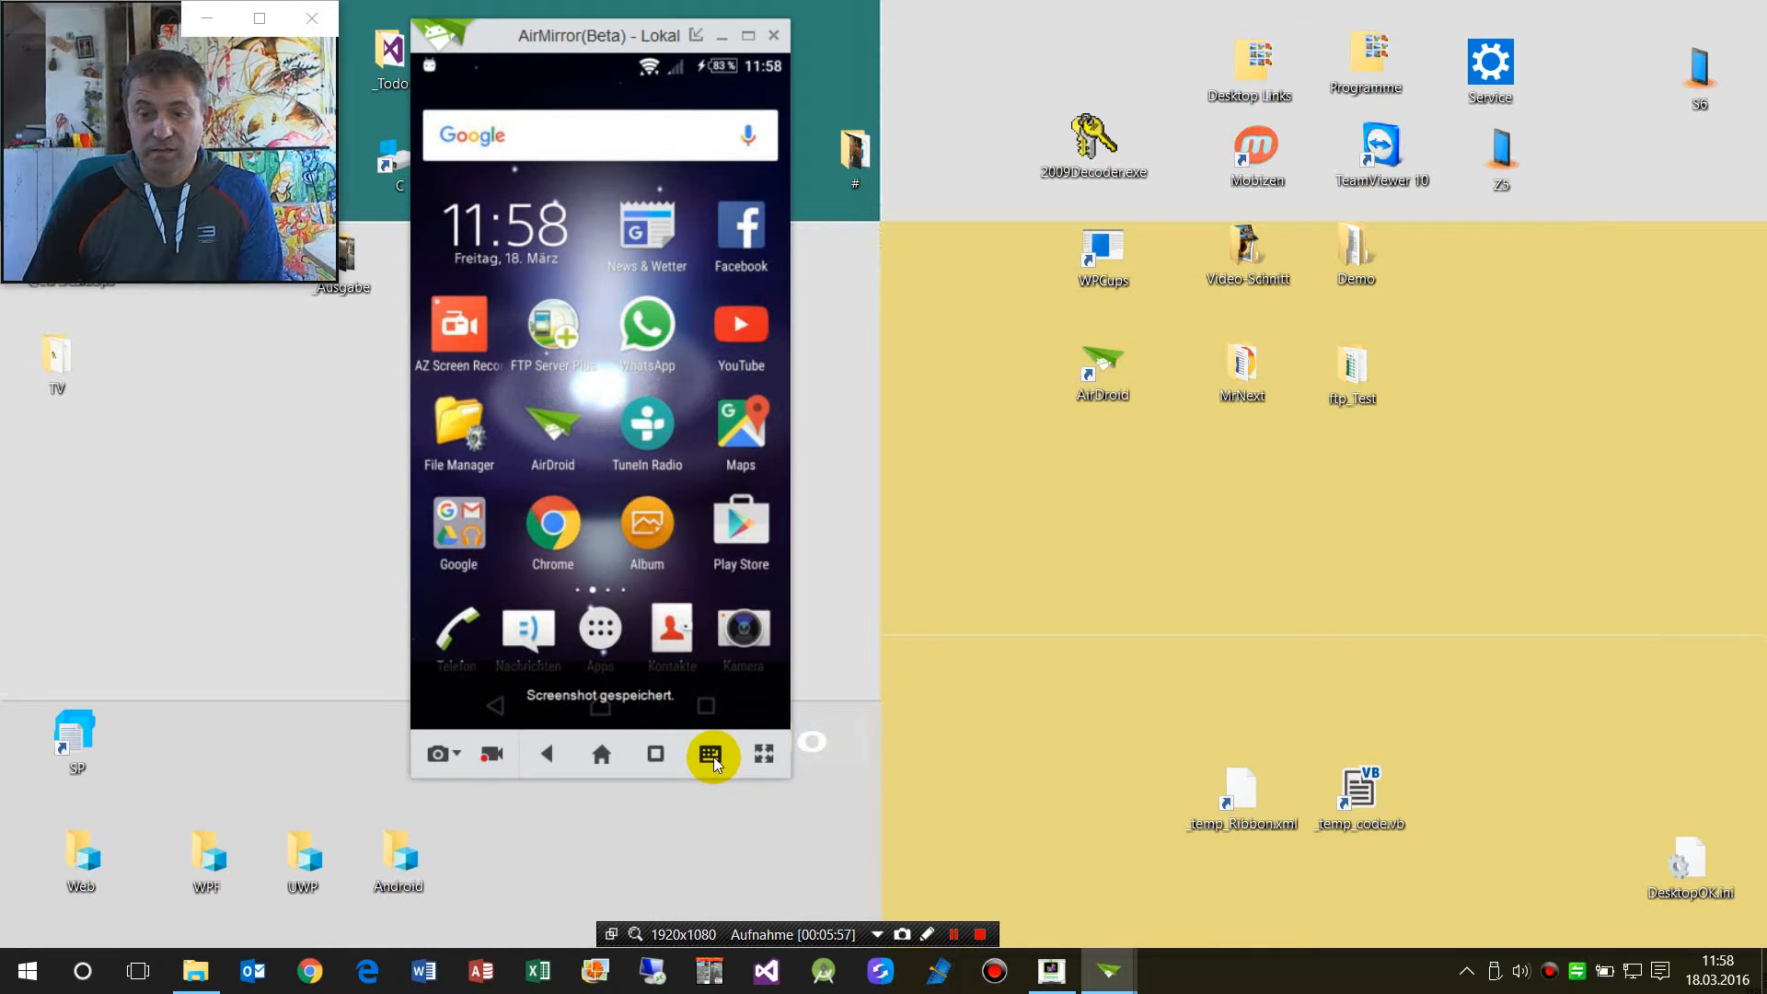
mouse_move(696, 772)
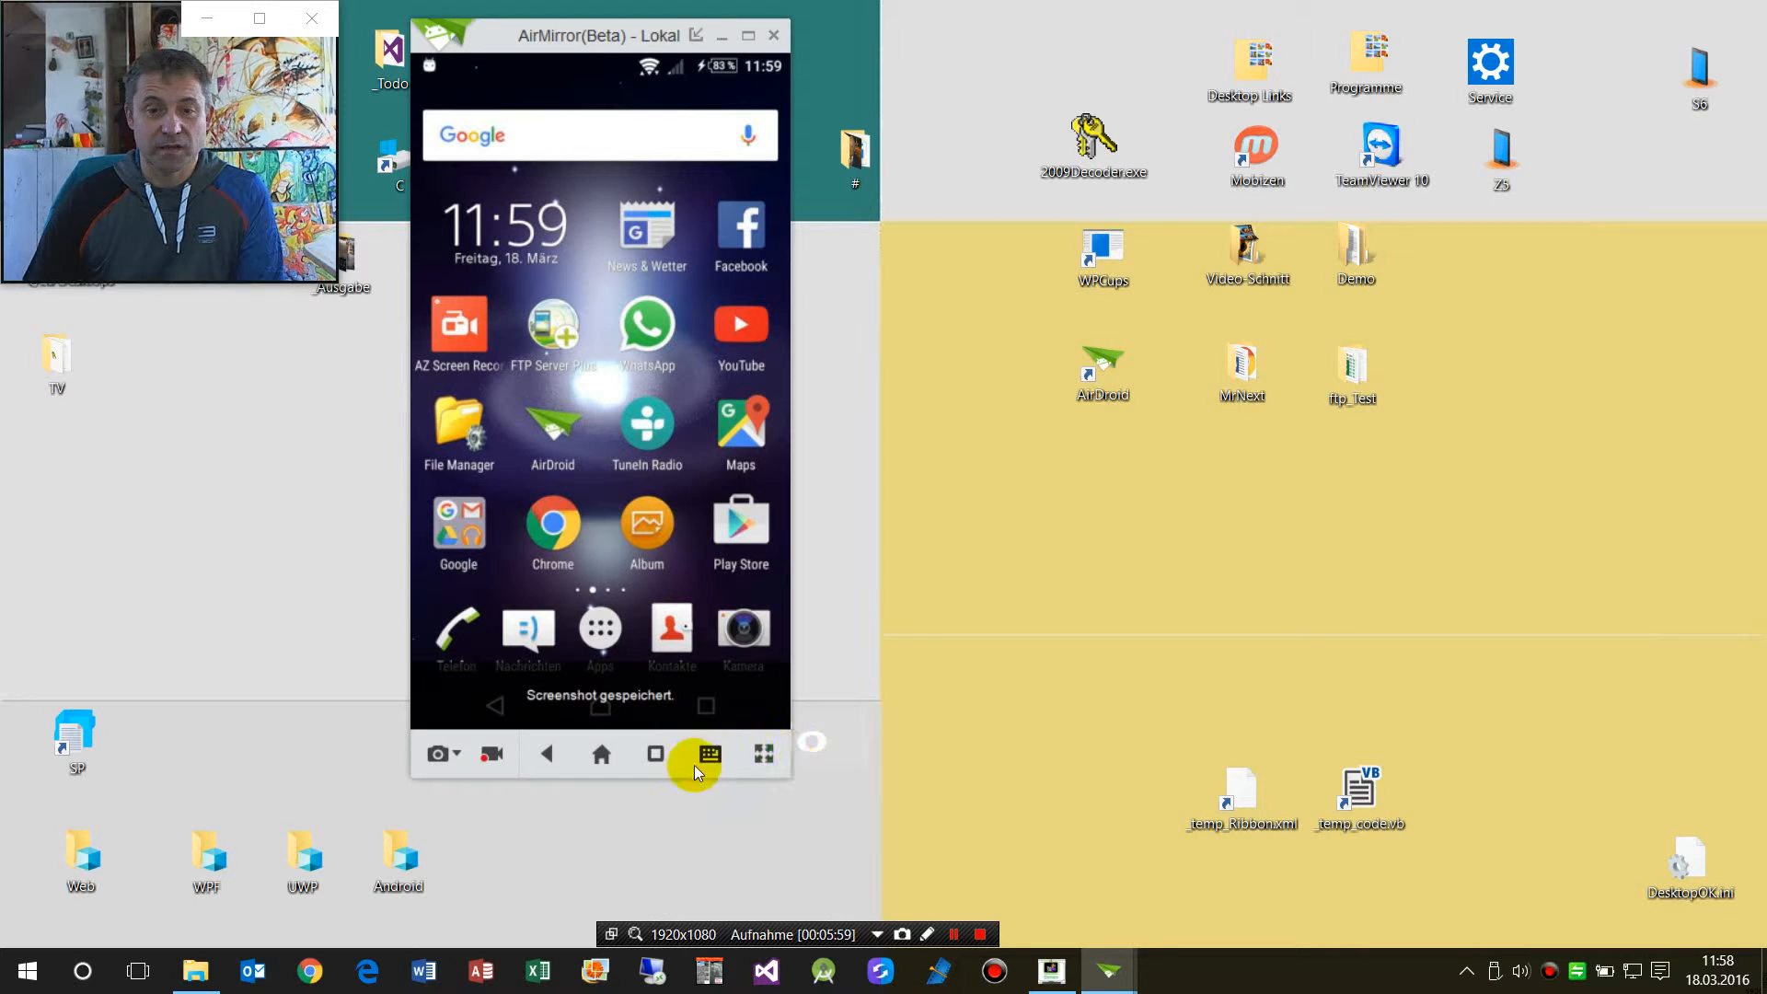
mouse_move(620, 27)
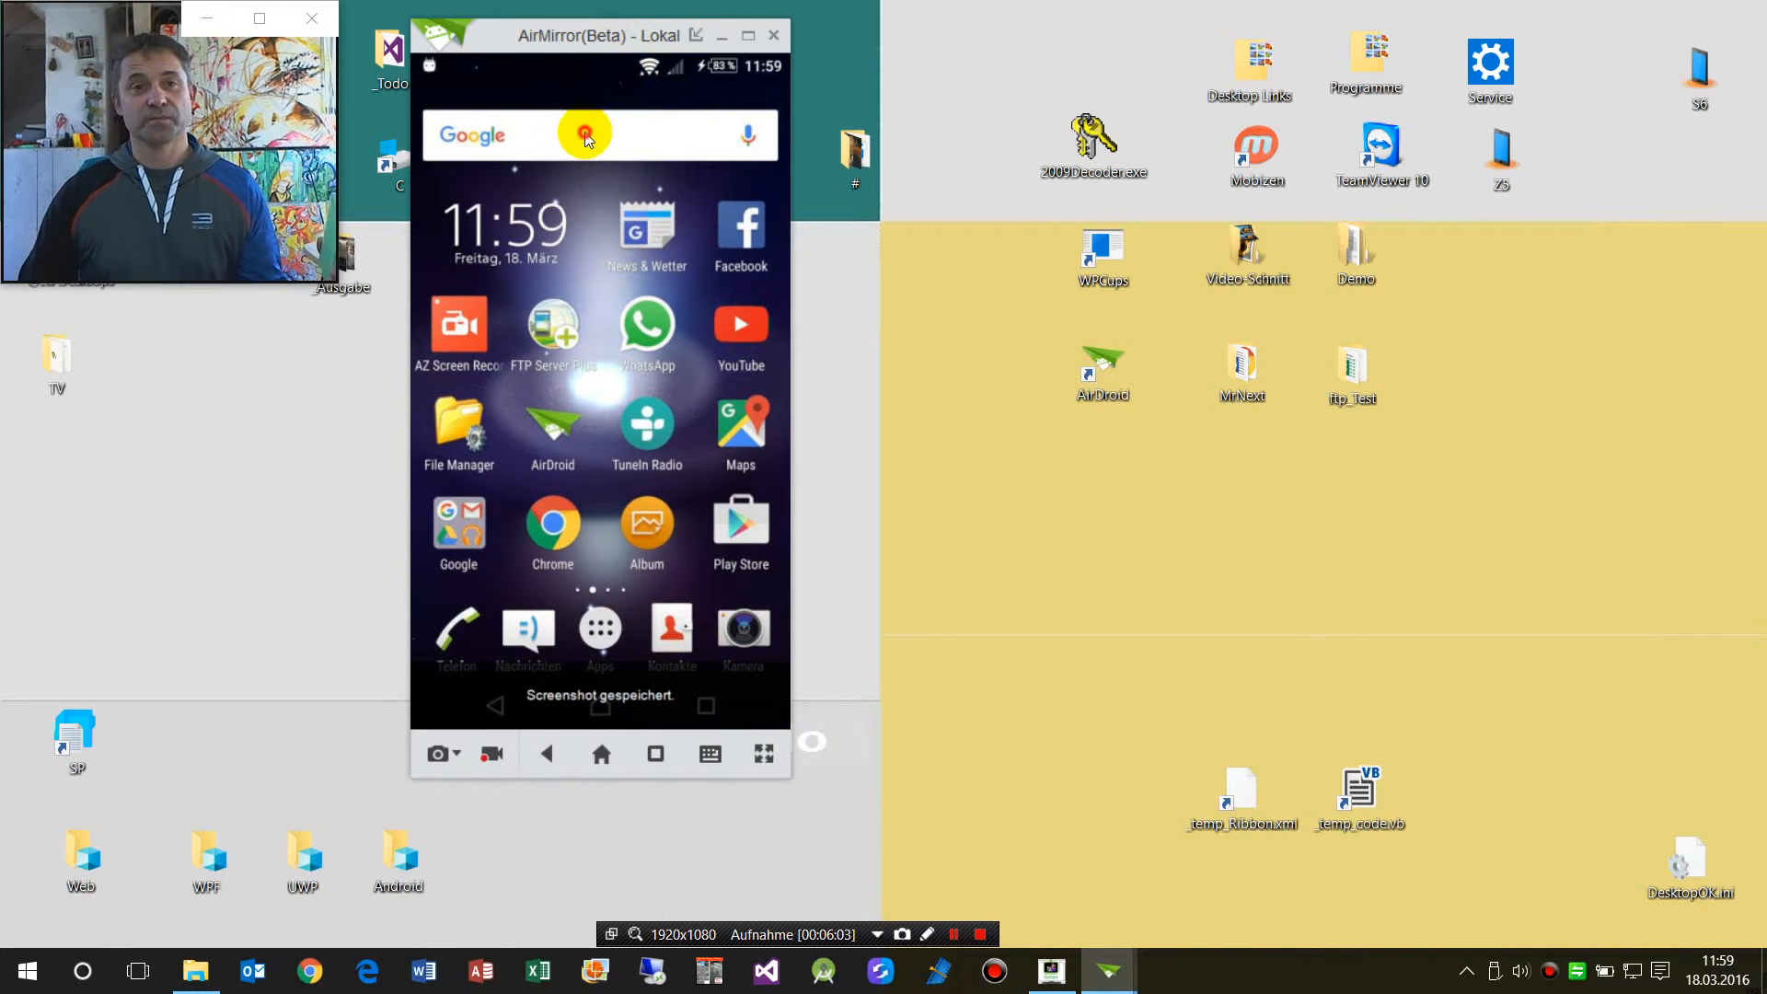
Step: Open Google search on the phone and enable PC keyboard typing, entering test letters 'kjkj'
left_click(583, 134)
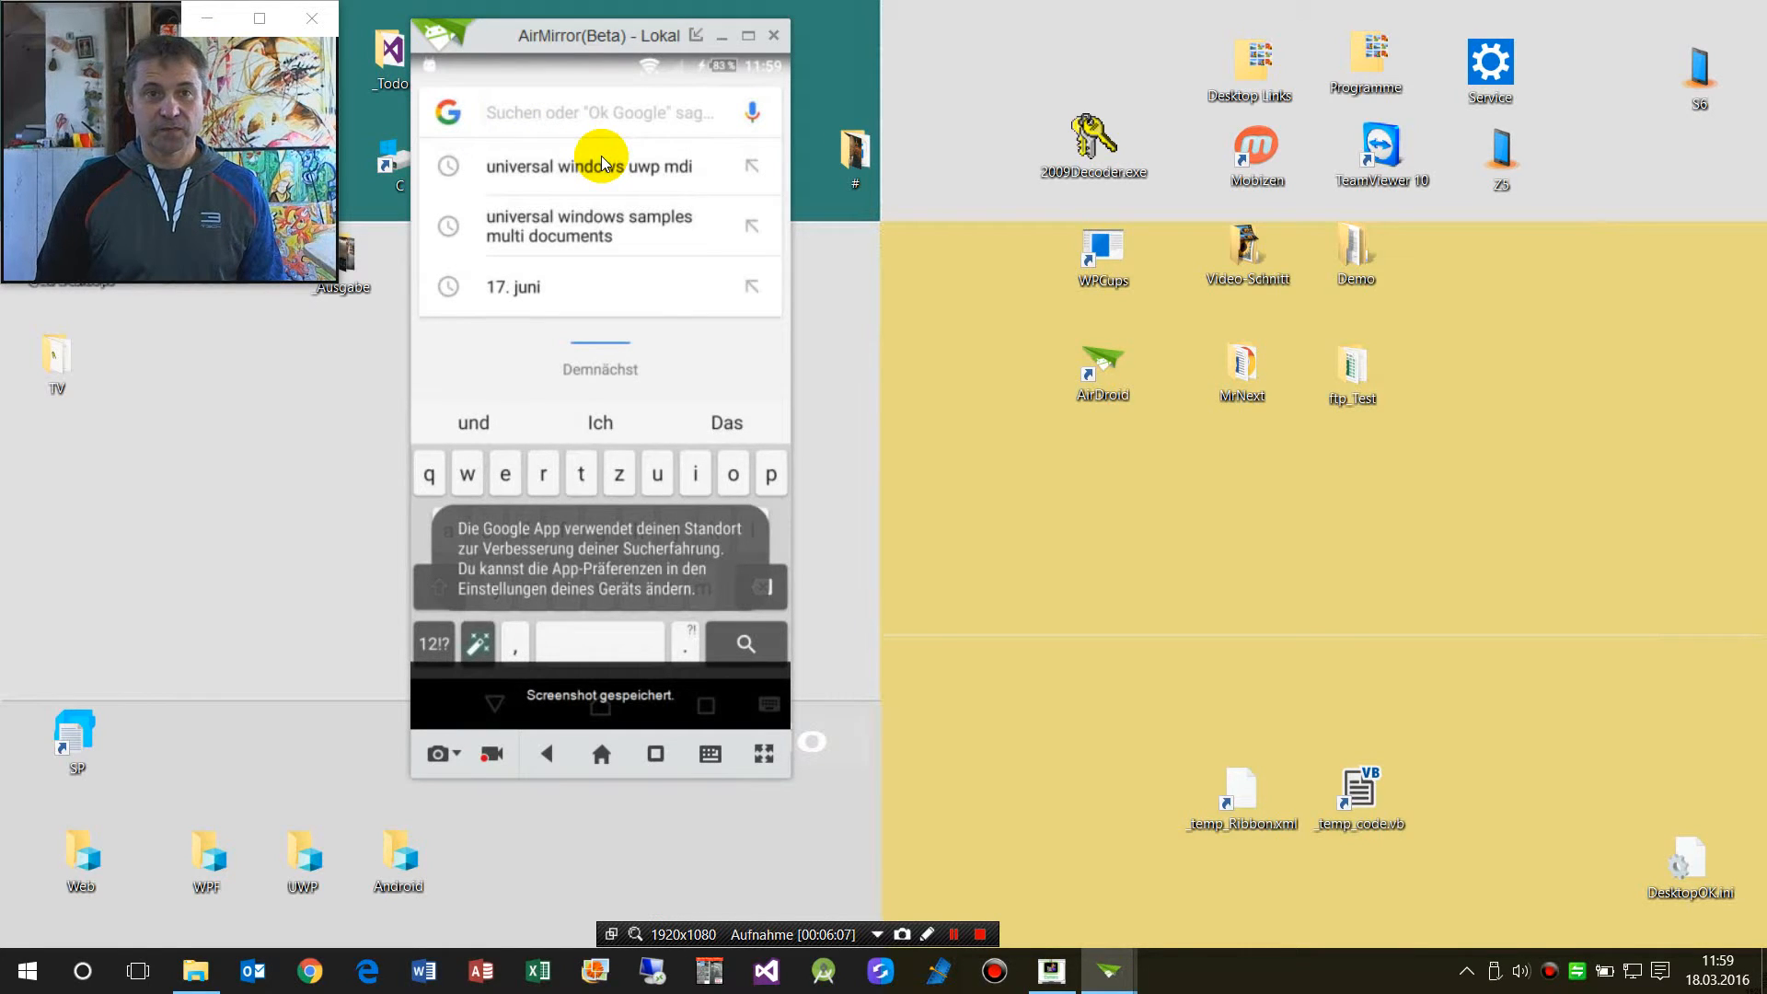
left_click(711, 755)
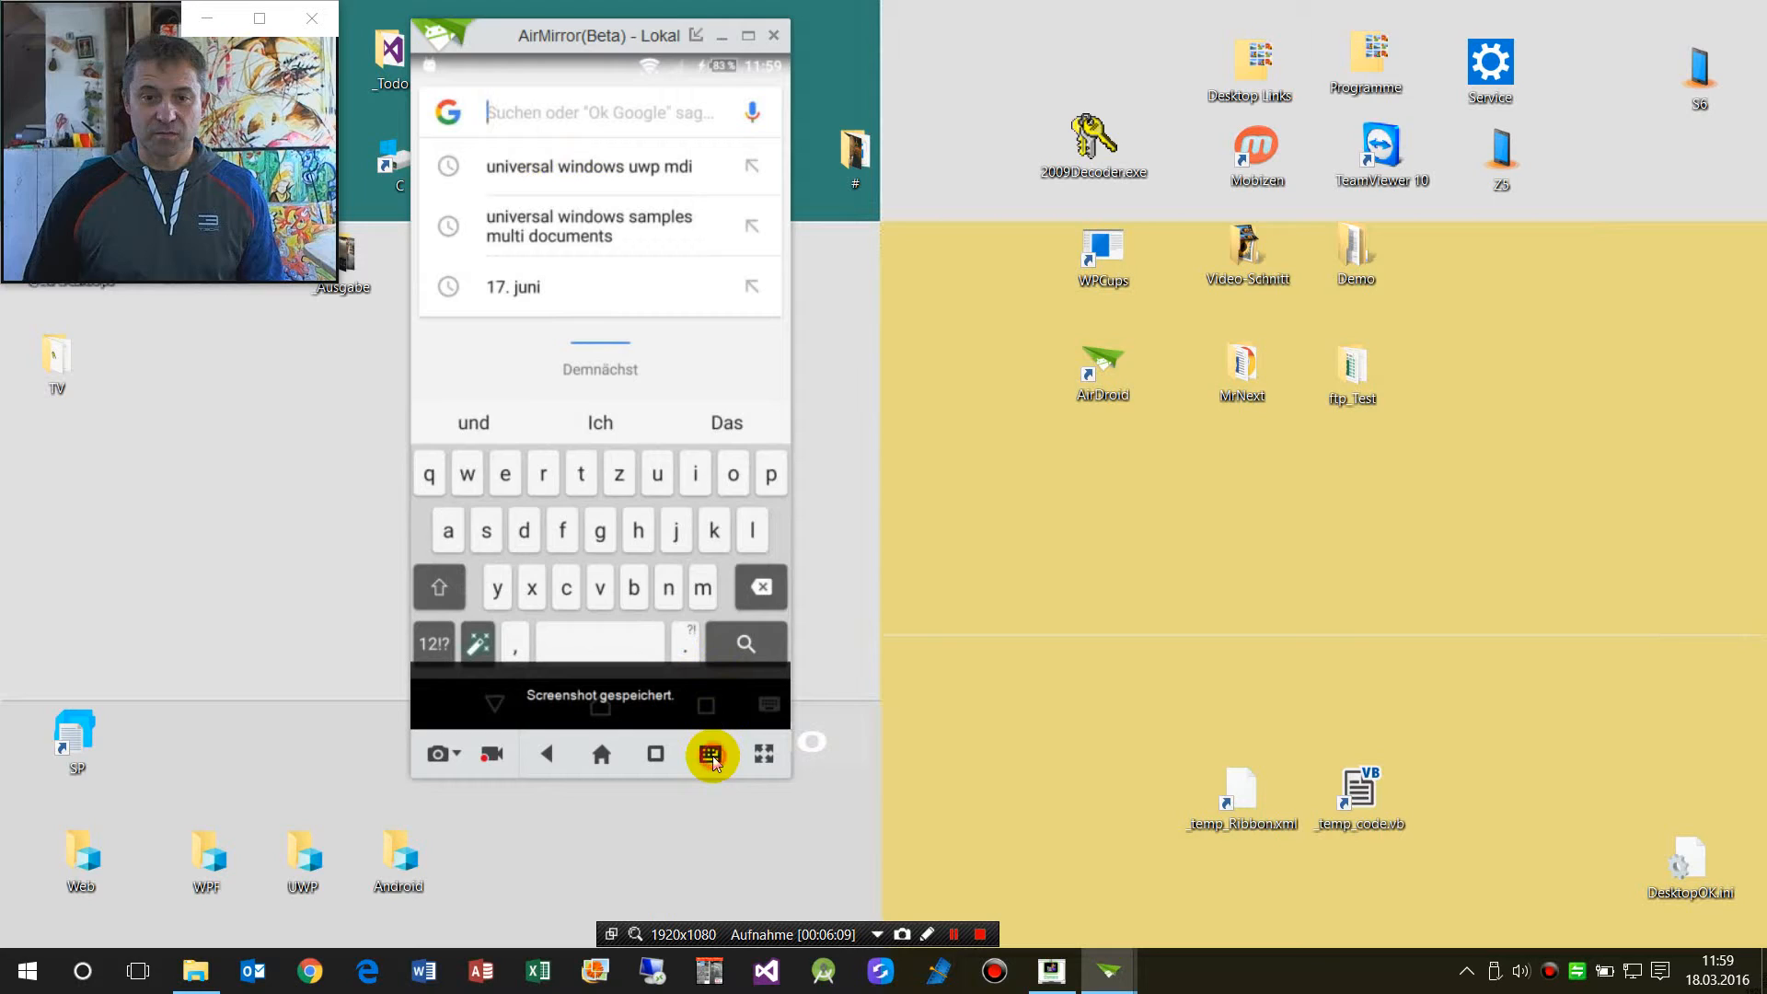
left_click(710, 755)
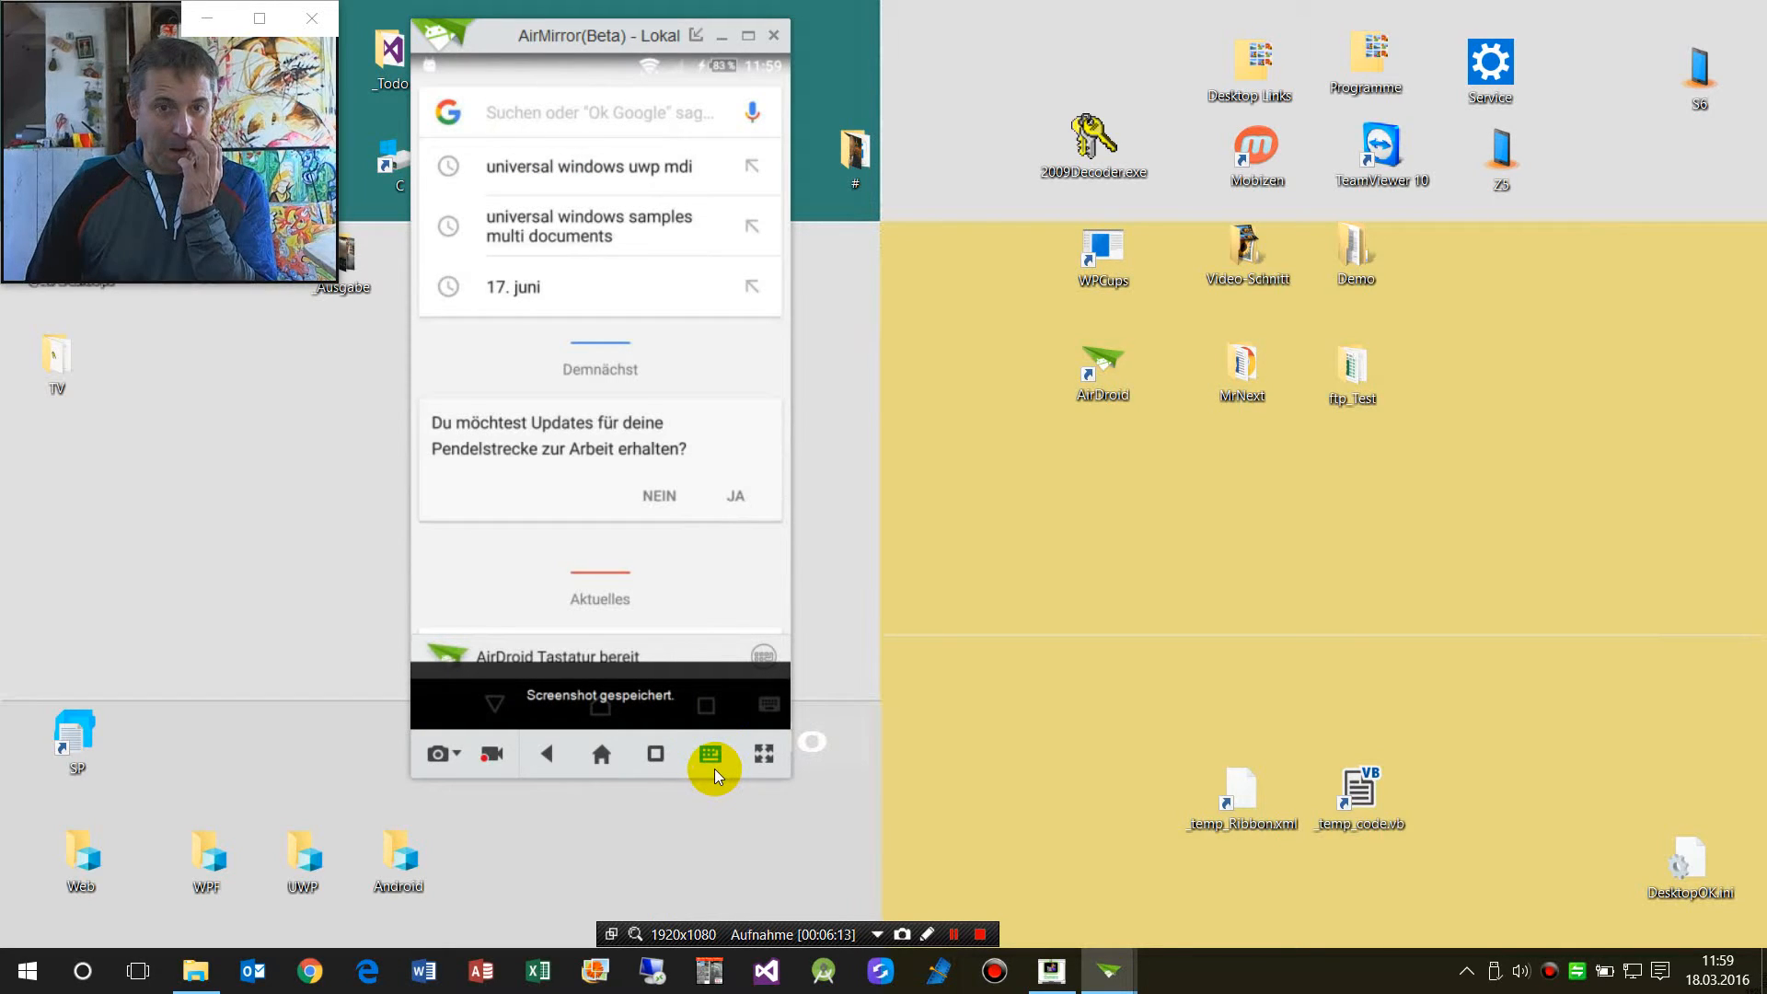
mouse_move(663, 594)
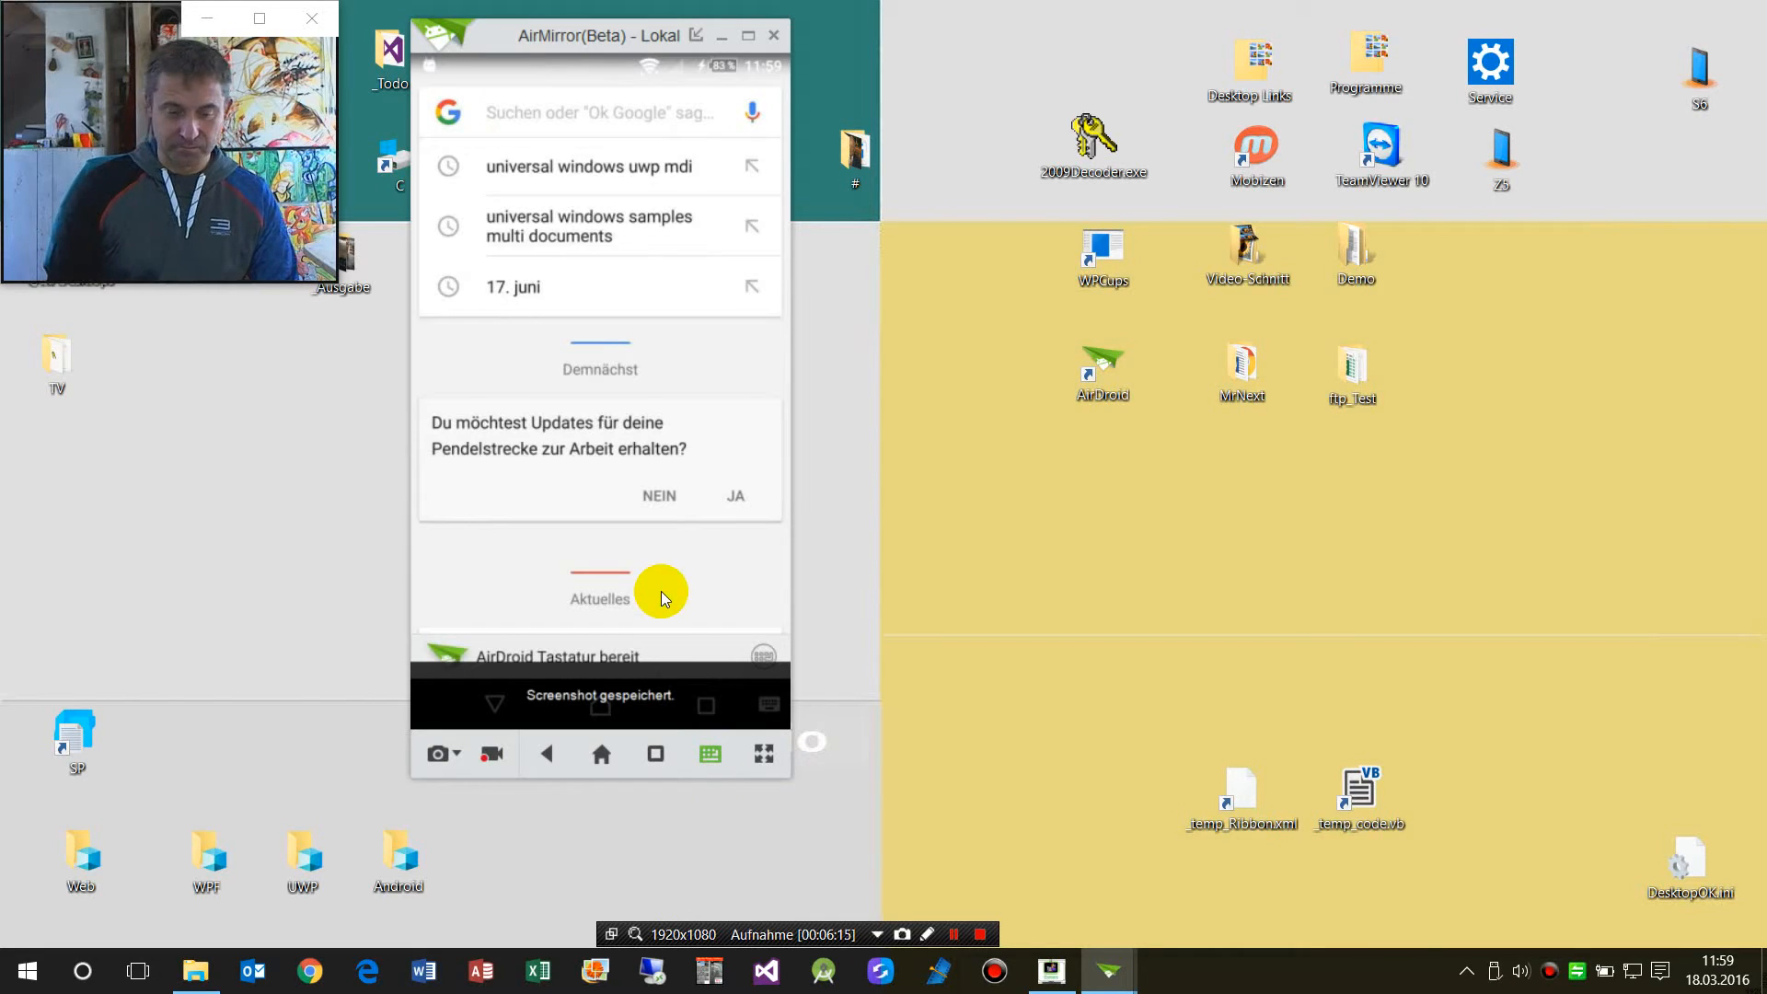
type("kjkj")
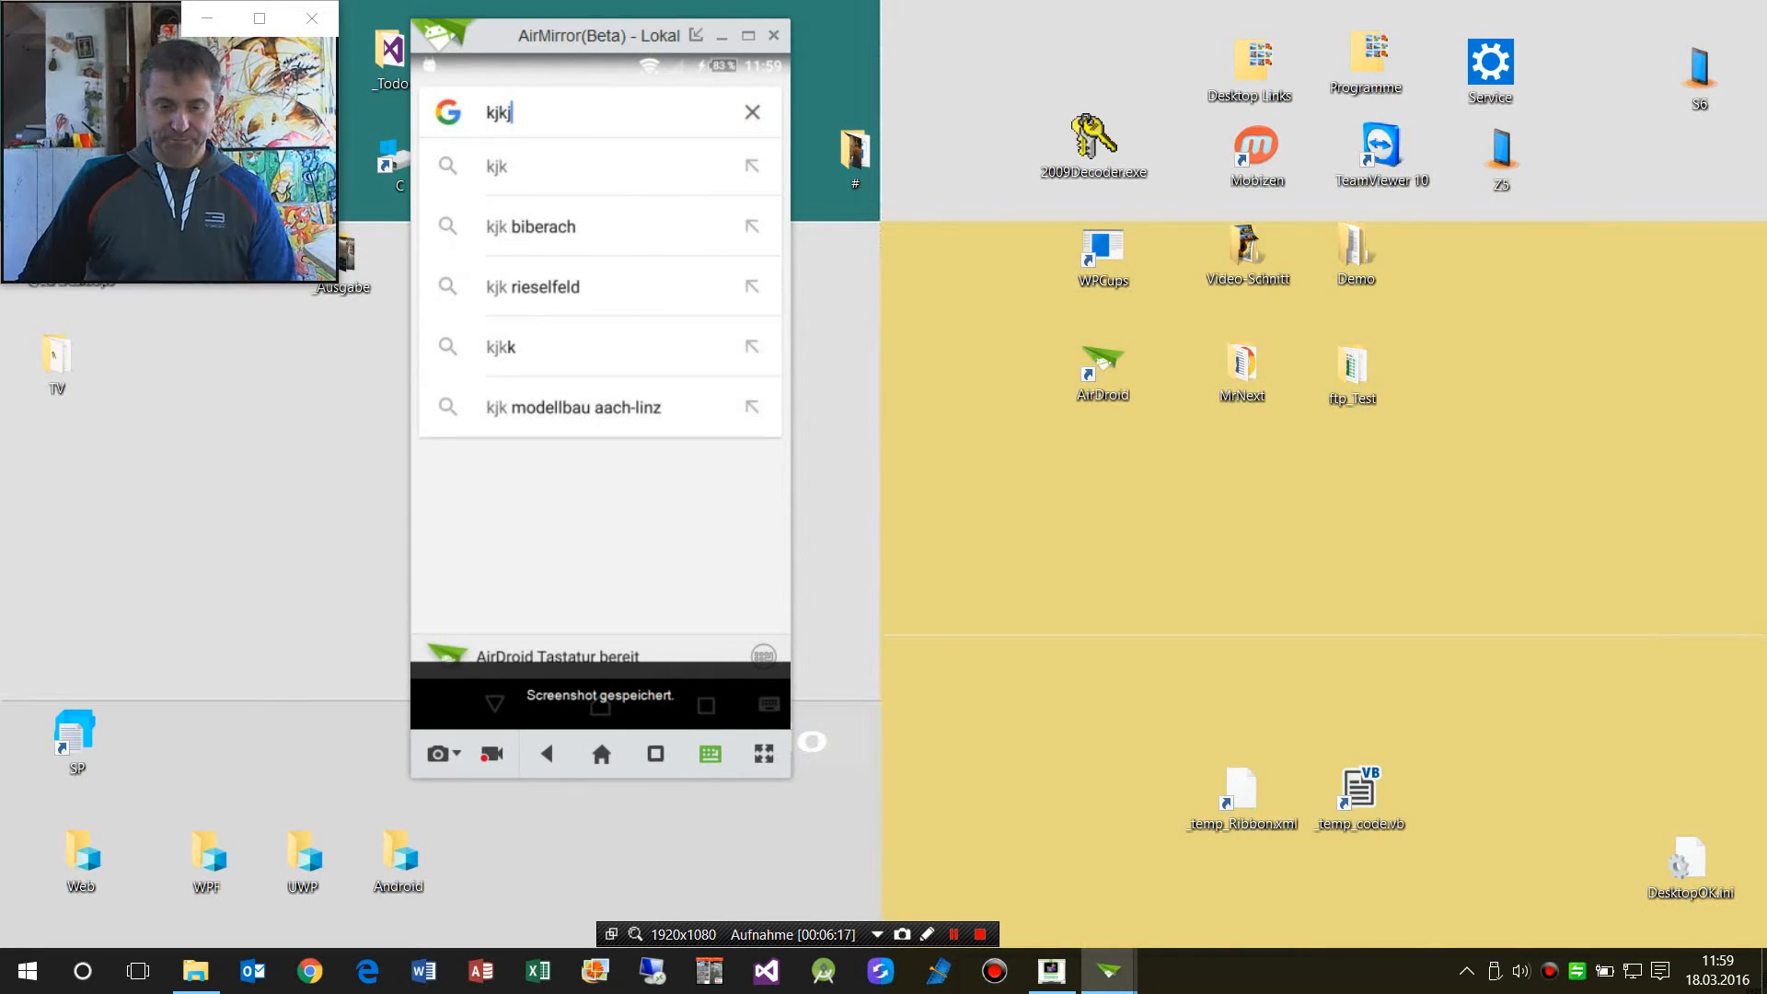
mouse_move(800, 692)
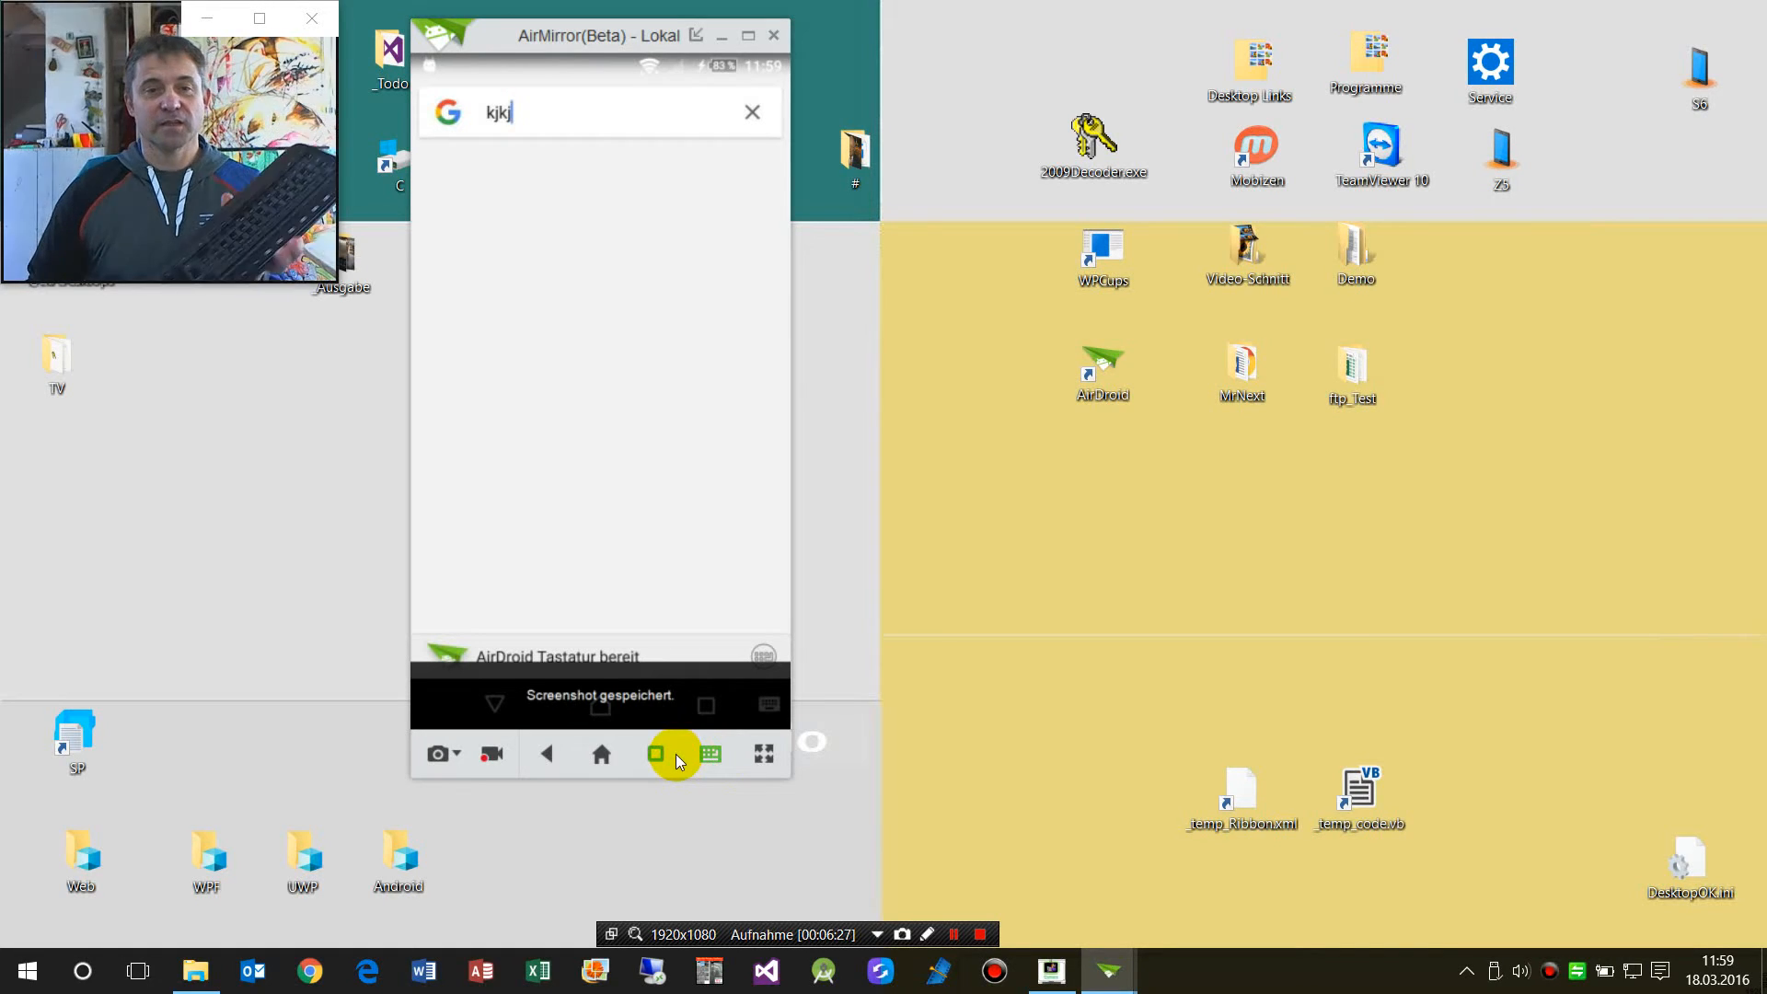
Step: Erase the stray letters and type 'airdroid' to list suggestions like airdroid apk
key("Backspace")
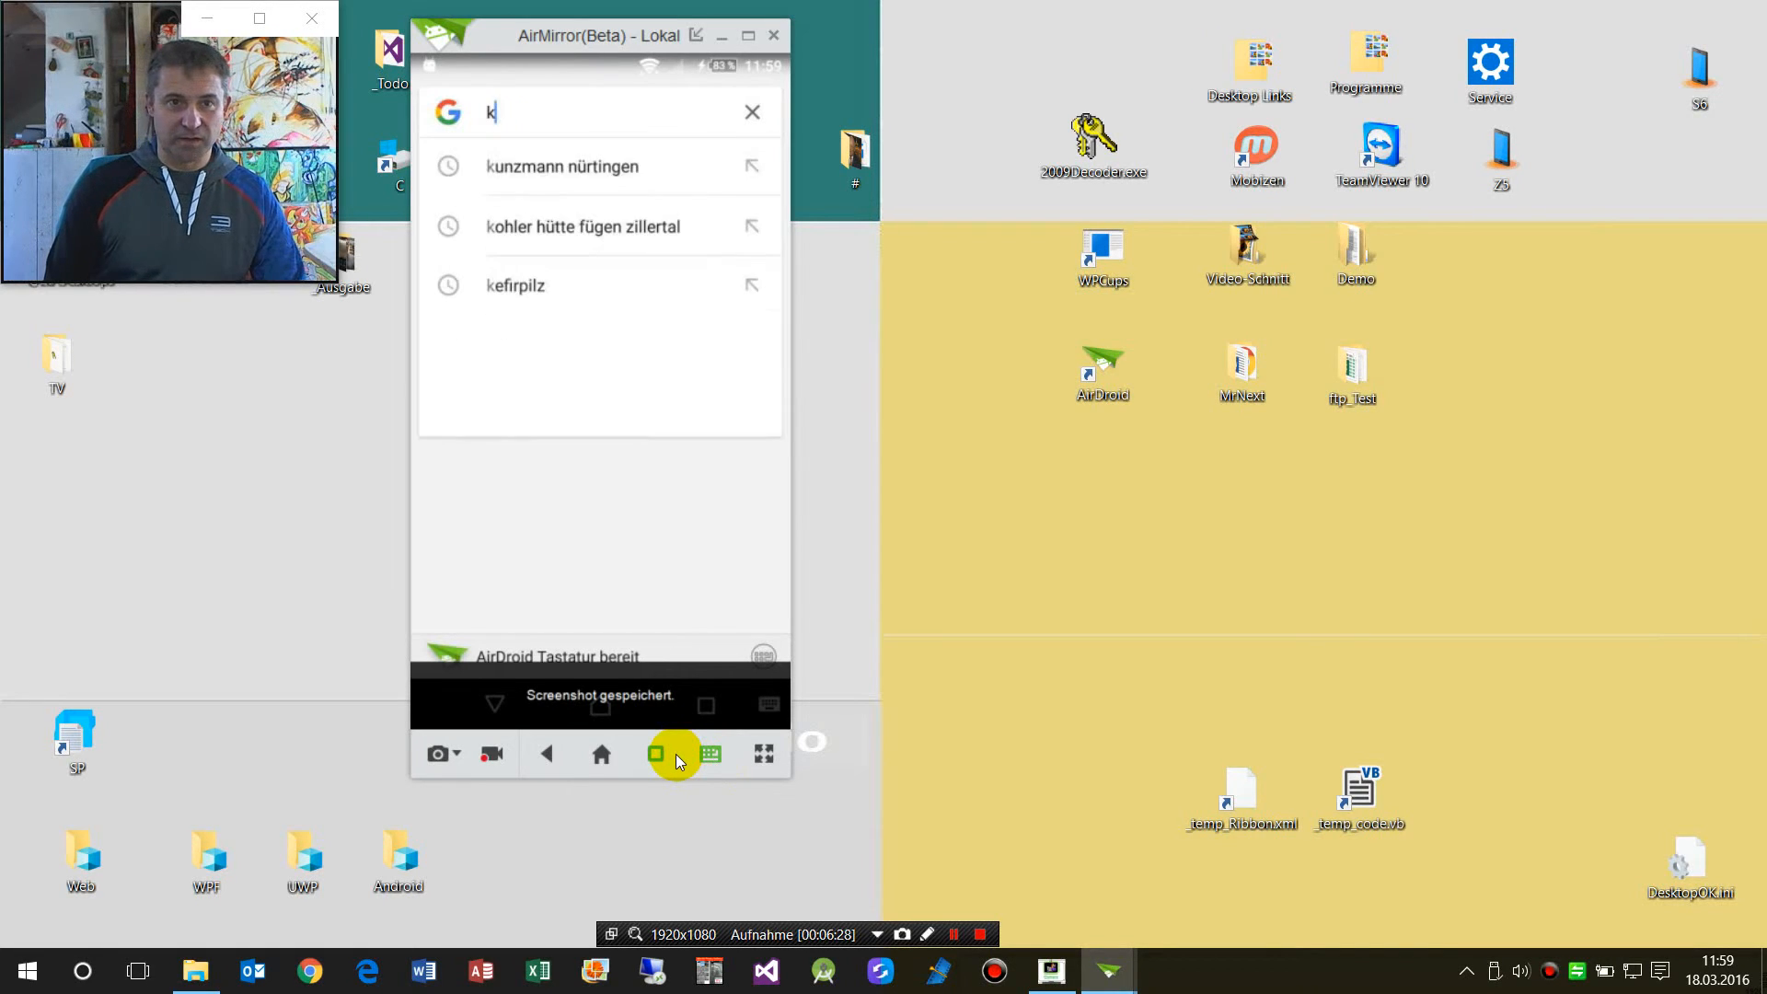
type("aird")
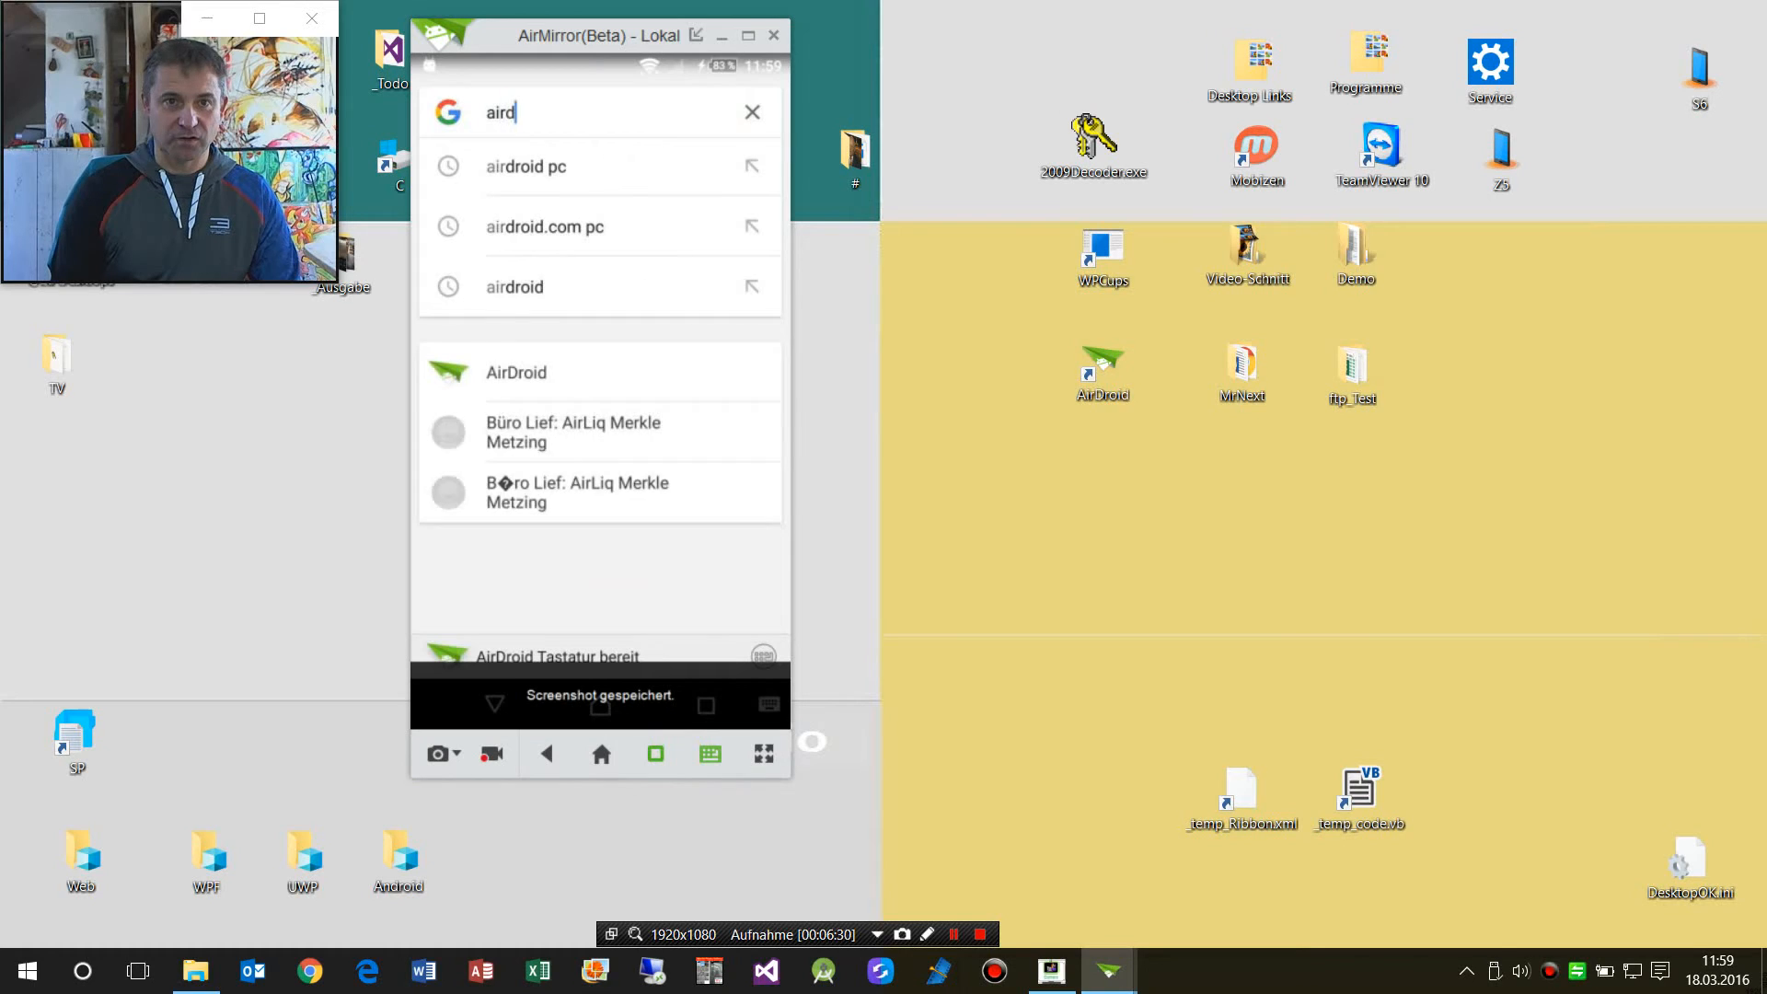
type("roid")
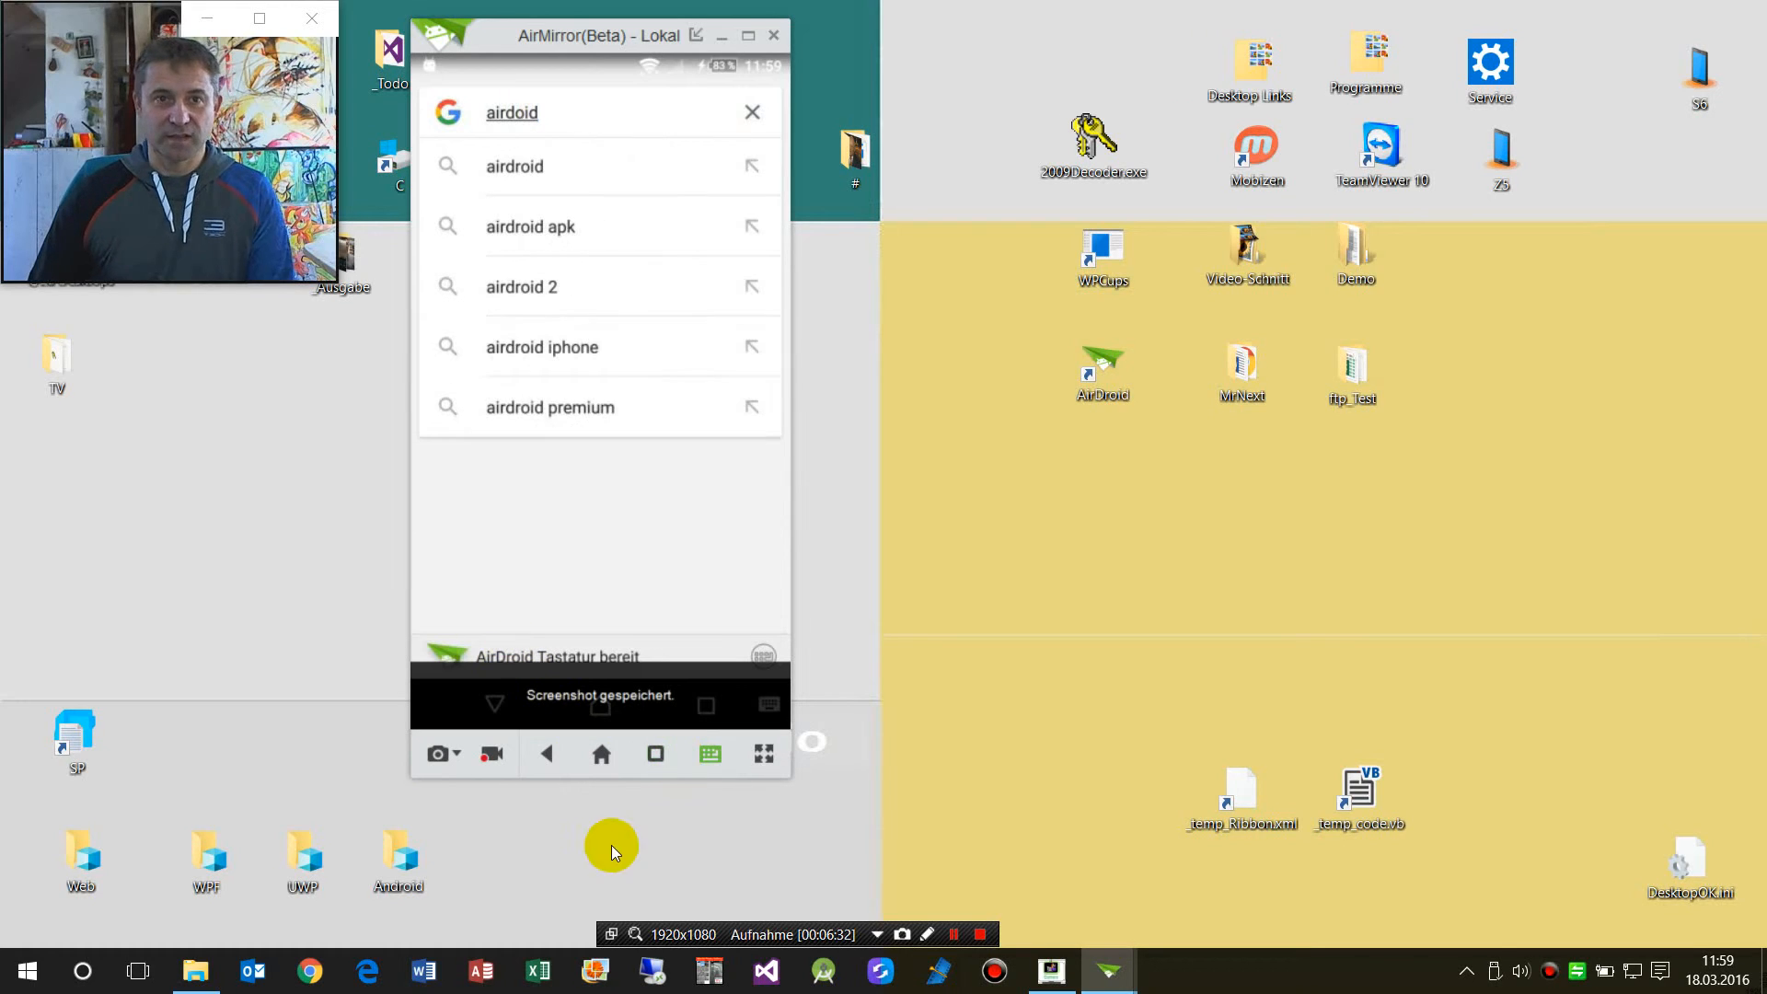
mouse_move(635, 834)
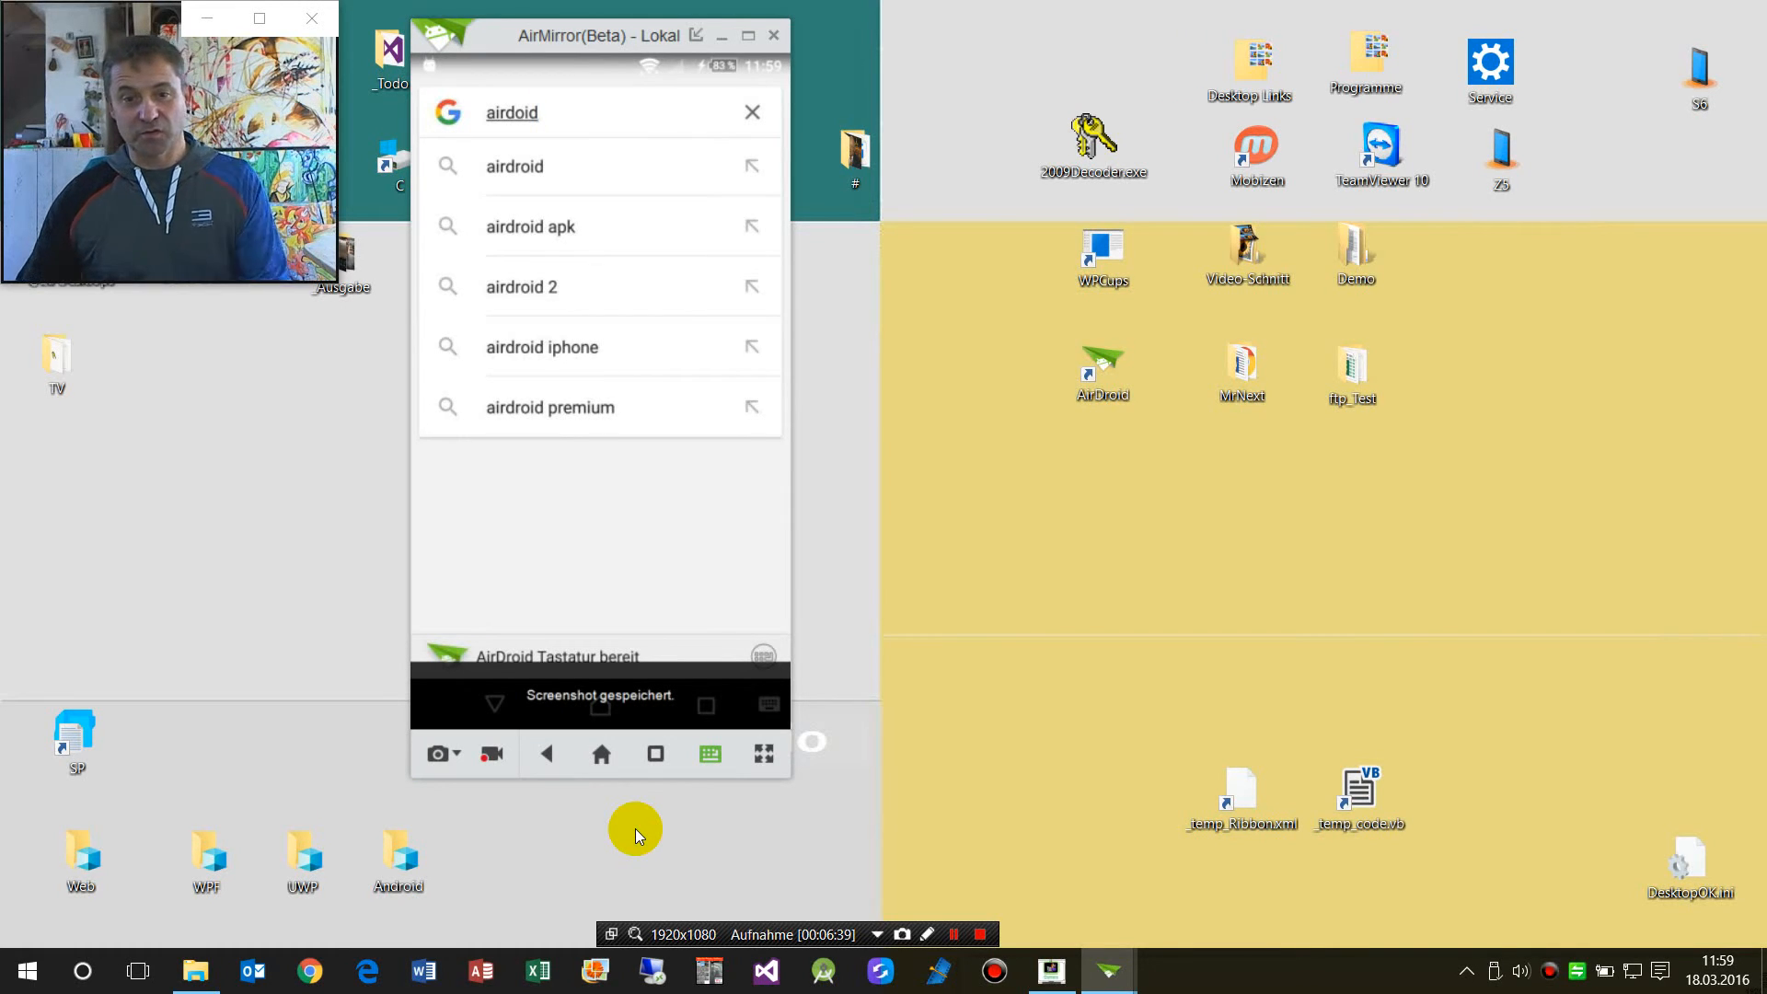
mouse_move(576, 814)
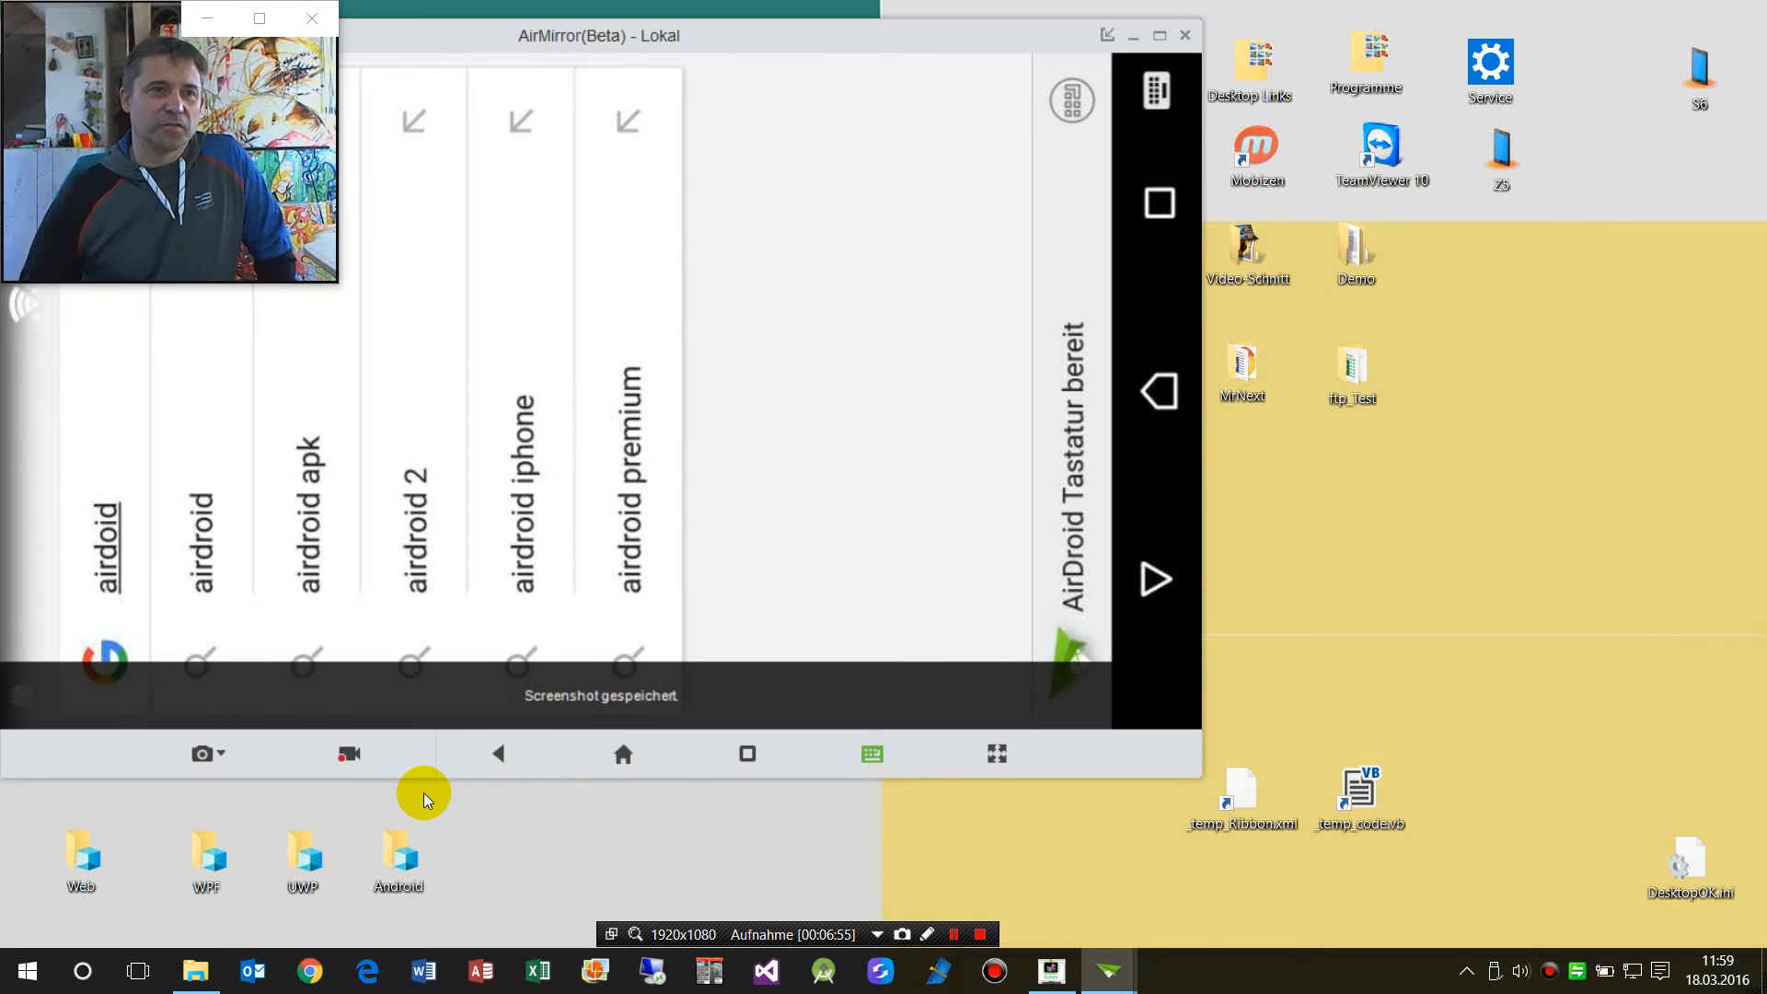
mouse_move(1200, 784)
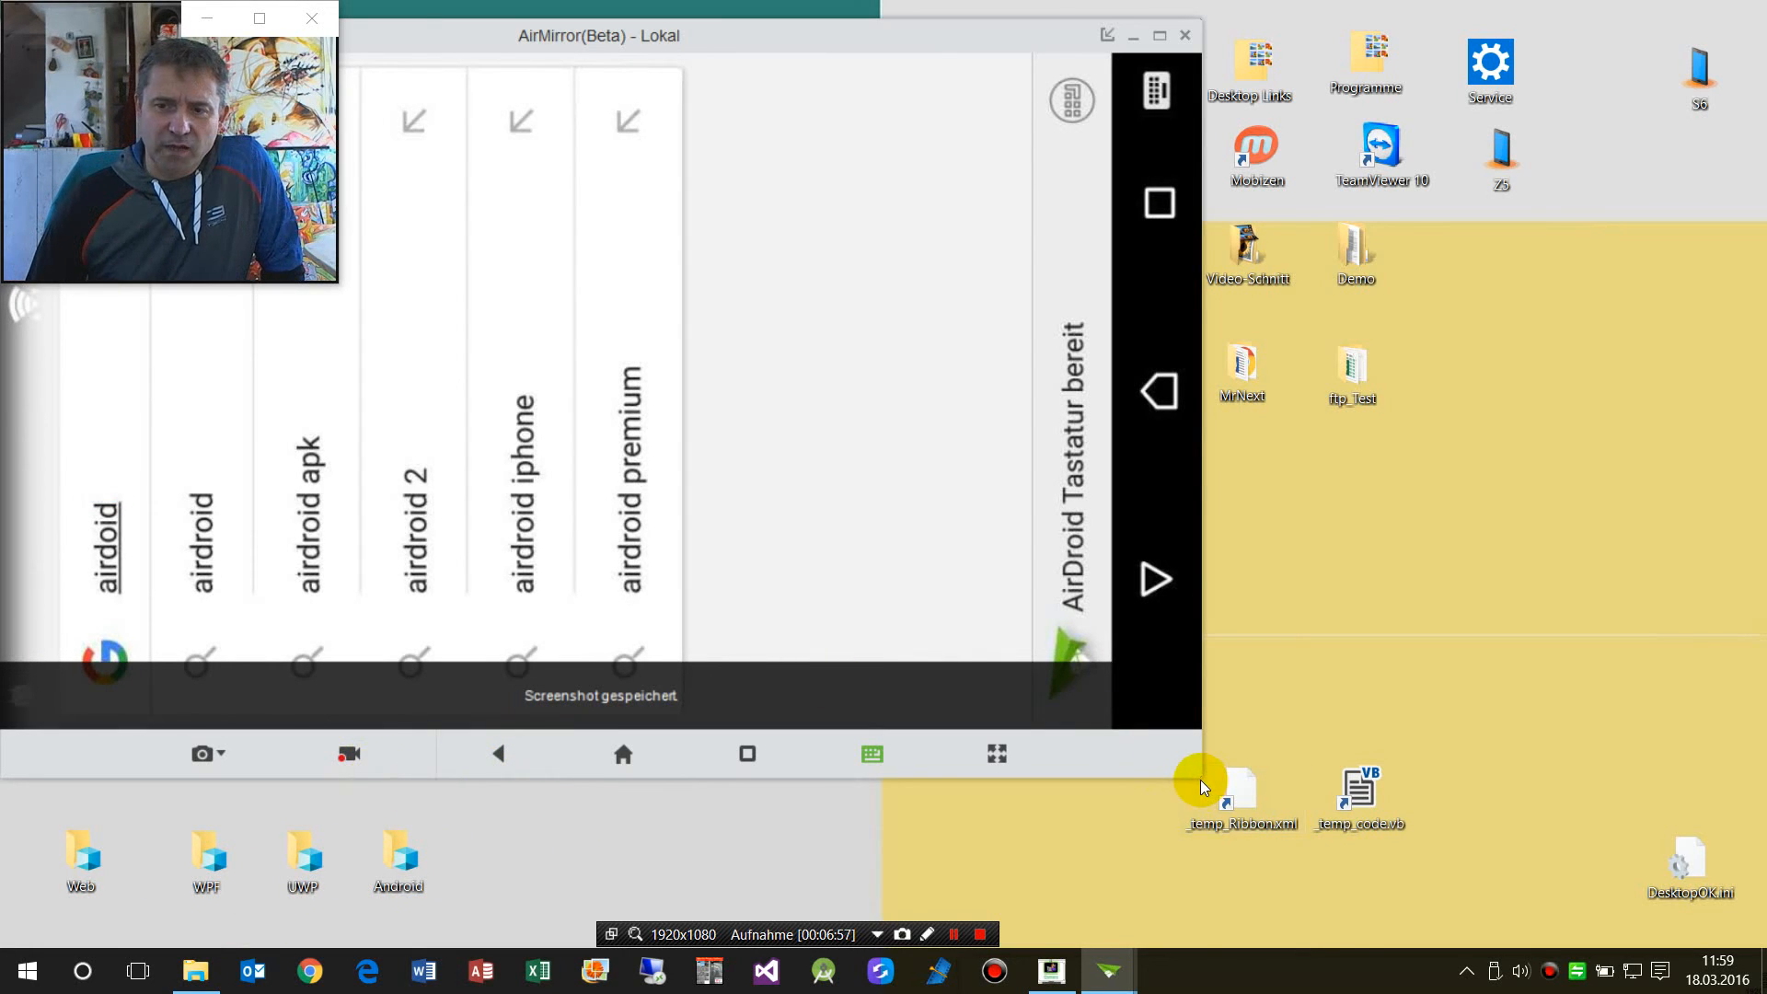
mouse_move(1138, 33)
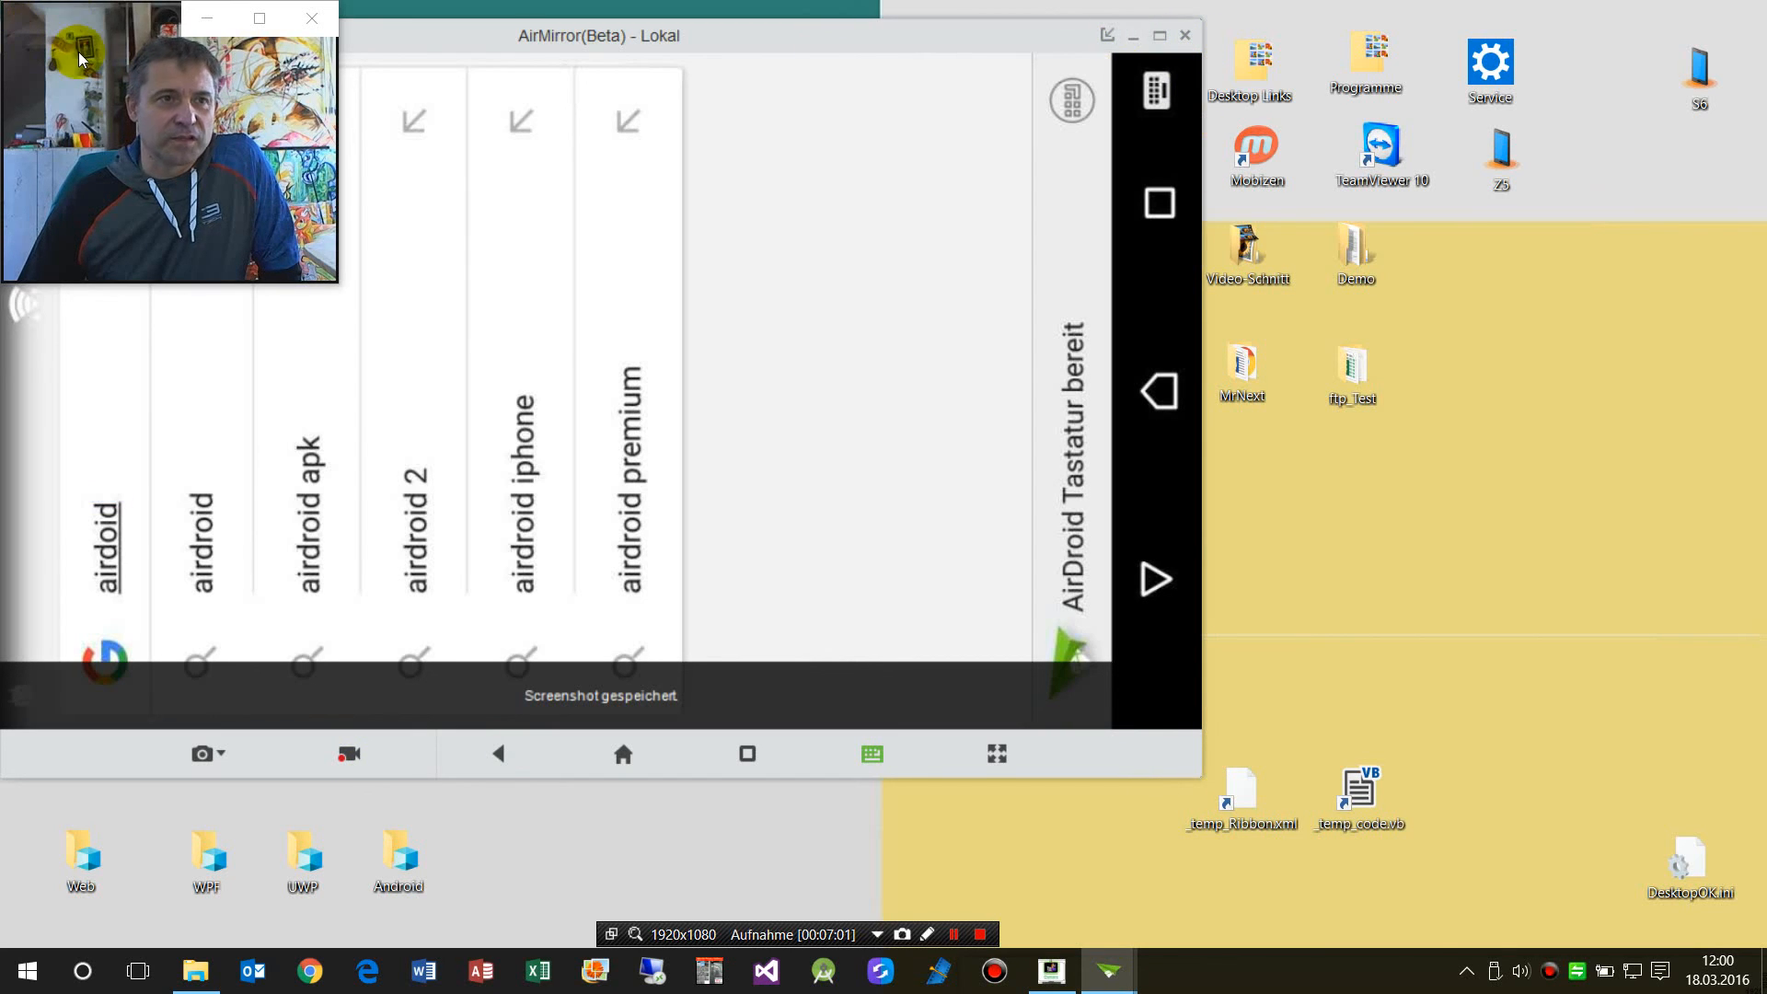
mouse_move(282, 152)
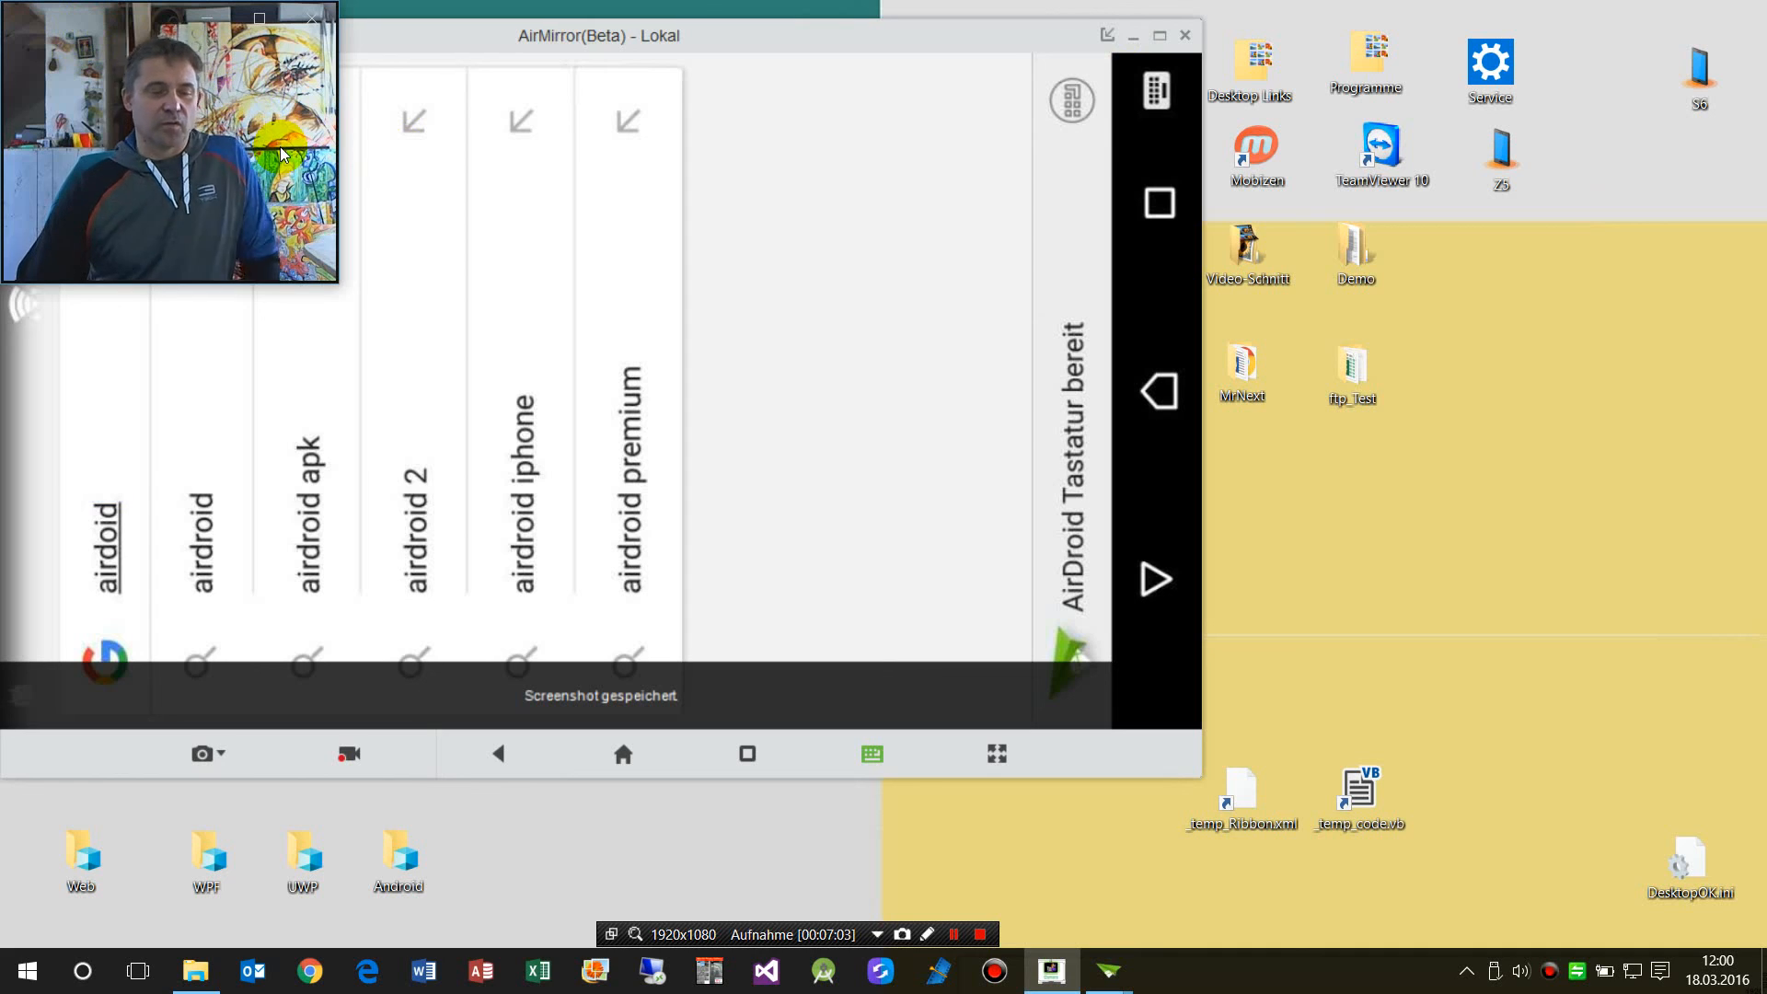